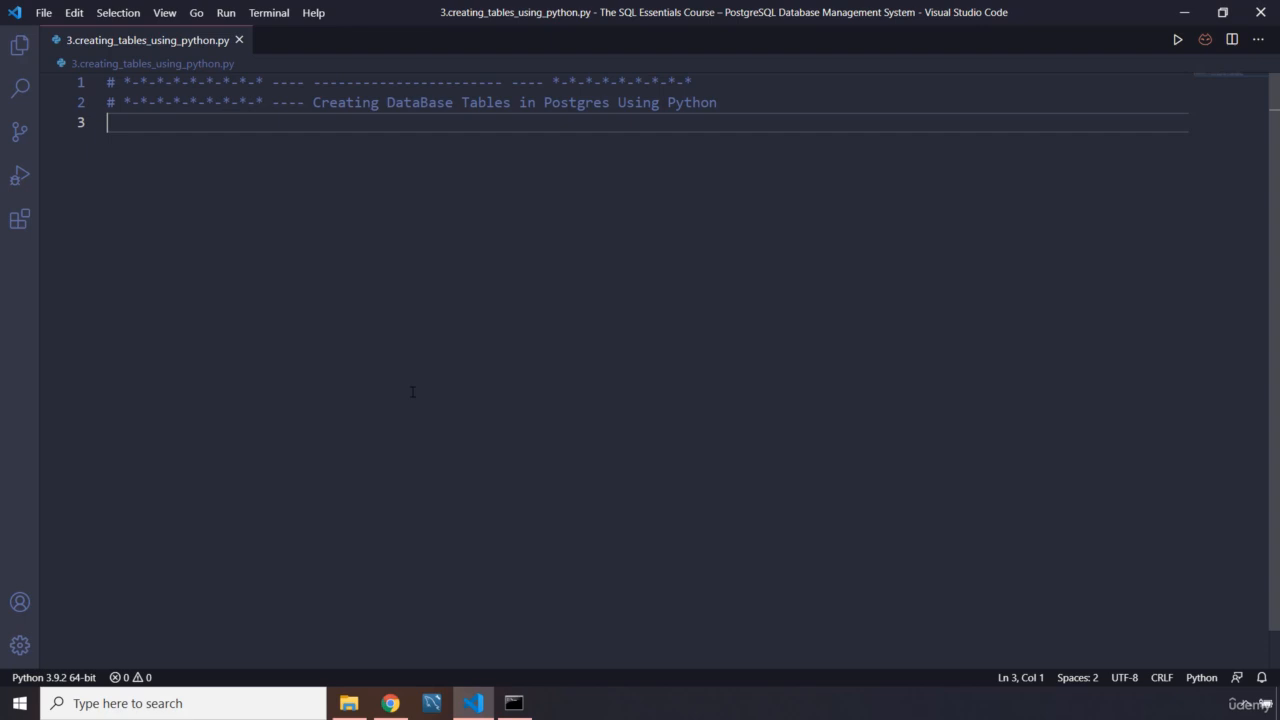
Step: Run pipenv install psycopg2 in the integrated terminal
left_click(267, 13)
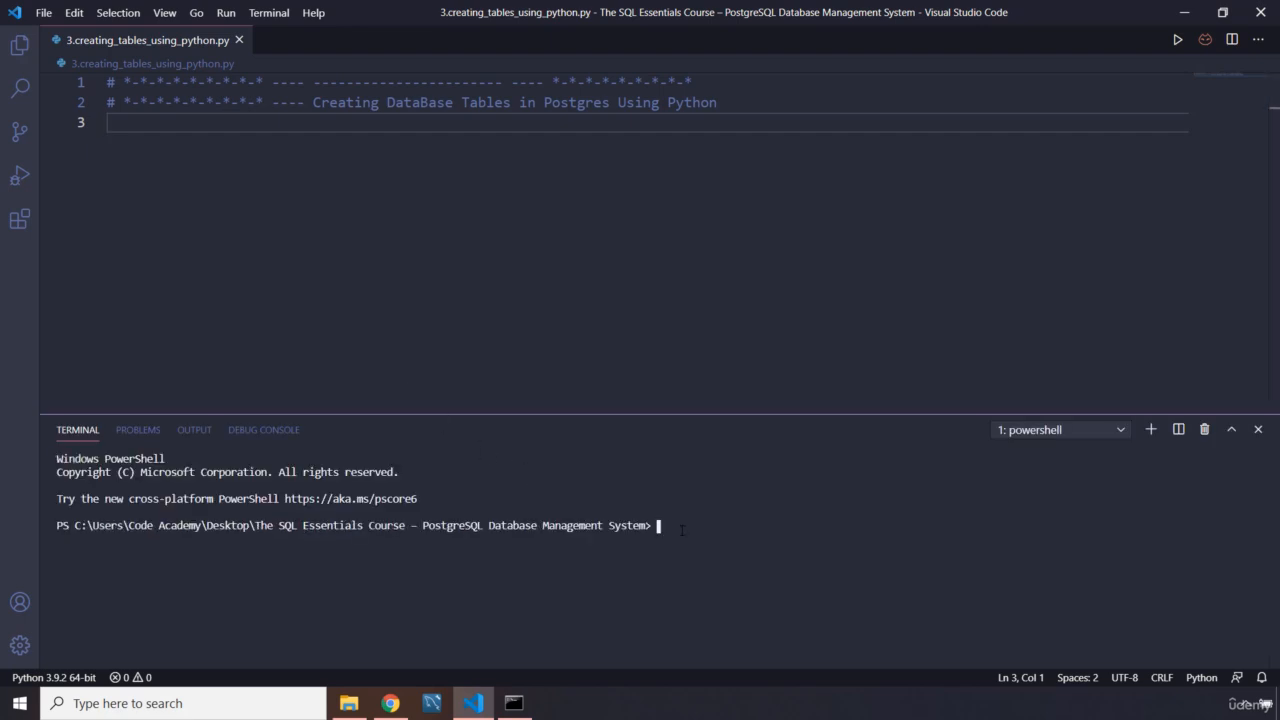
type("pipenv install")
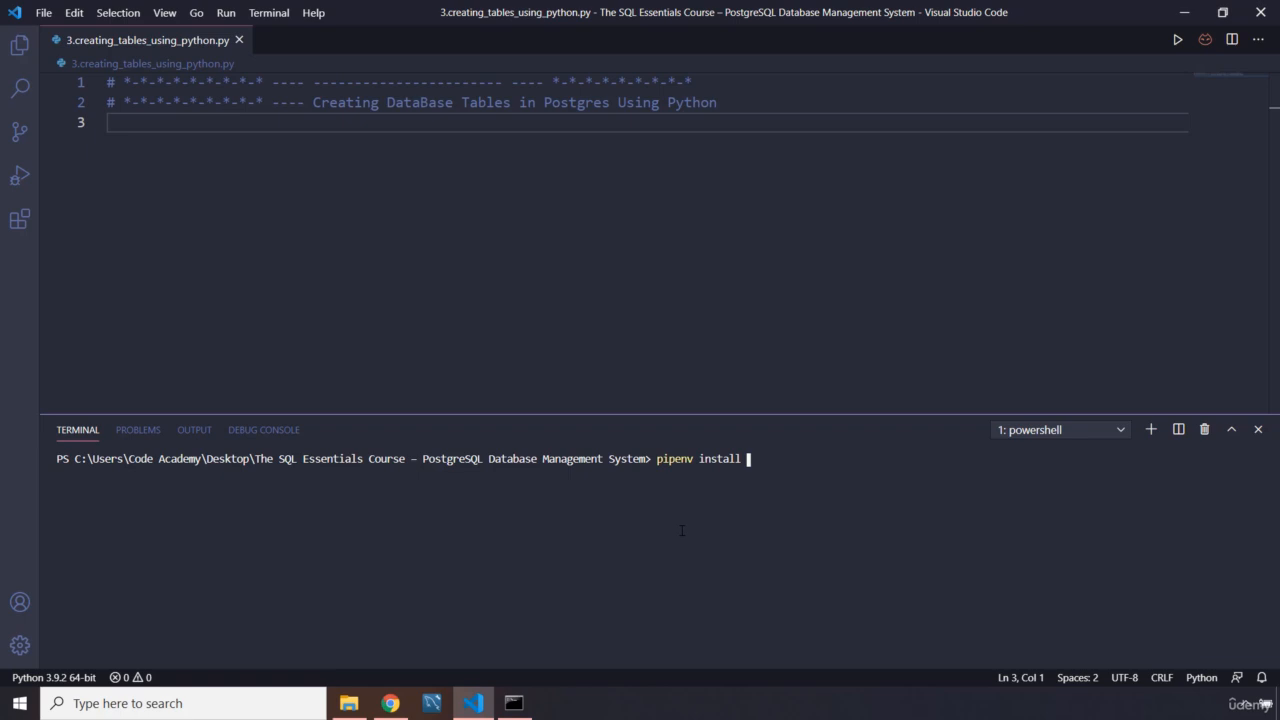
type("py")
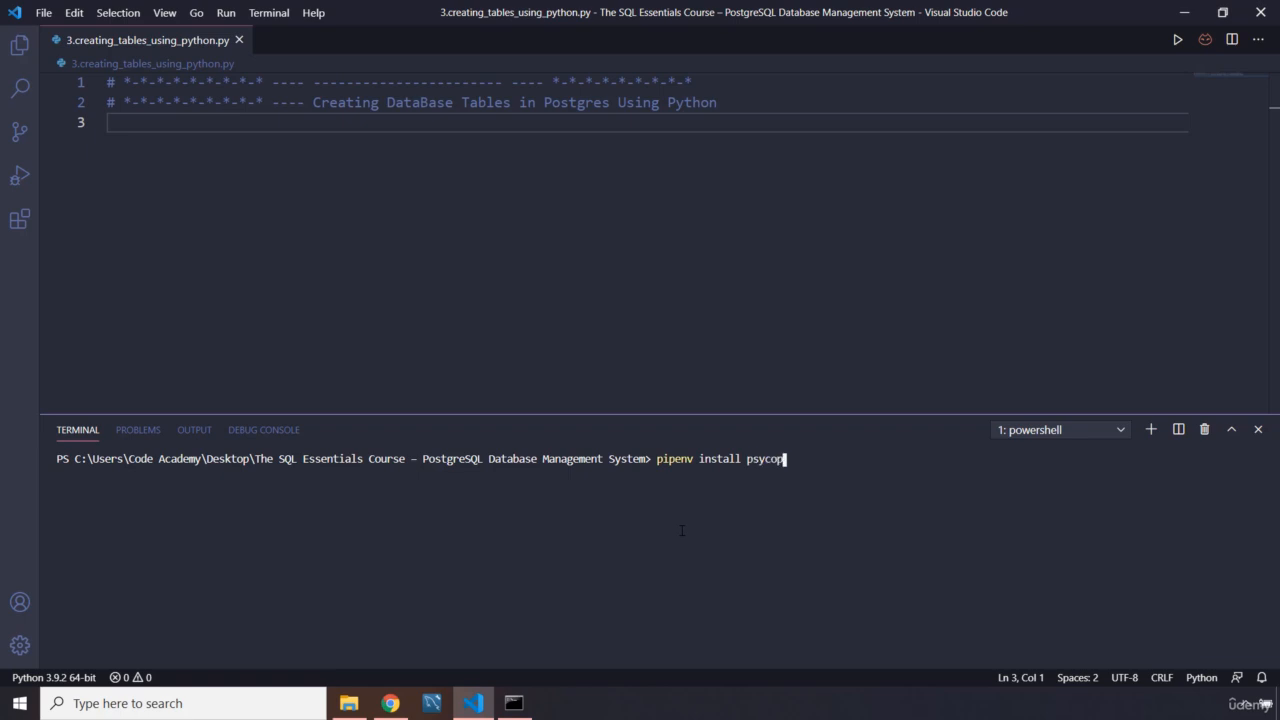
type("g2")
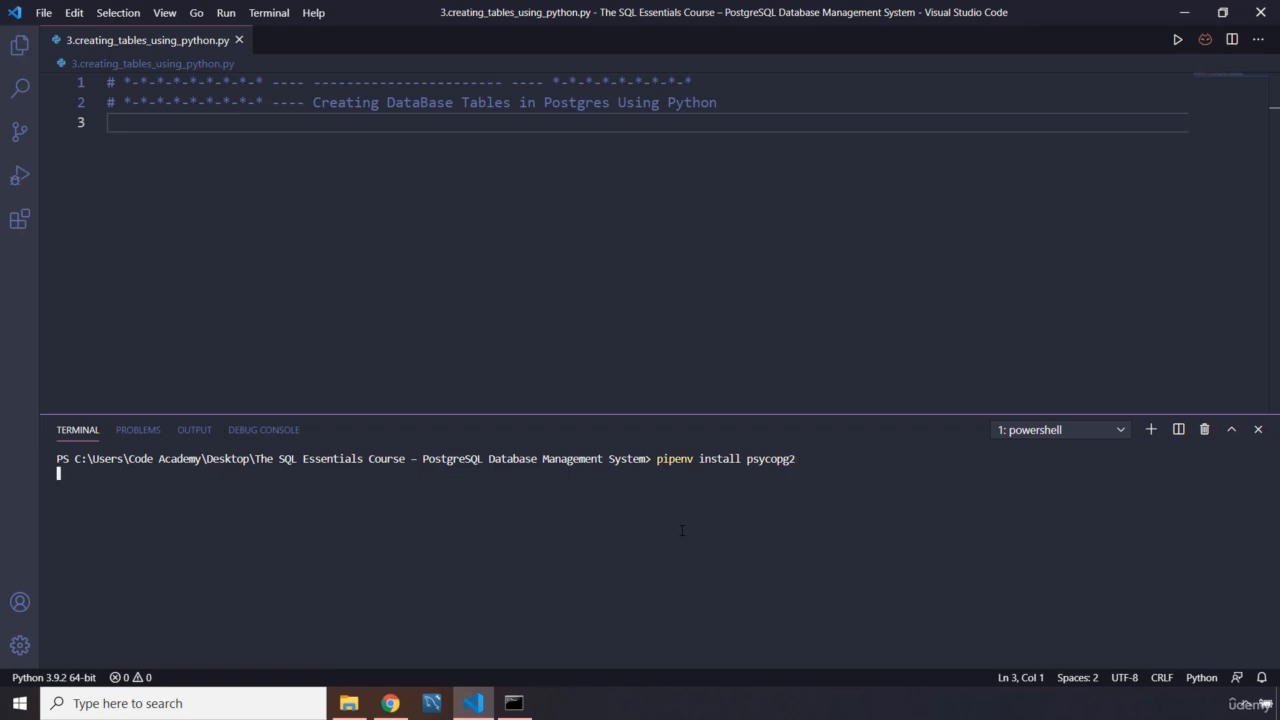
key("Enter")
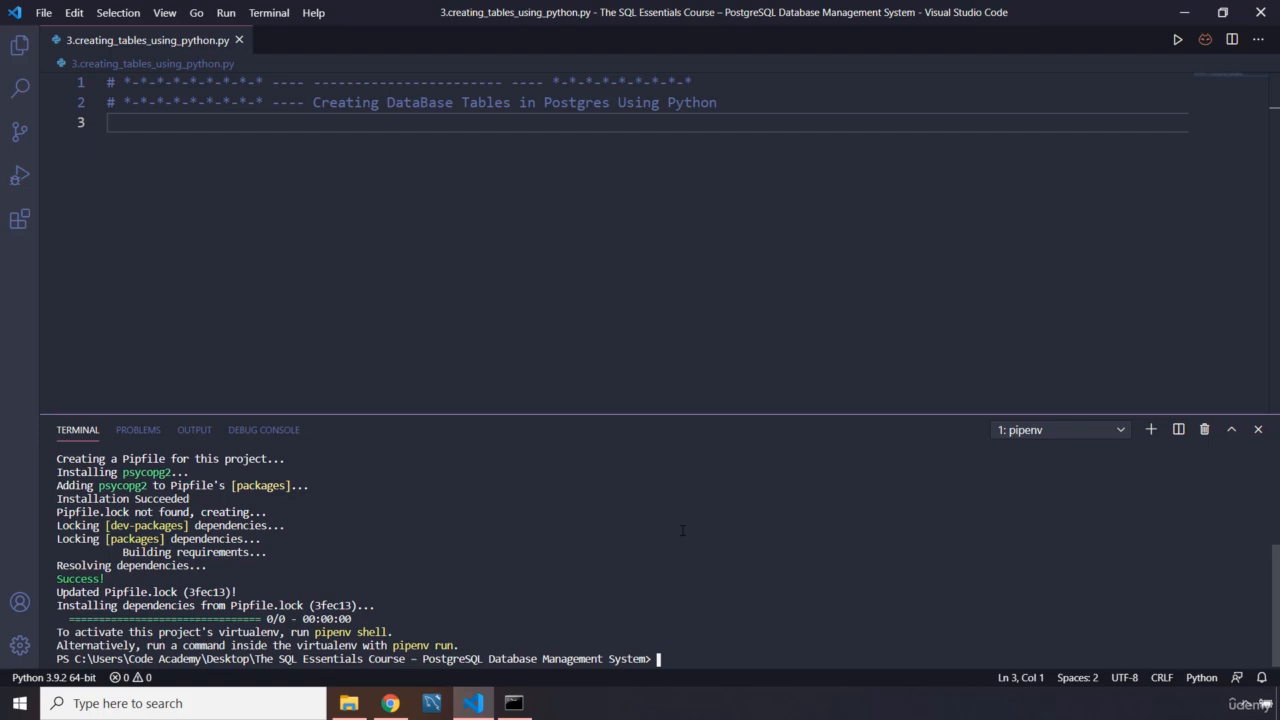
Step: Select the pipenv virtualenv as the Python interpreter and launch pipenv shell
left_click(50, 679)
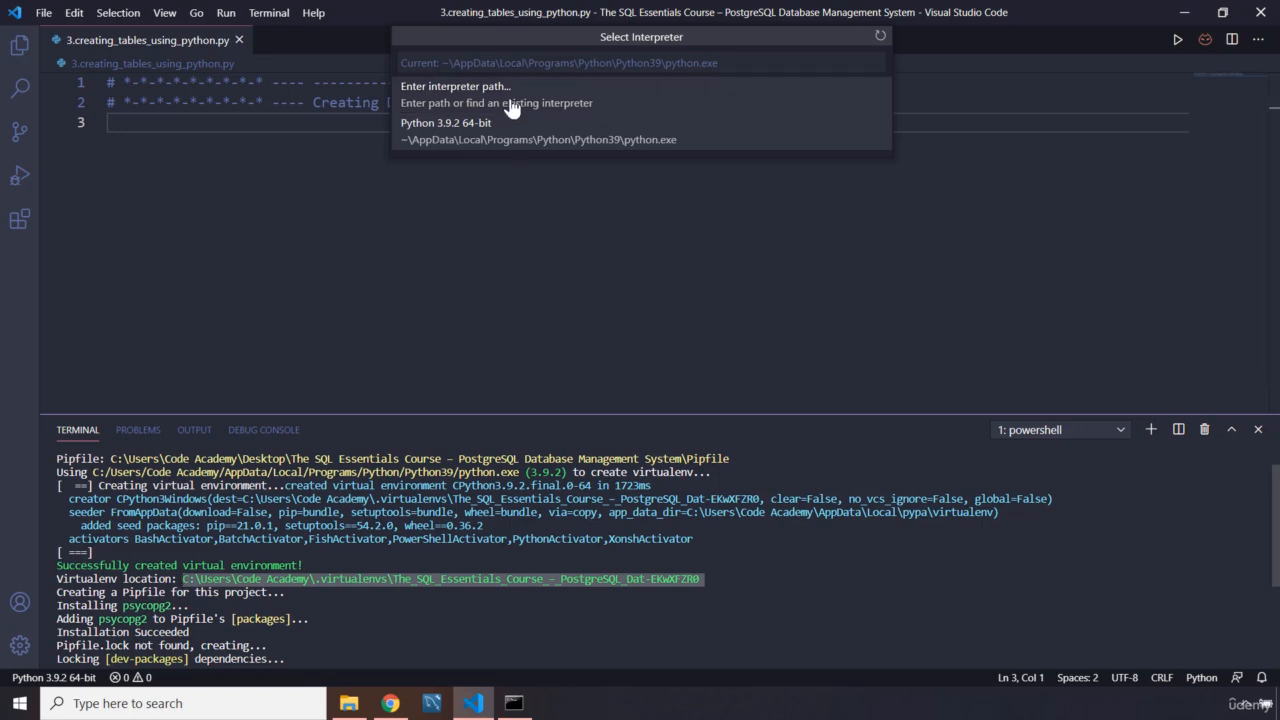
left_click(465, 86)
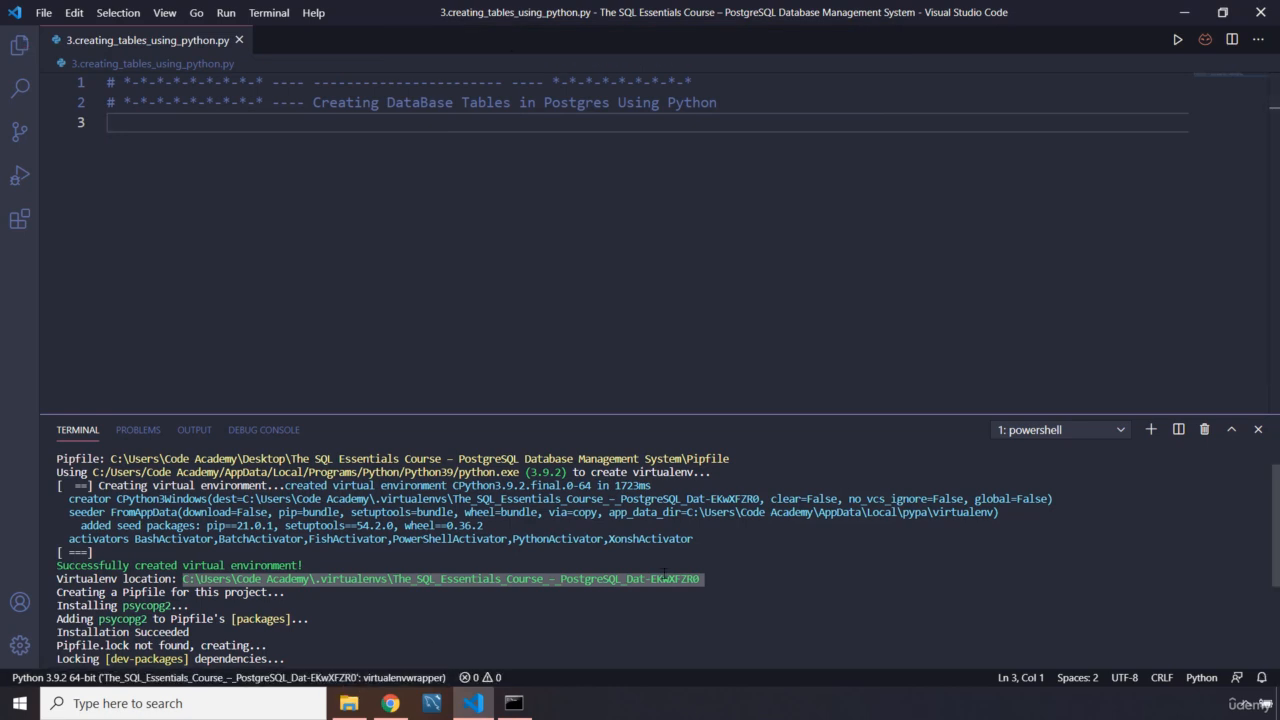
type("pipenv shell")
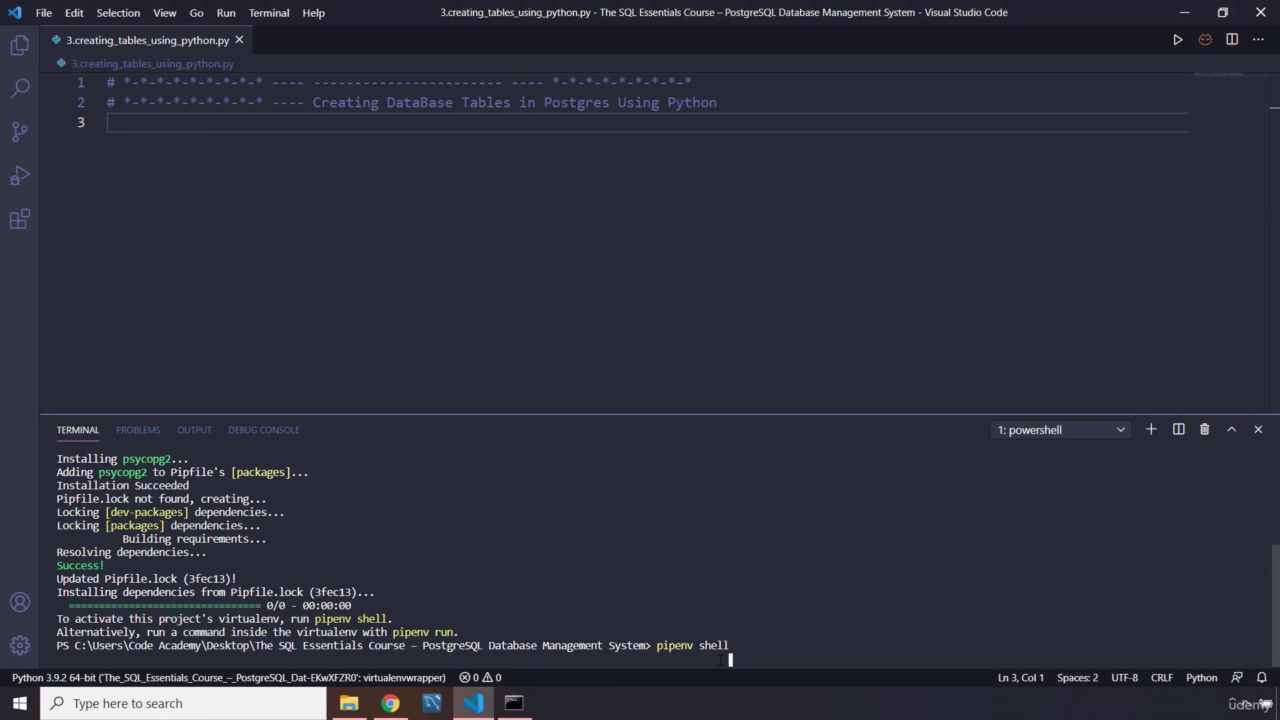
key("Enter")
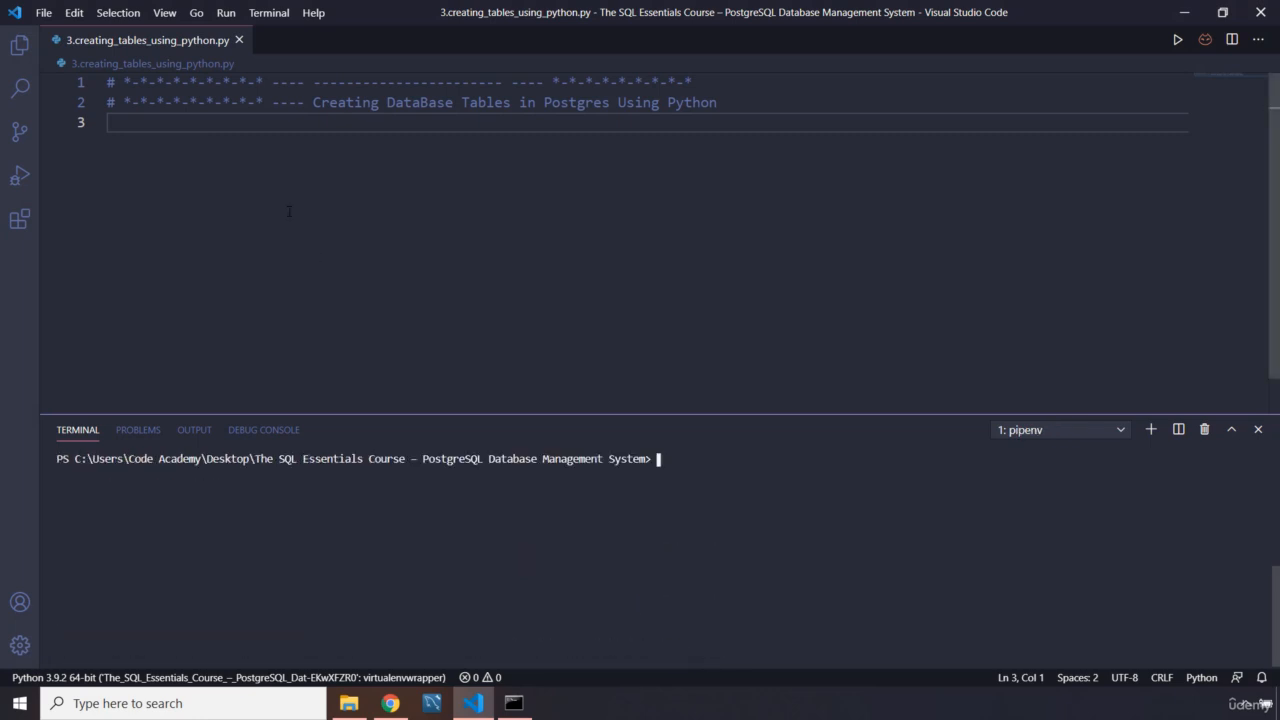
mouse_move(496, 282)
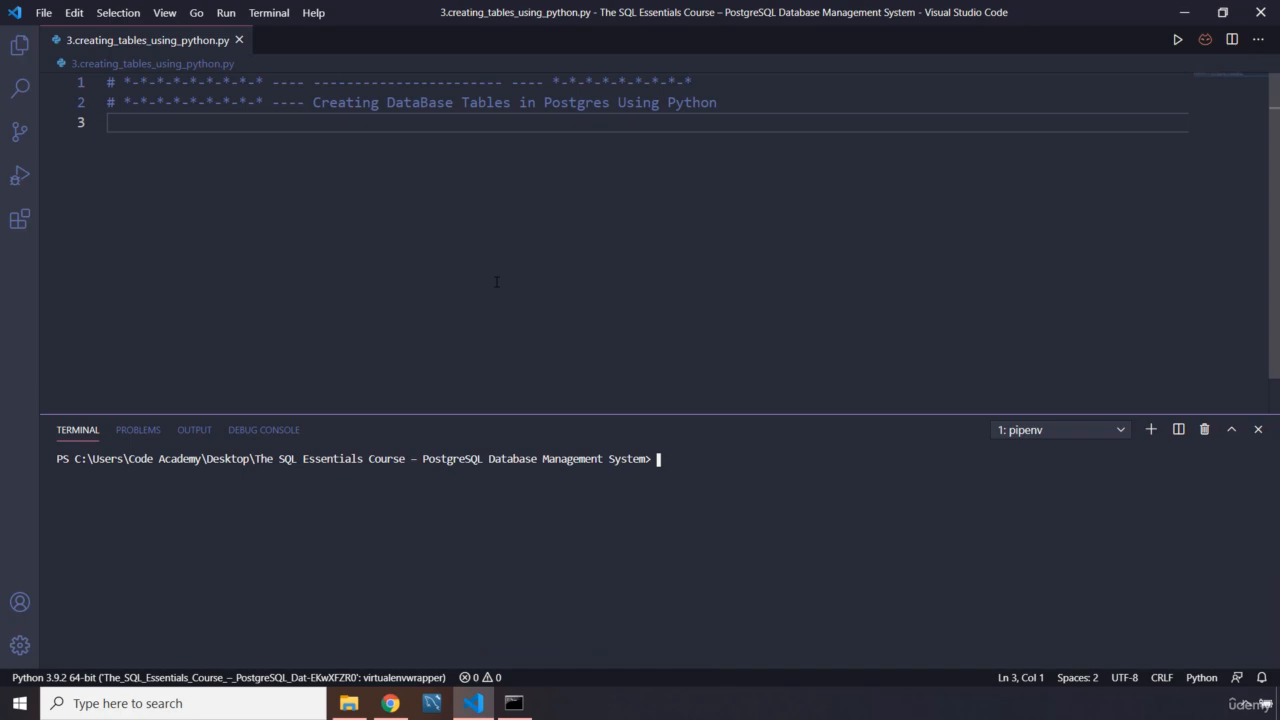
Step: Add import psycopg2 and start a multi-line psycopg2.connect( call
type("import")
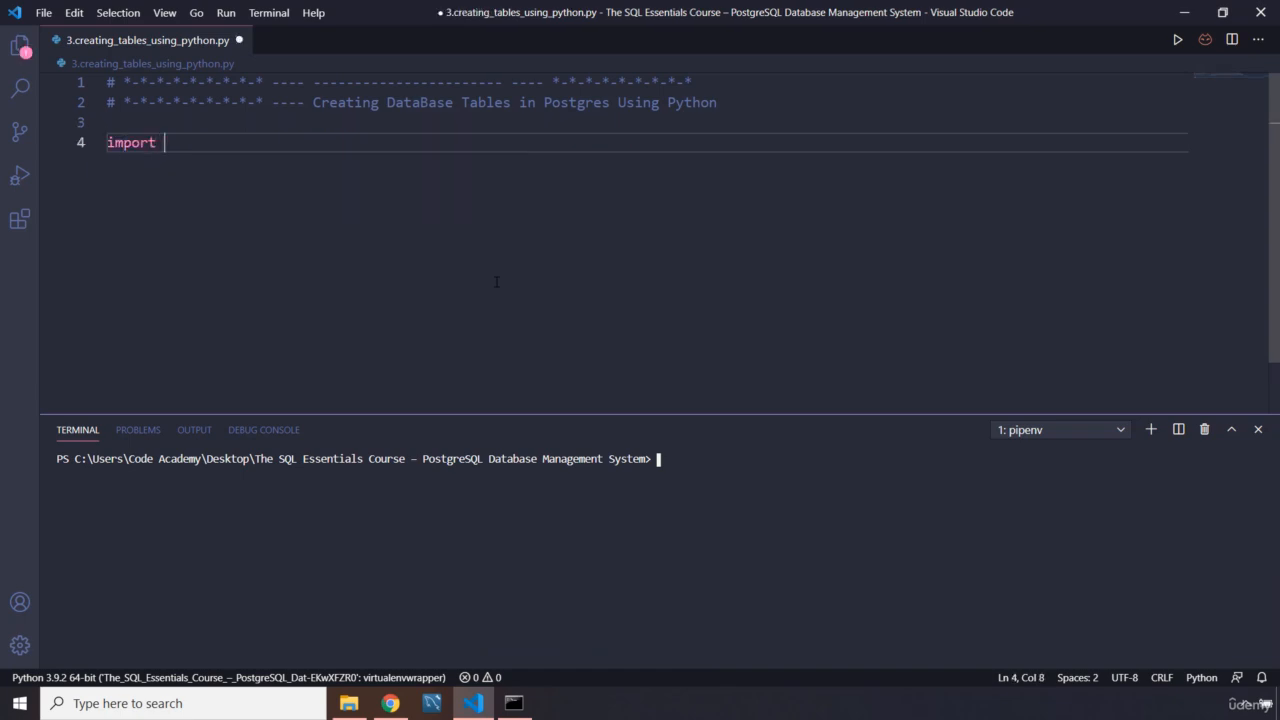
type("psycopg2")
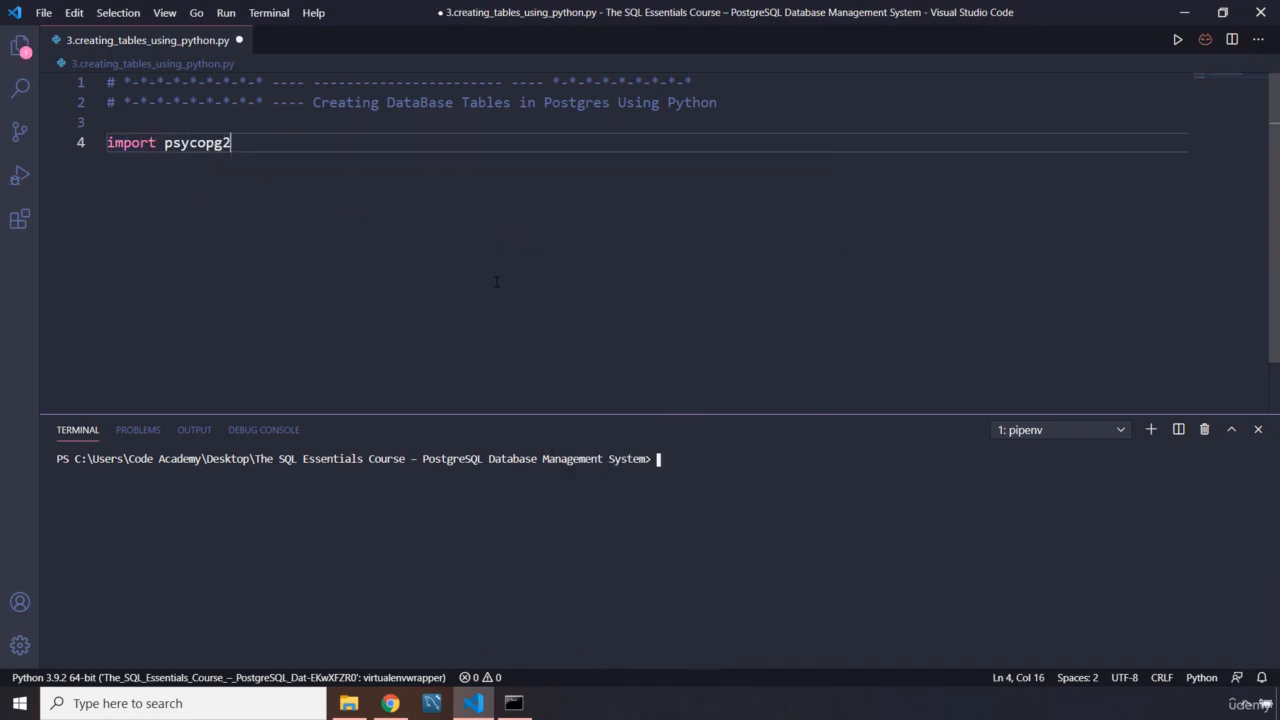
key("Enter")
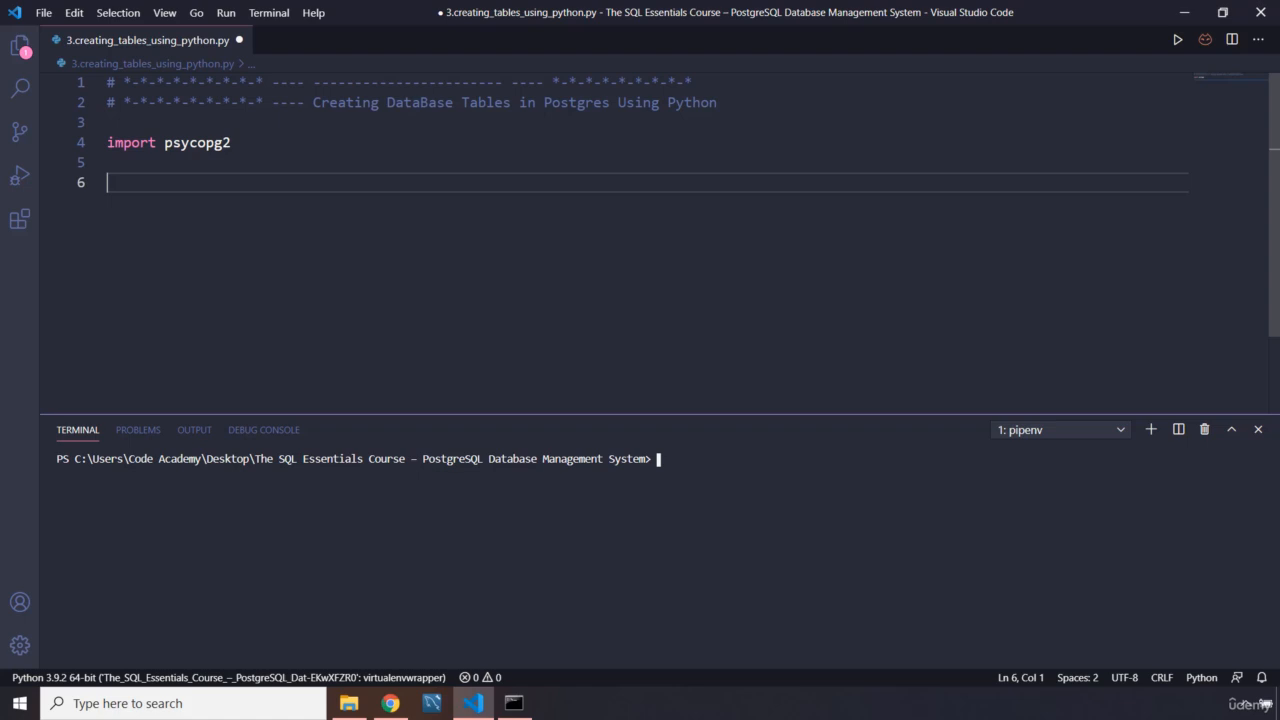
type("psycopg2.conn")
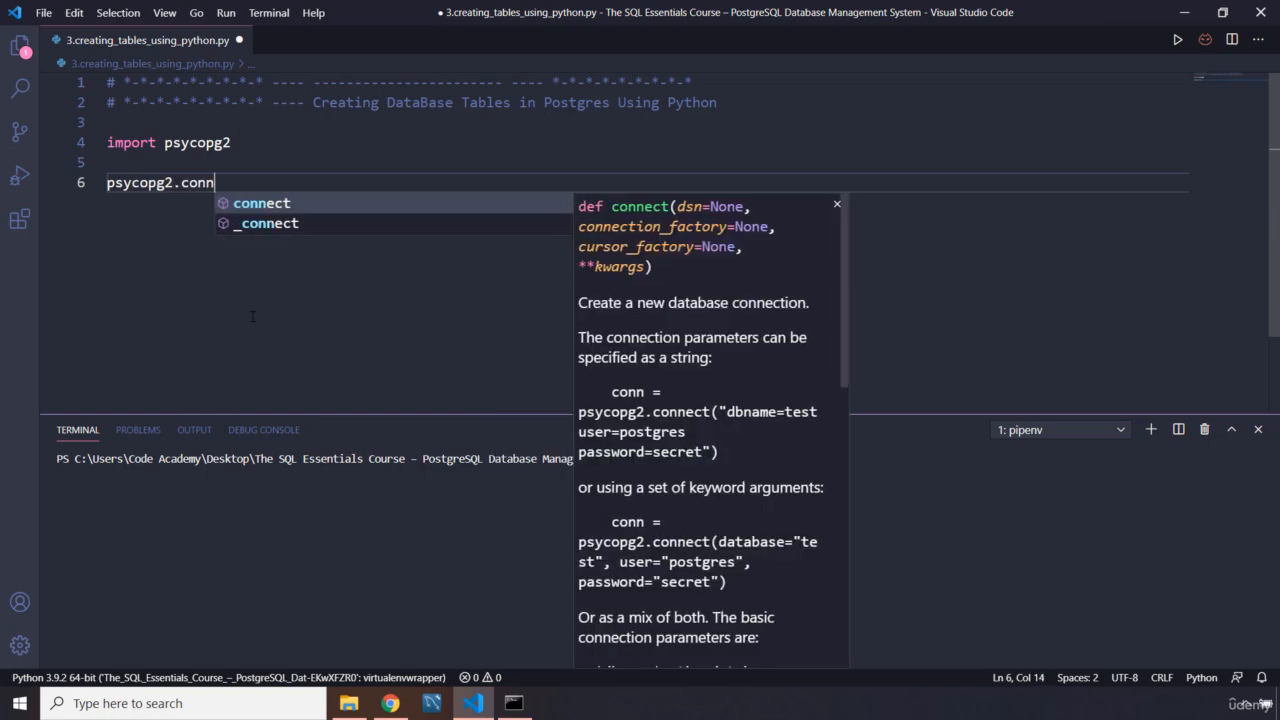
key("Tab")
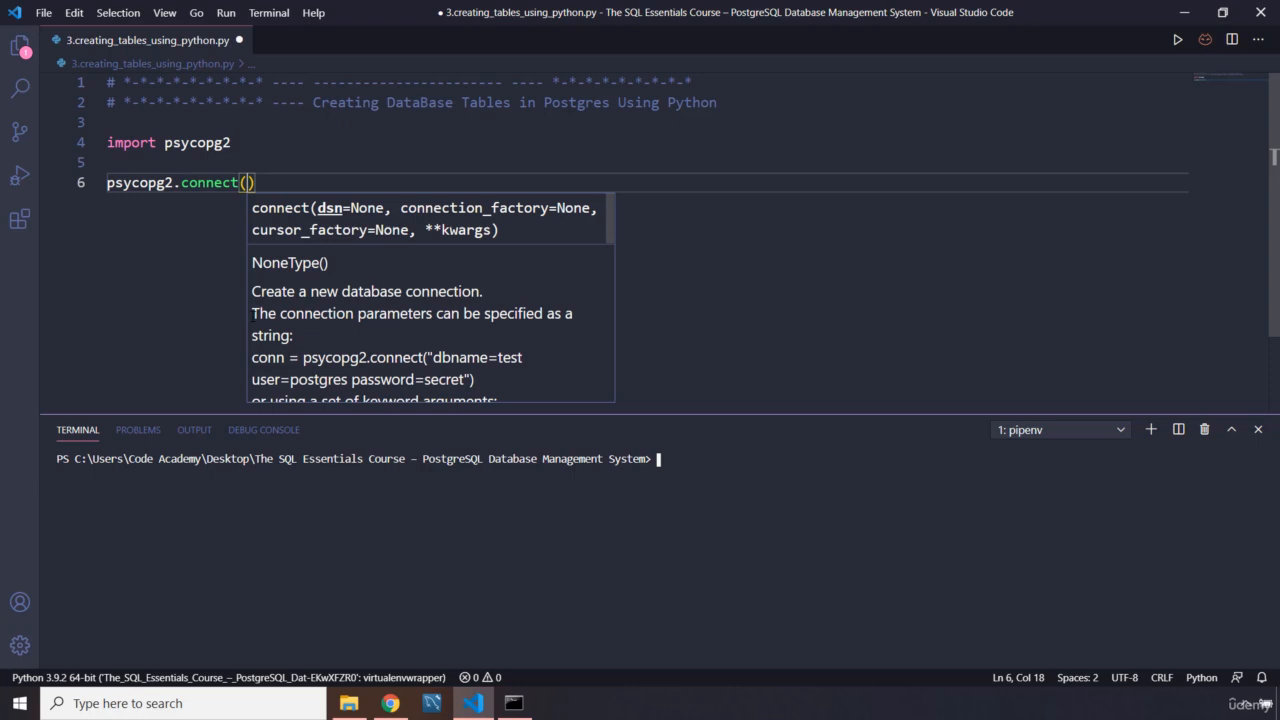
key("Enter")
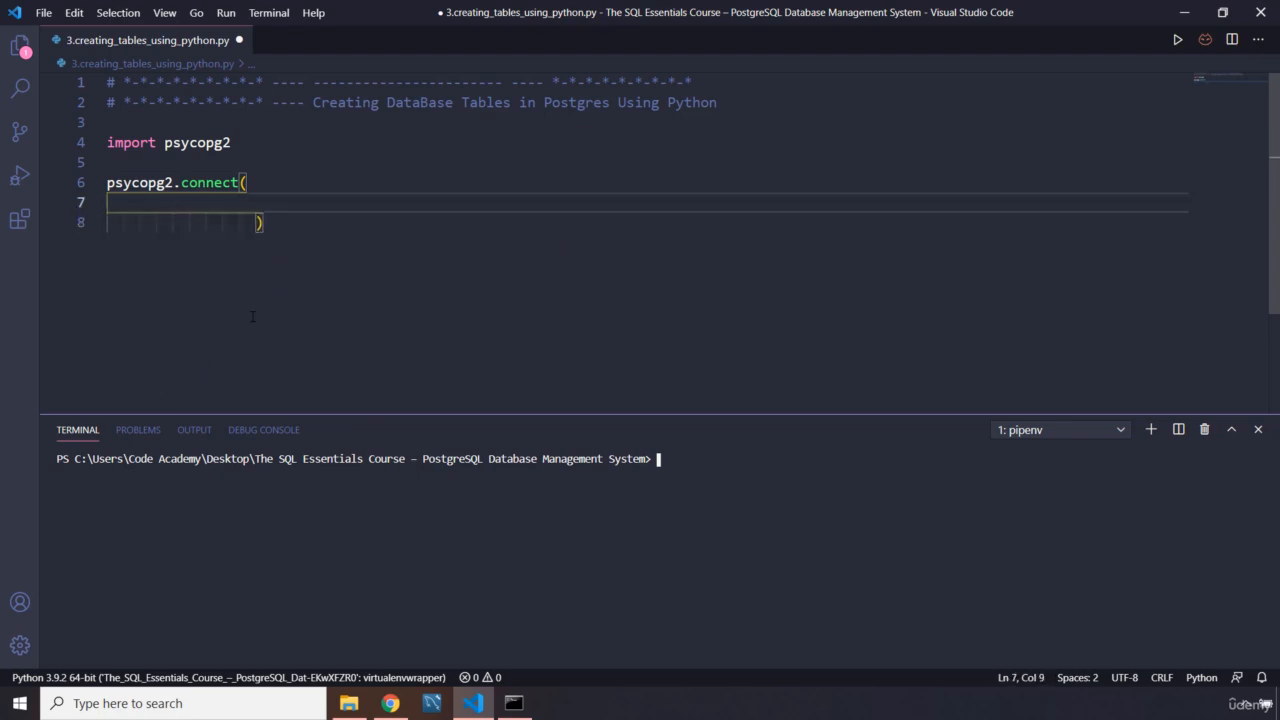
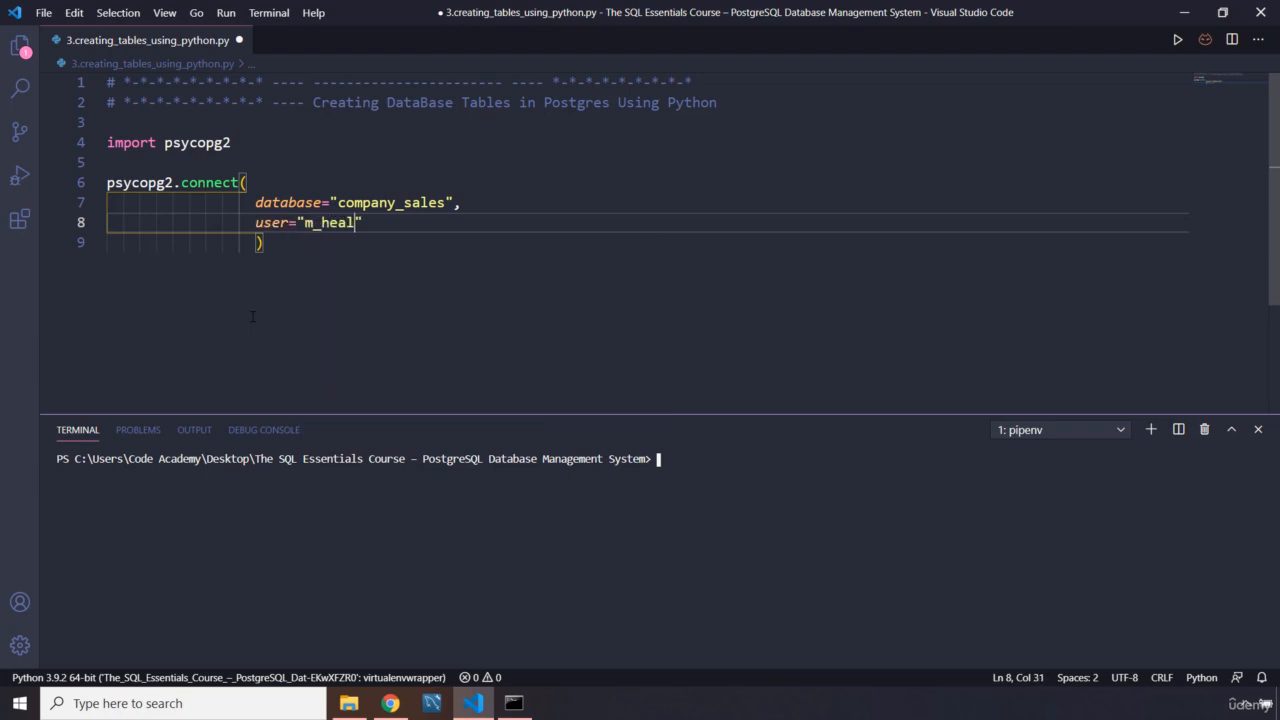
Step: Add the database="company_sales" and user arguments to the connect call
key("Backspace")
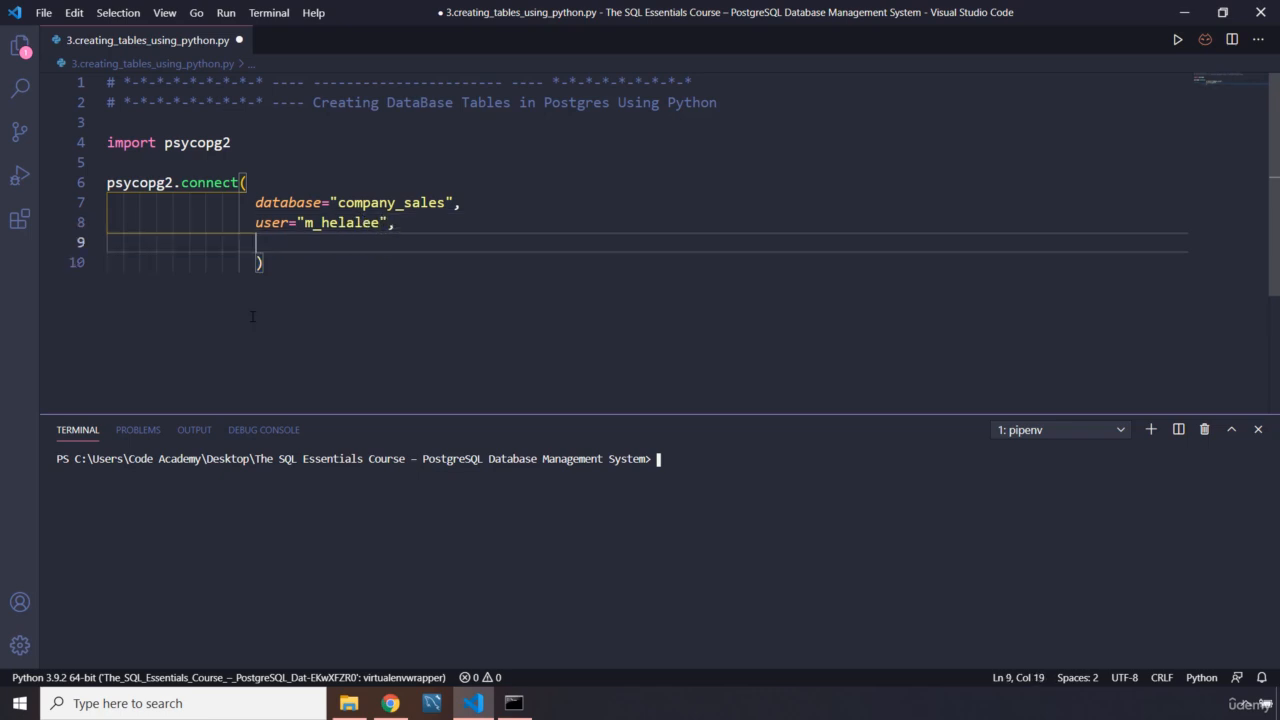
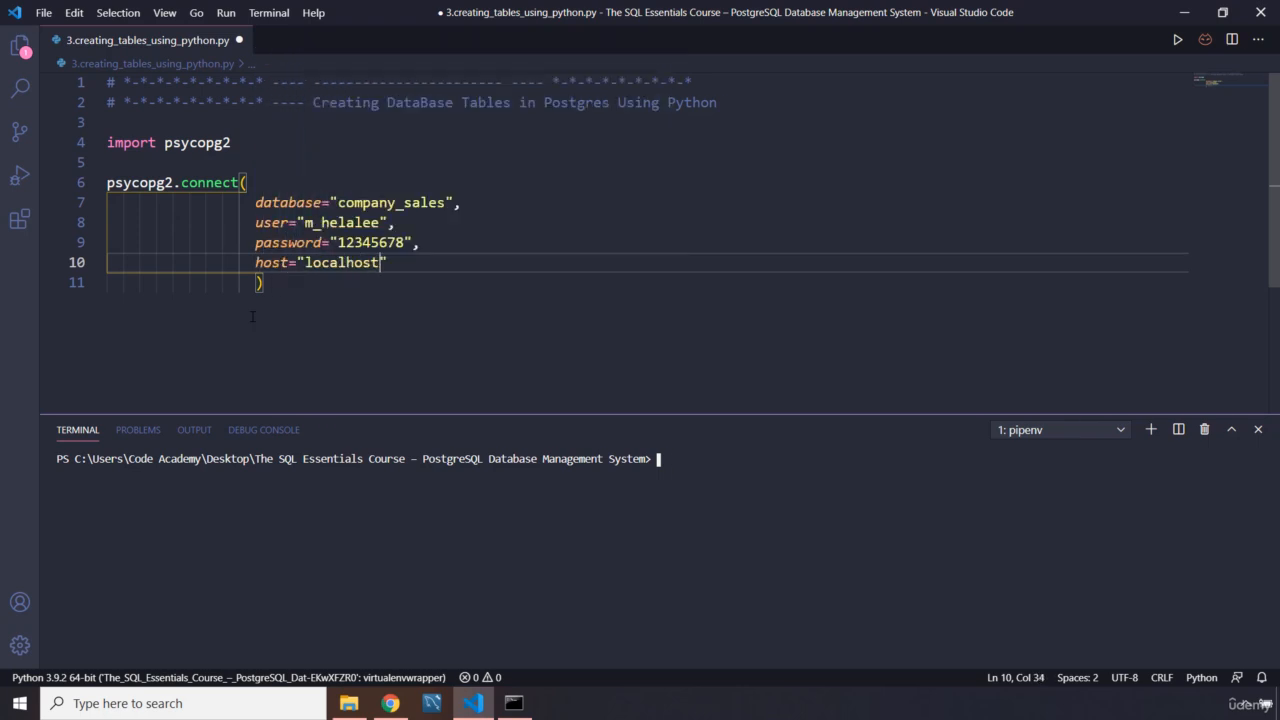
key("Enter")
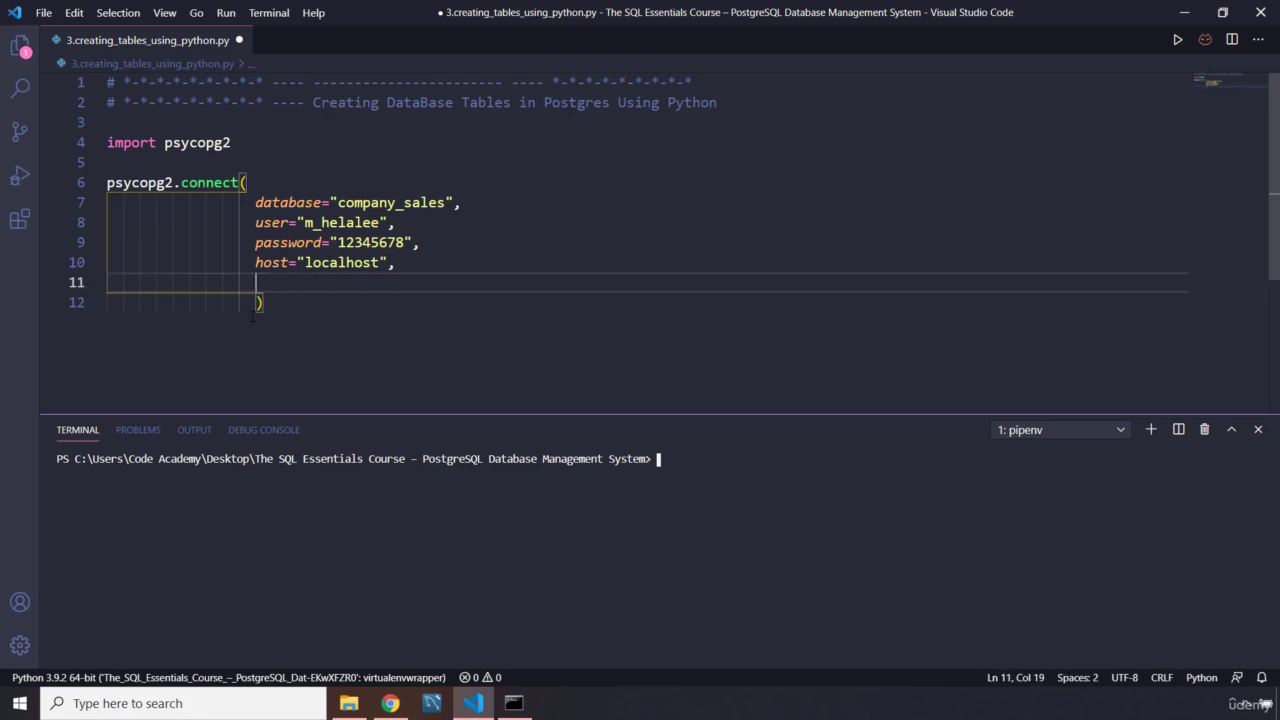
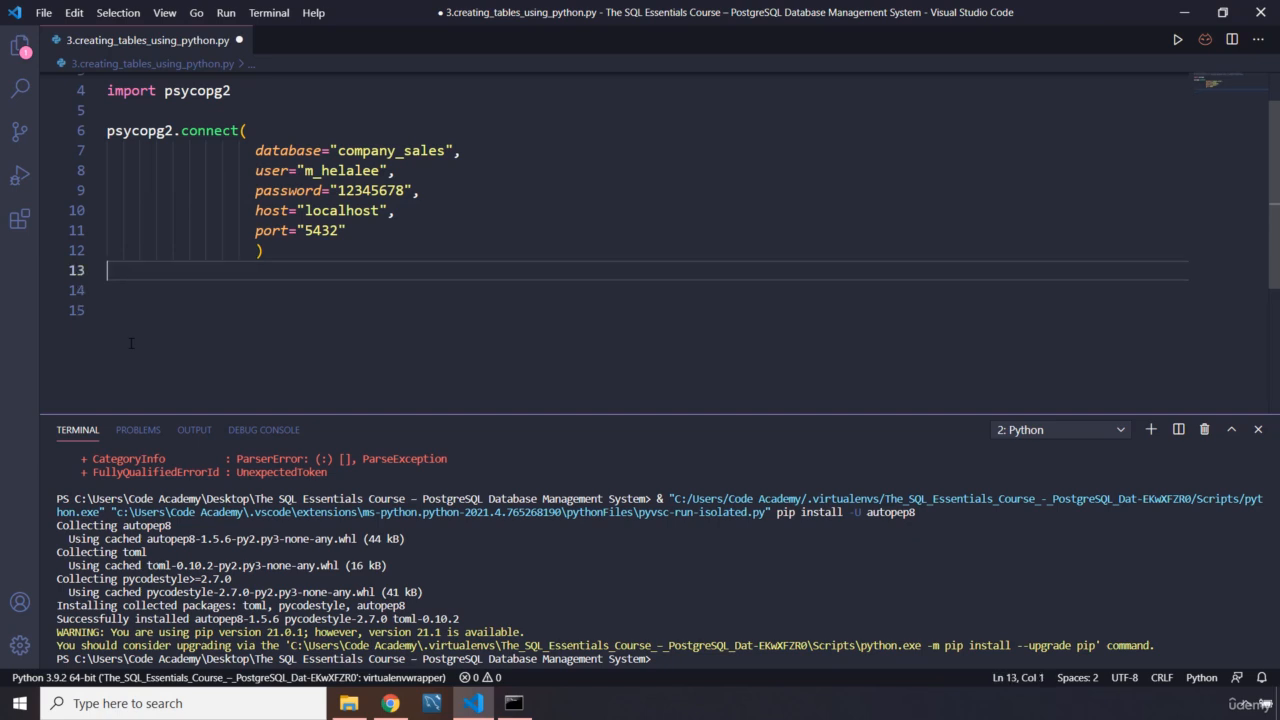
Step: Assign the connect result to connection and write cursor = connection.cursor()
type("connection =")
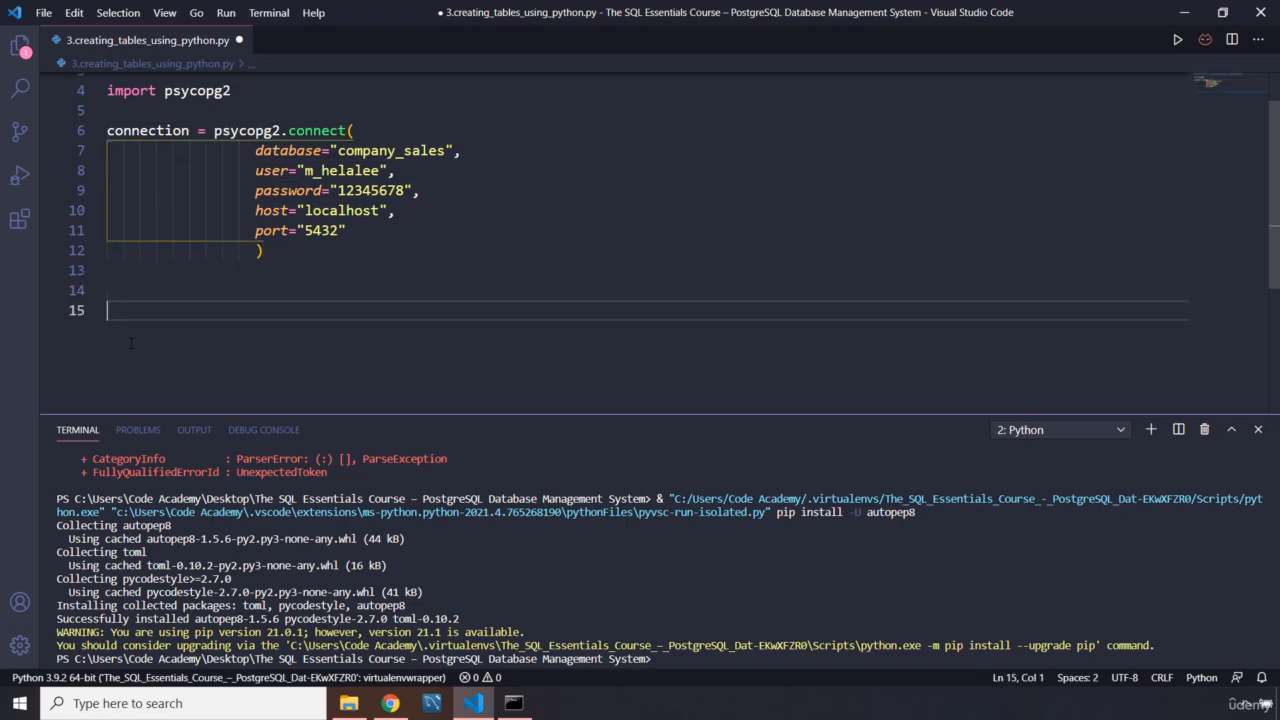
type("cursor =")
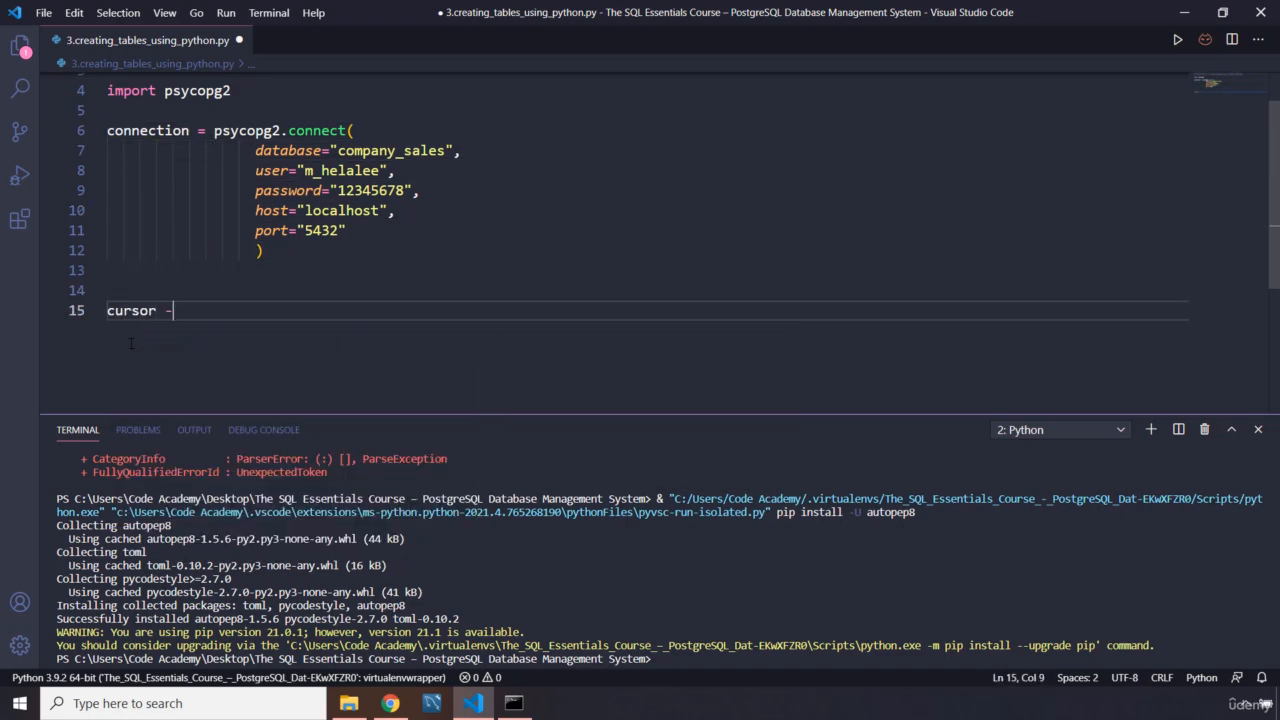
type("= co")
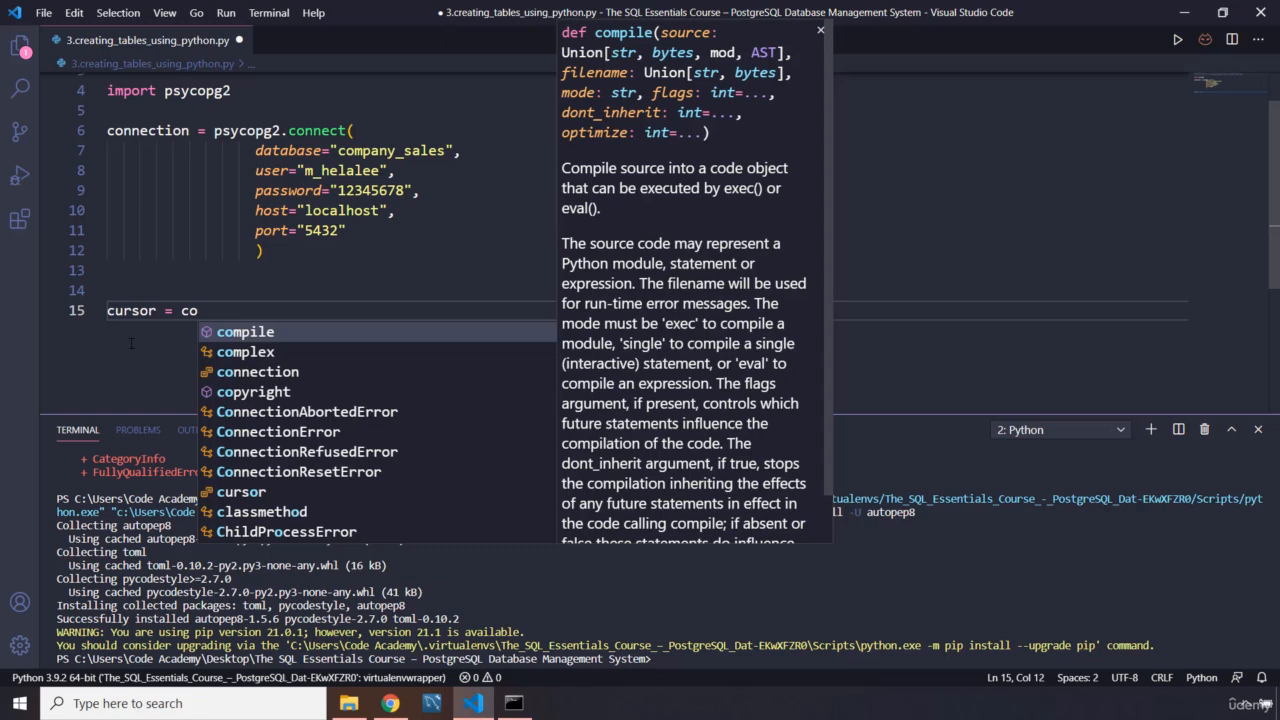
type("nnection.curs")
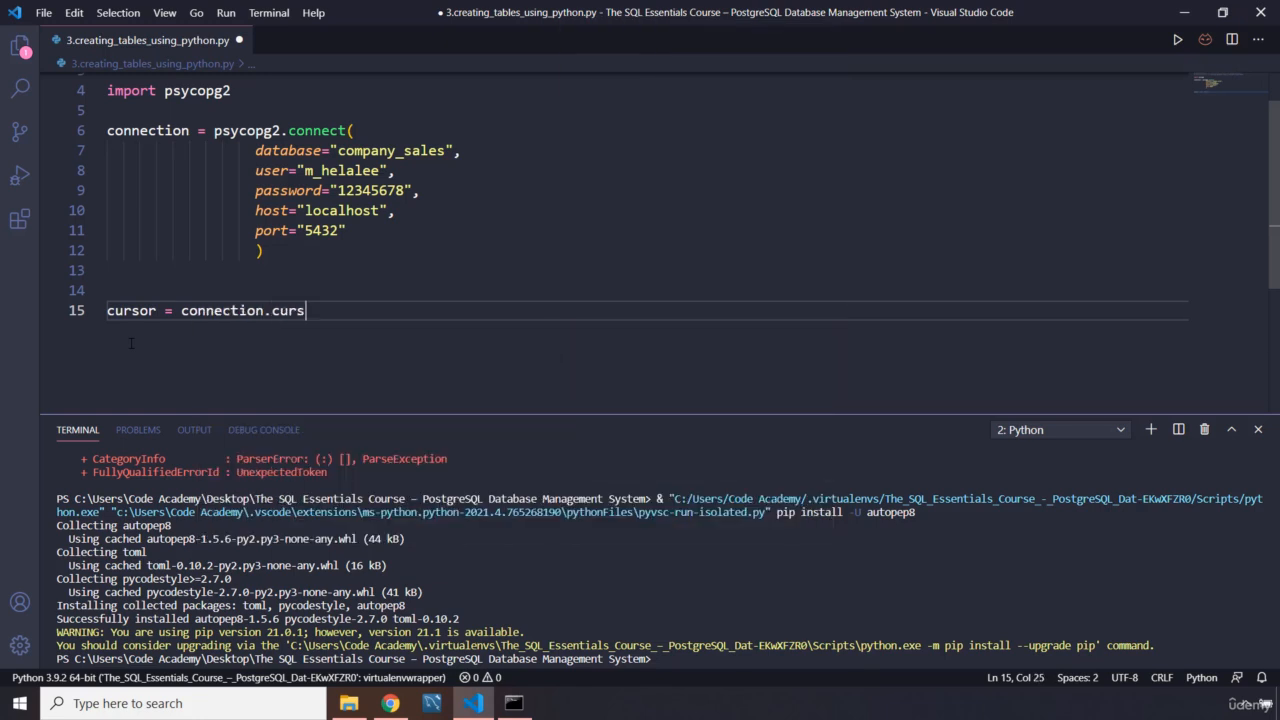
type("or()")
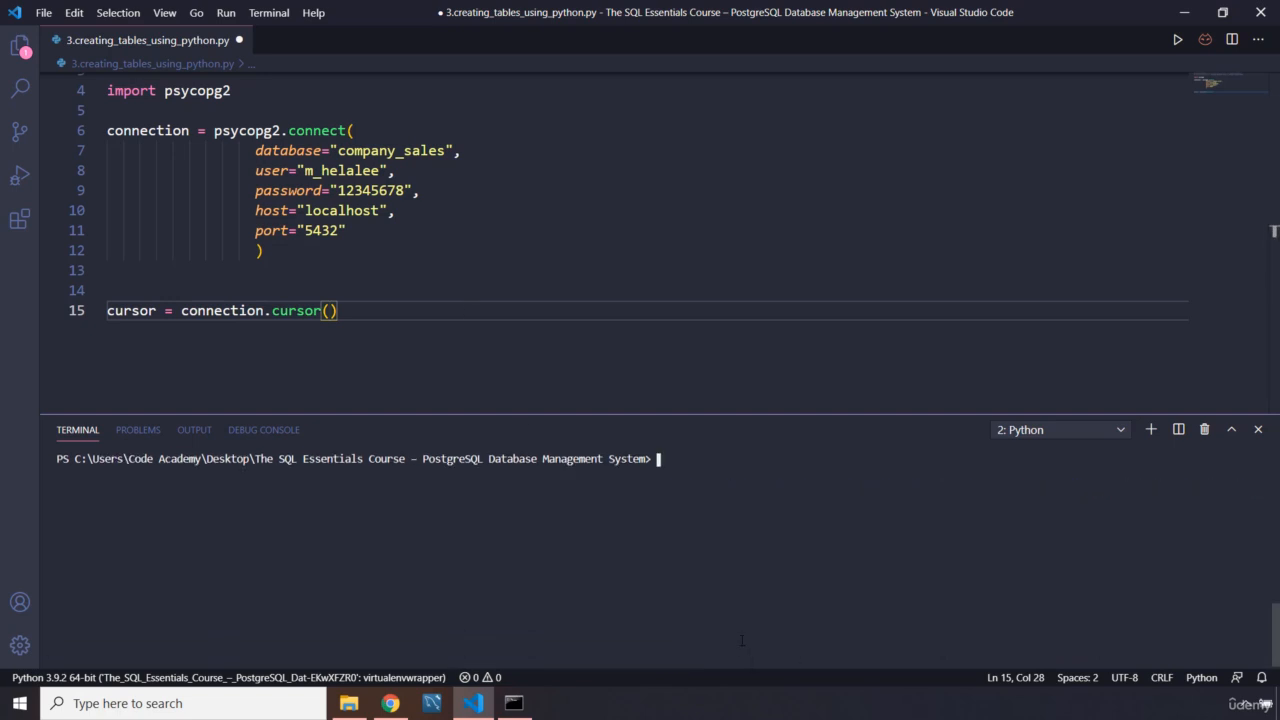
mouse_move(402, 357)
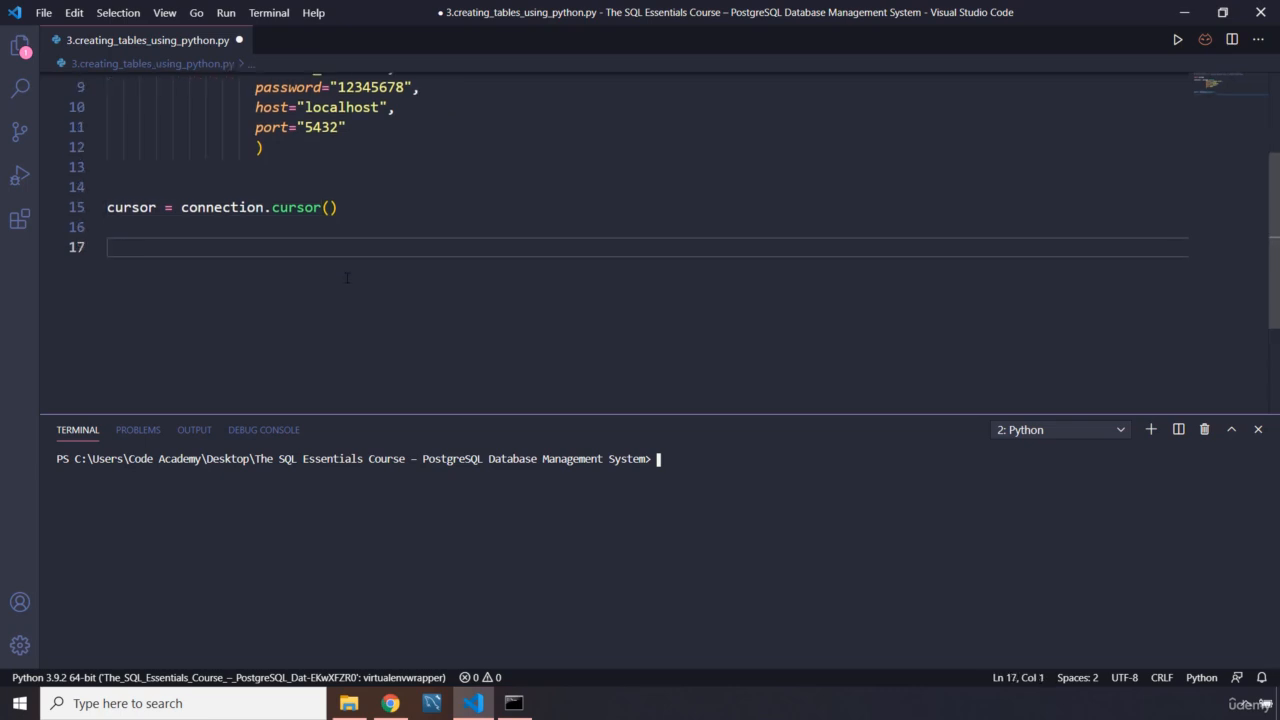
Step: Write cursor.execute("""CREATE TABLE sale (ORDER_NUM INT PRIMARY KEY)""") across two lines
type("cursor")
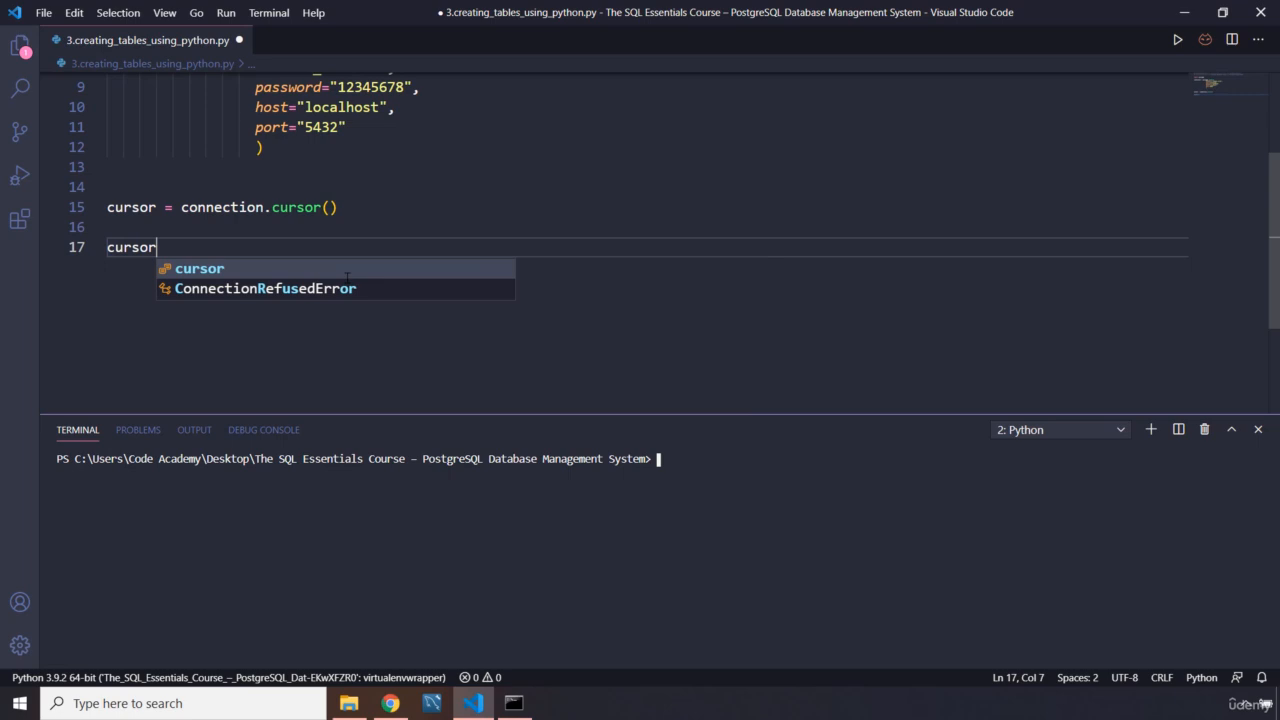
type(".execute")
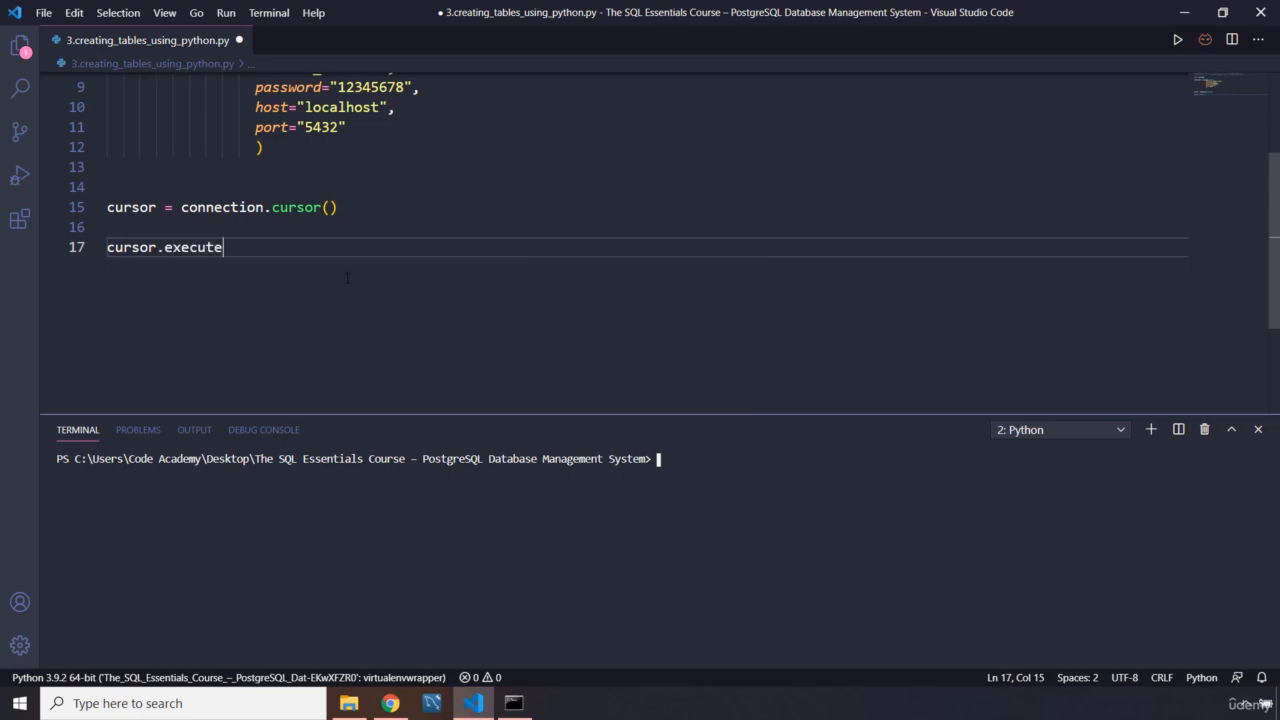
type("()")
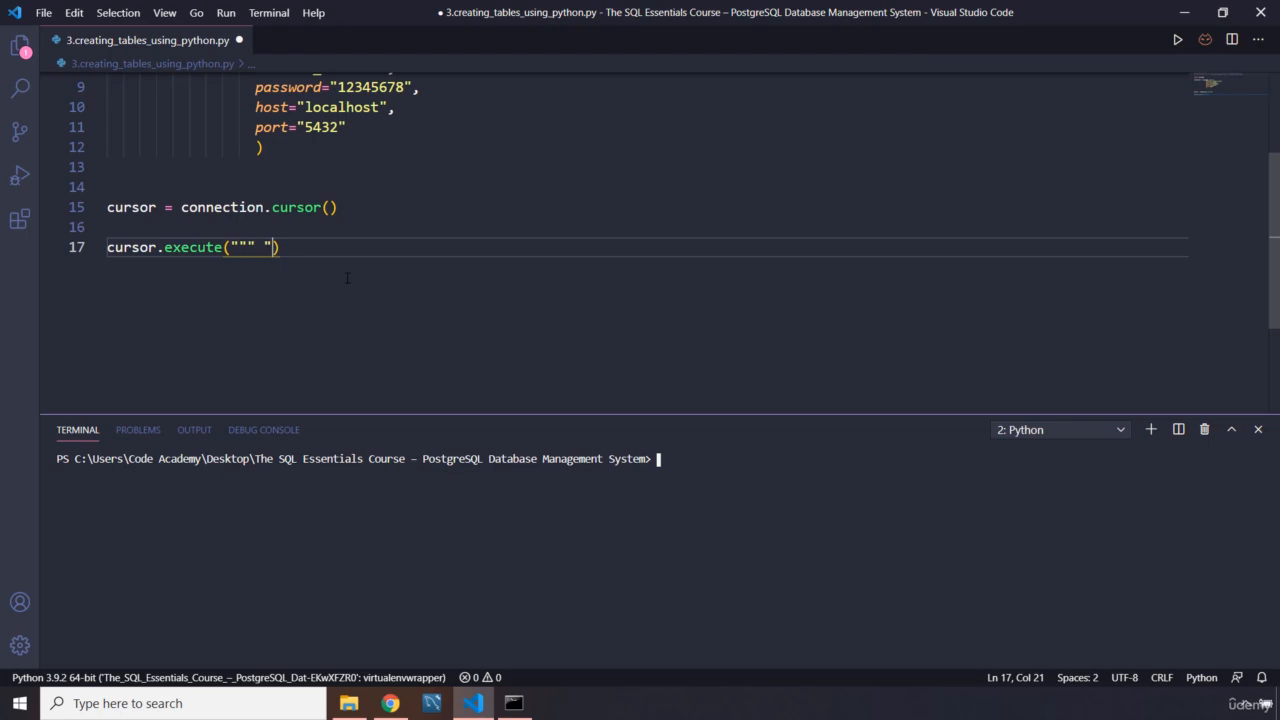
type("\"\"\"")
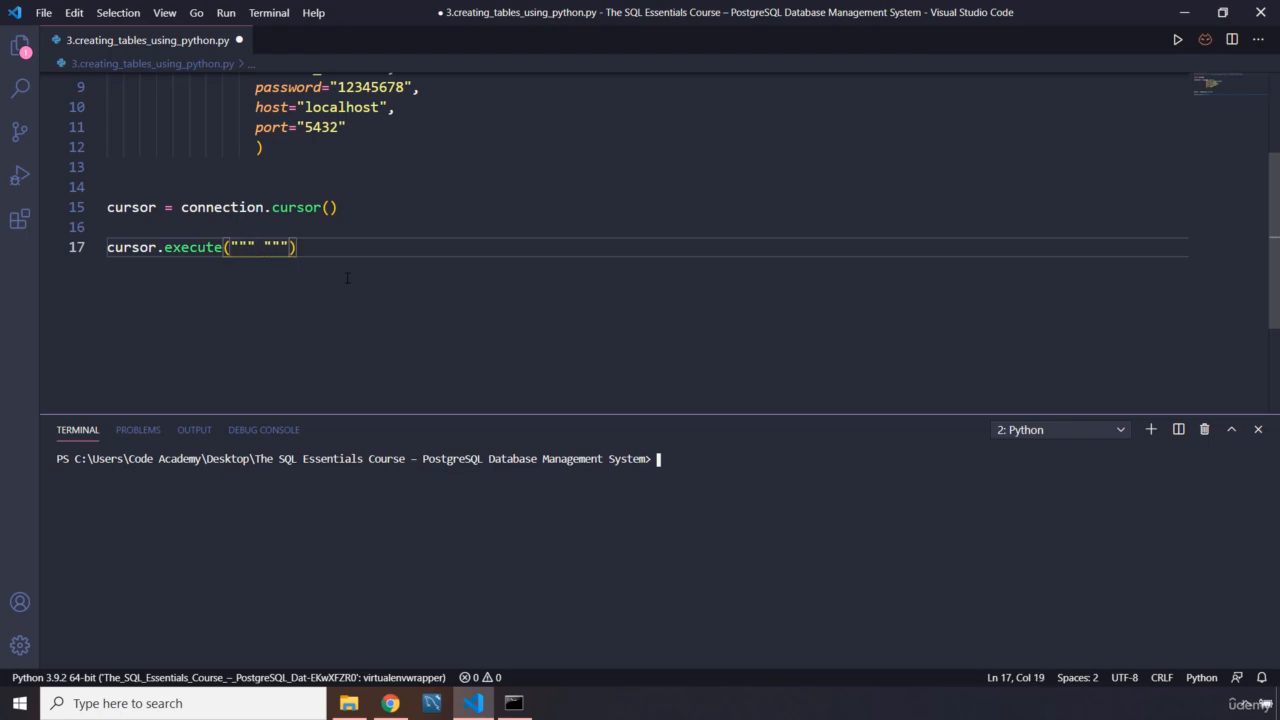
type("CREATE")
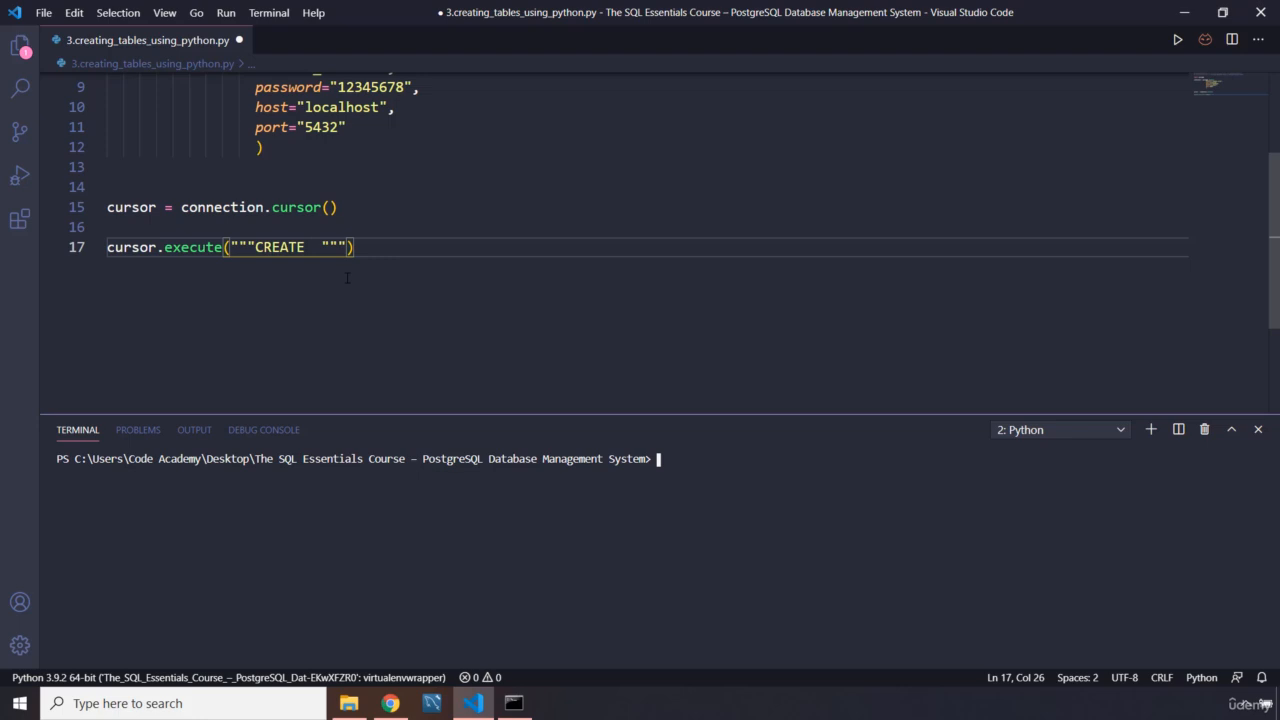
type("TABLE")
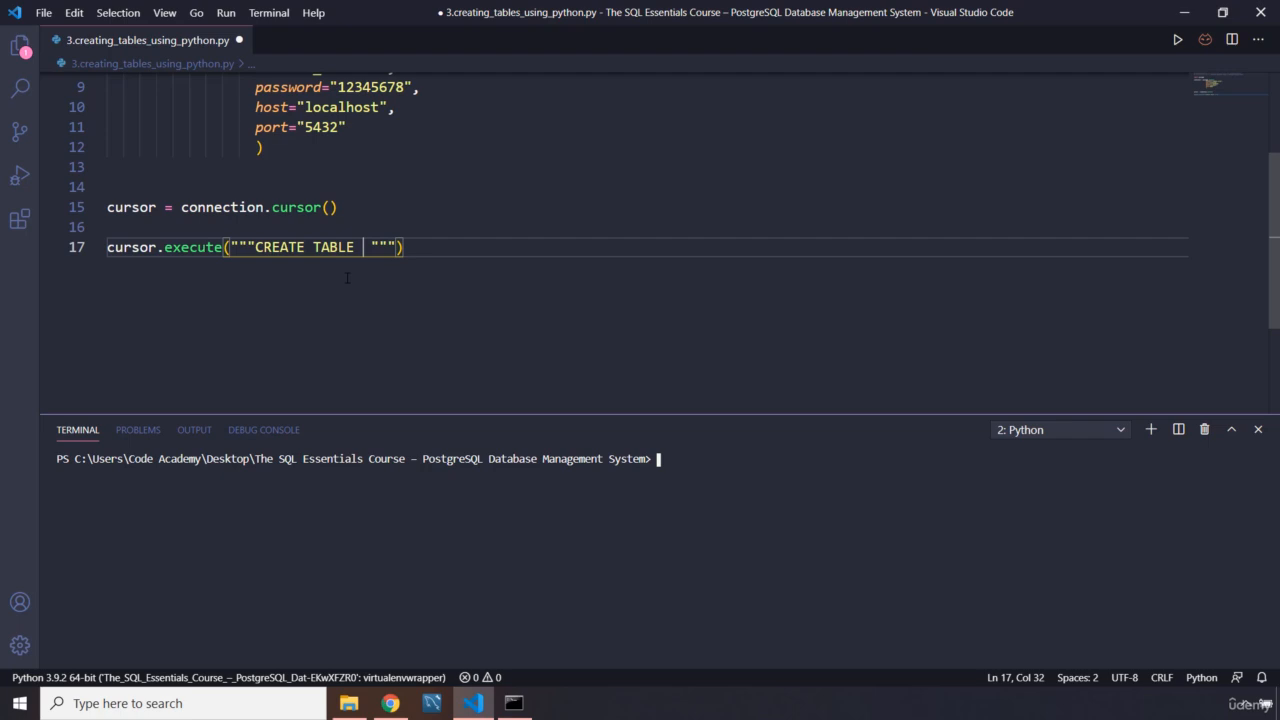
type("sale")
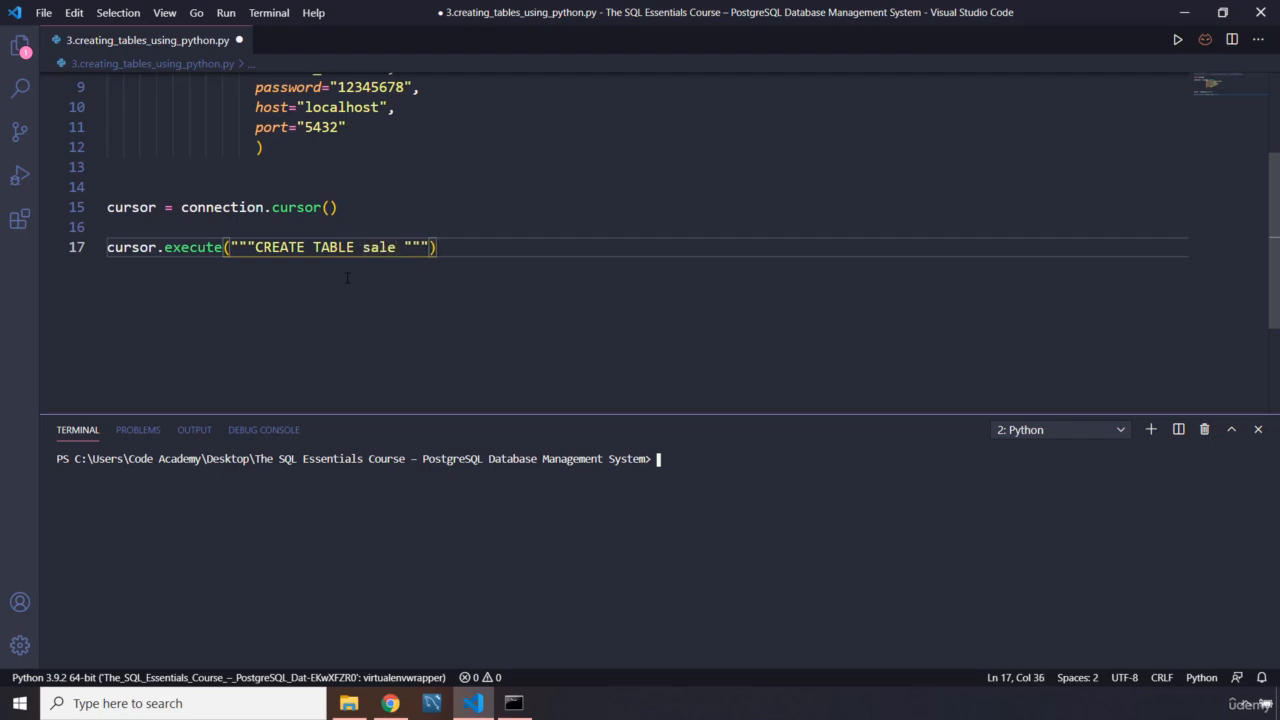
key("Enter")
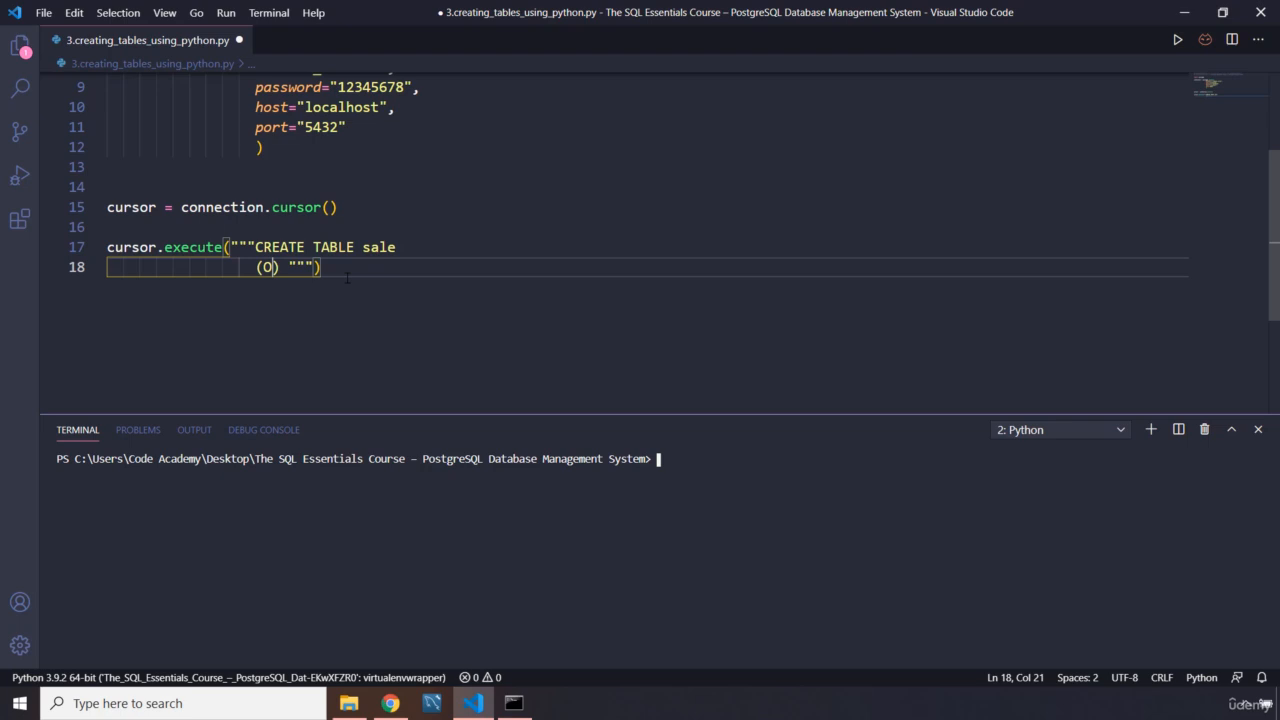
type("RDER_NUM INT")
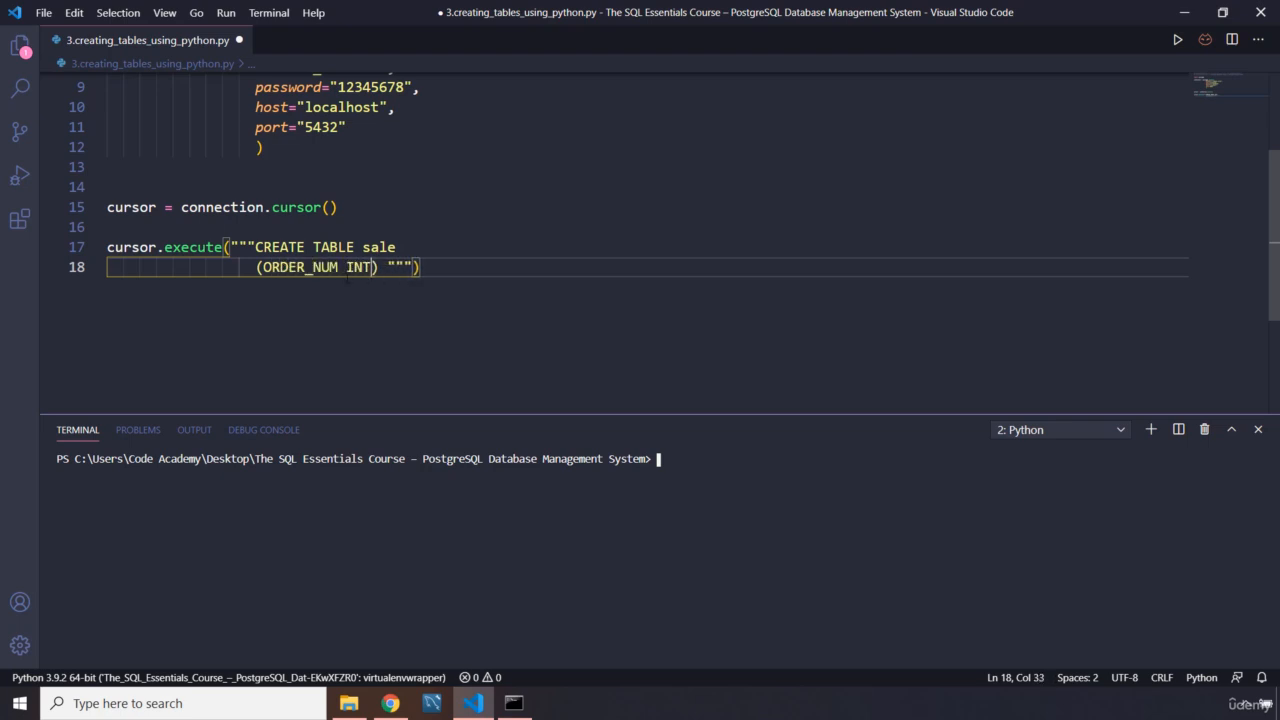
type("\" \"")
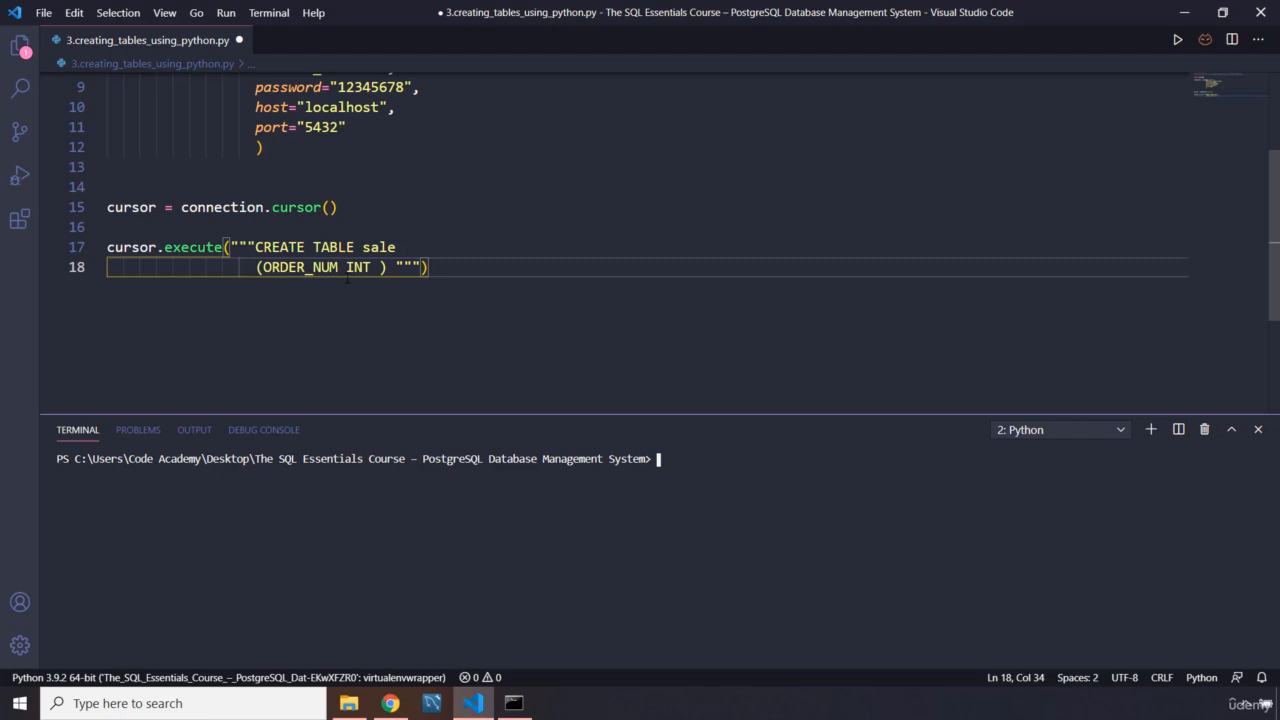
type("PRIMARY")
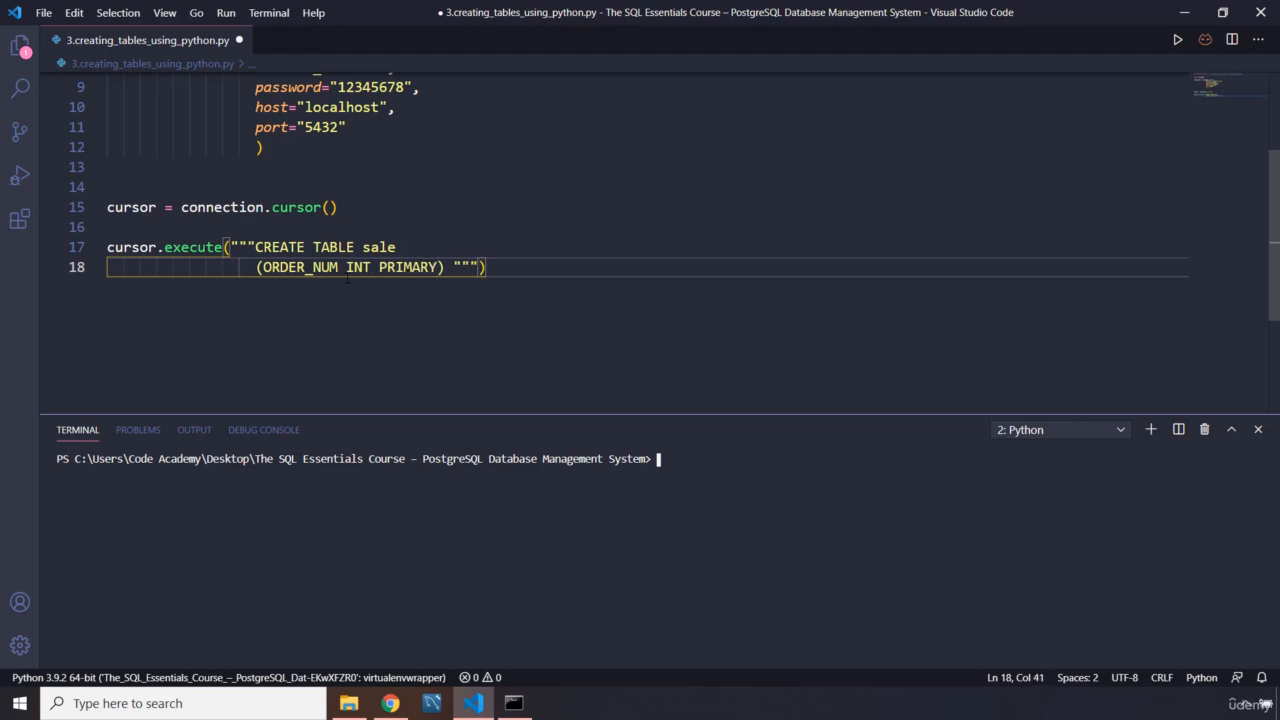
type("KEY")
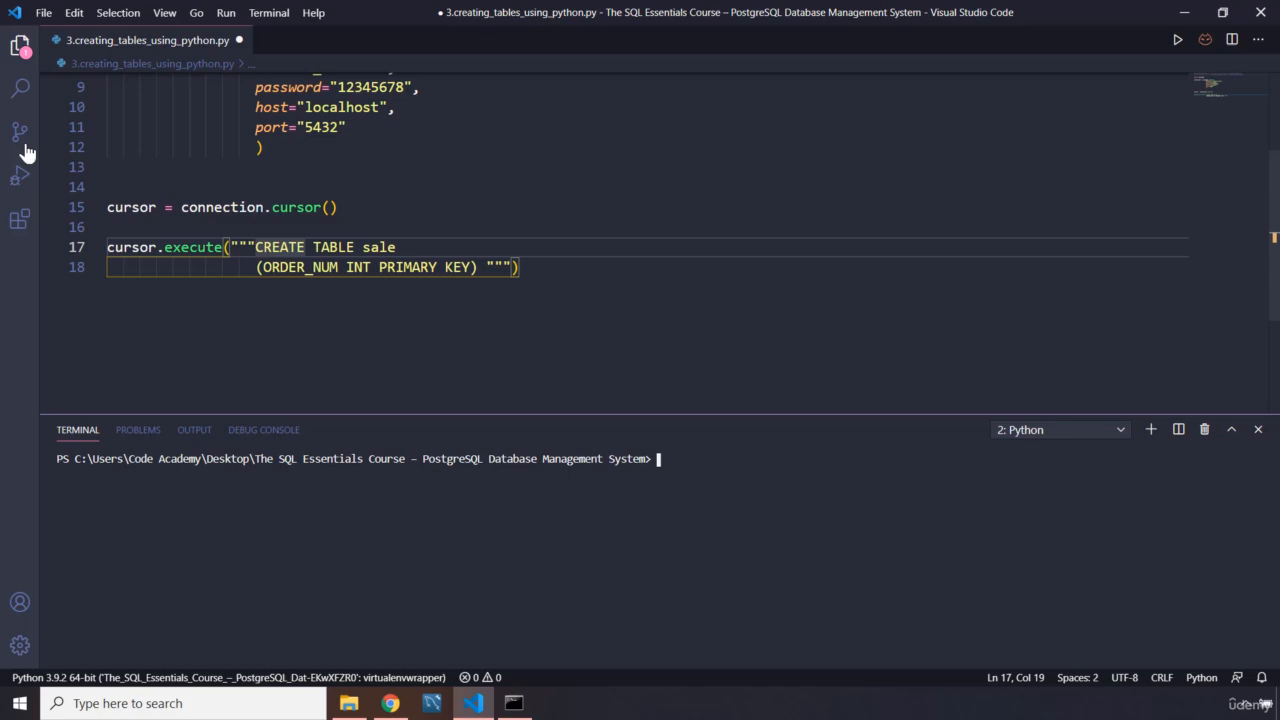
Step: Browse installed extensions down to python-string-sql, then return to the script
left_click(20, 218)
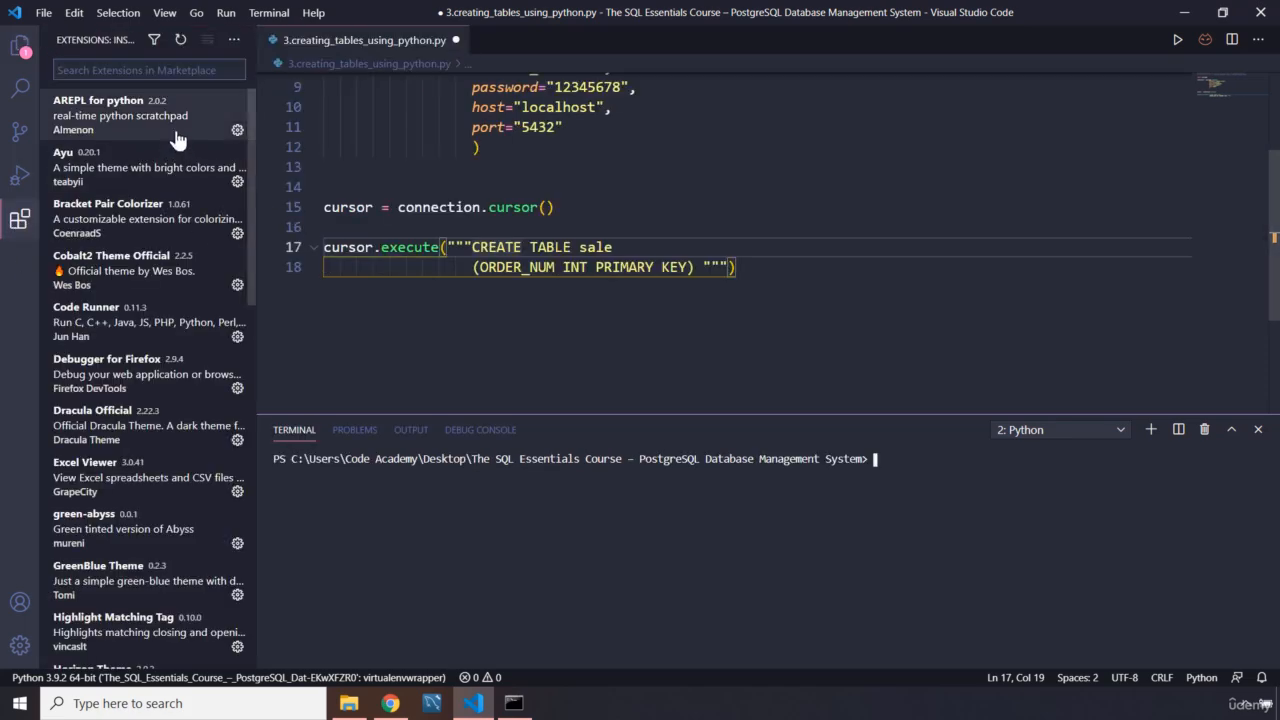
scroll("down", 3)
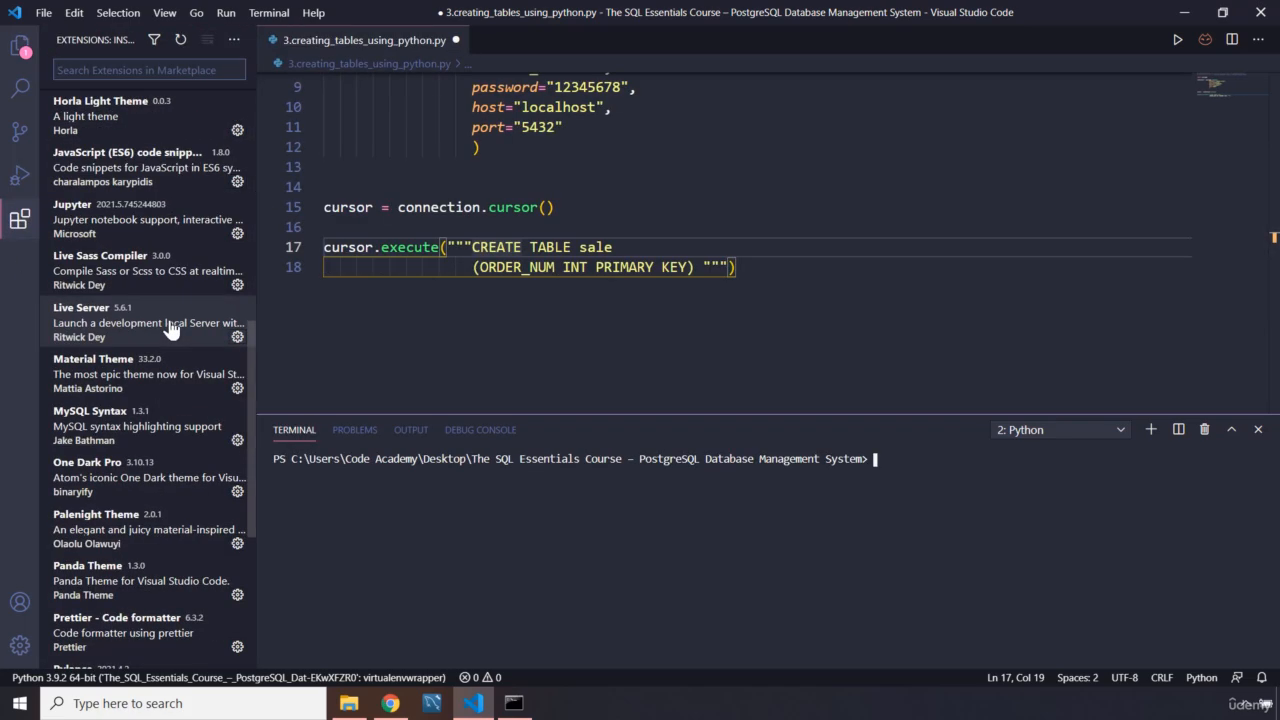
scroll("down", 3)
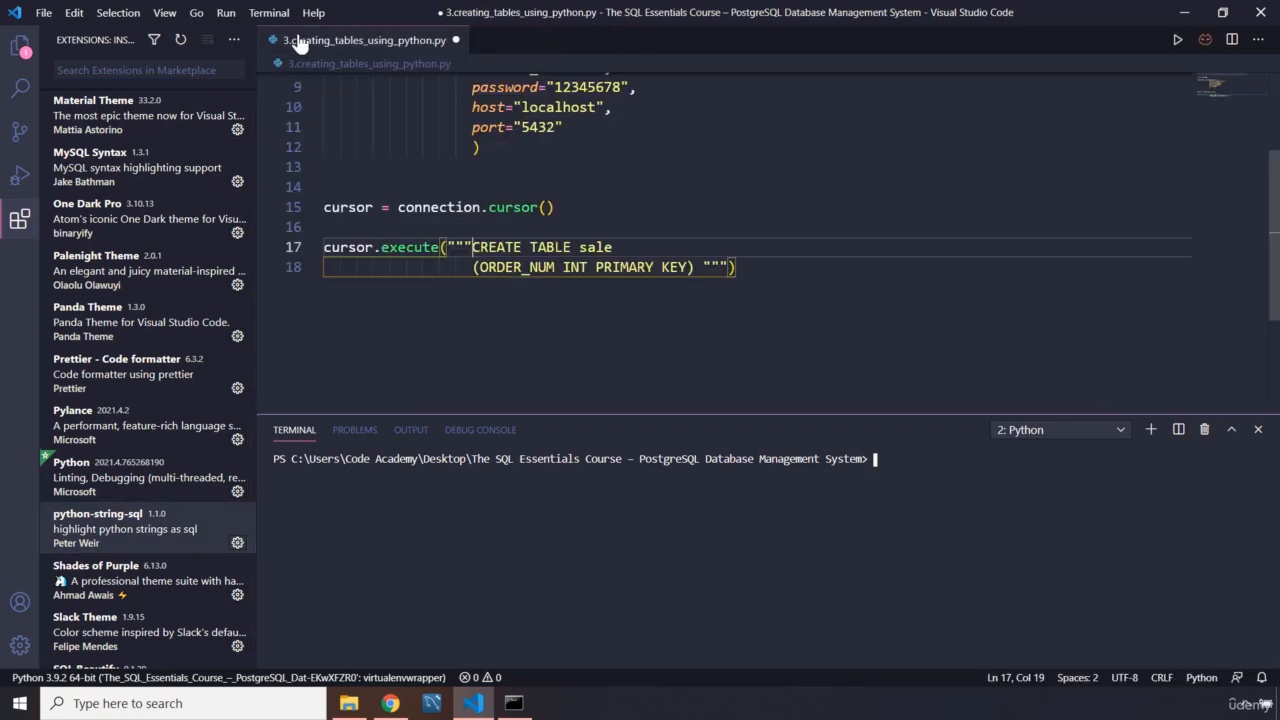
left_click(14, 53)
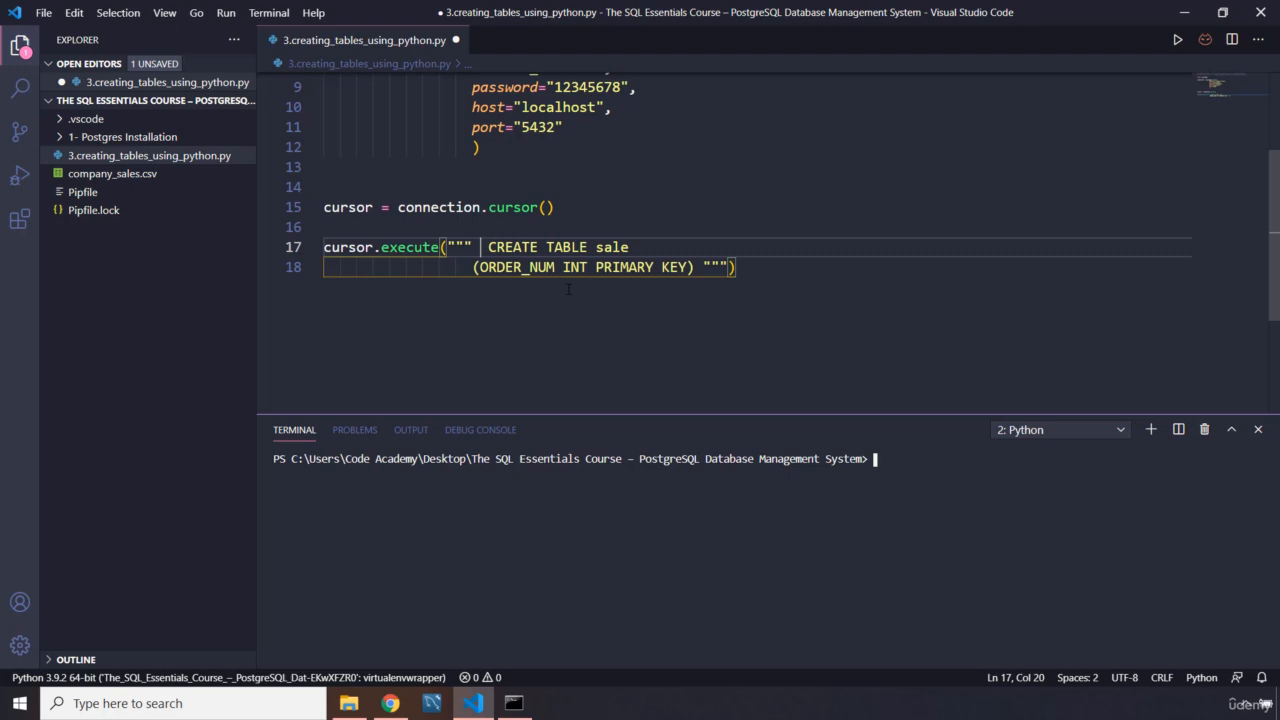
Step: Wrap the query in --begin-sql and --end-sql markers, with --end-sql on its own line
type("--be")
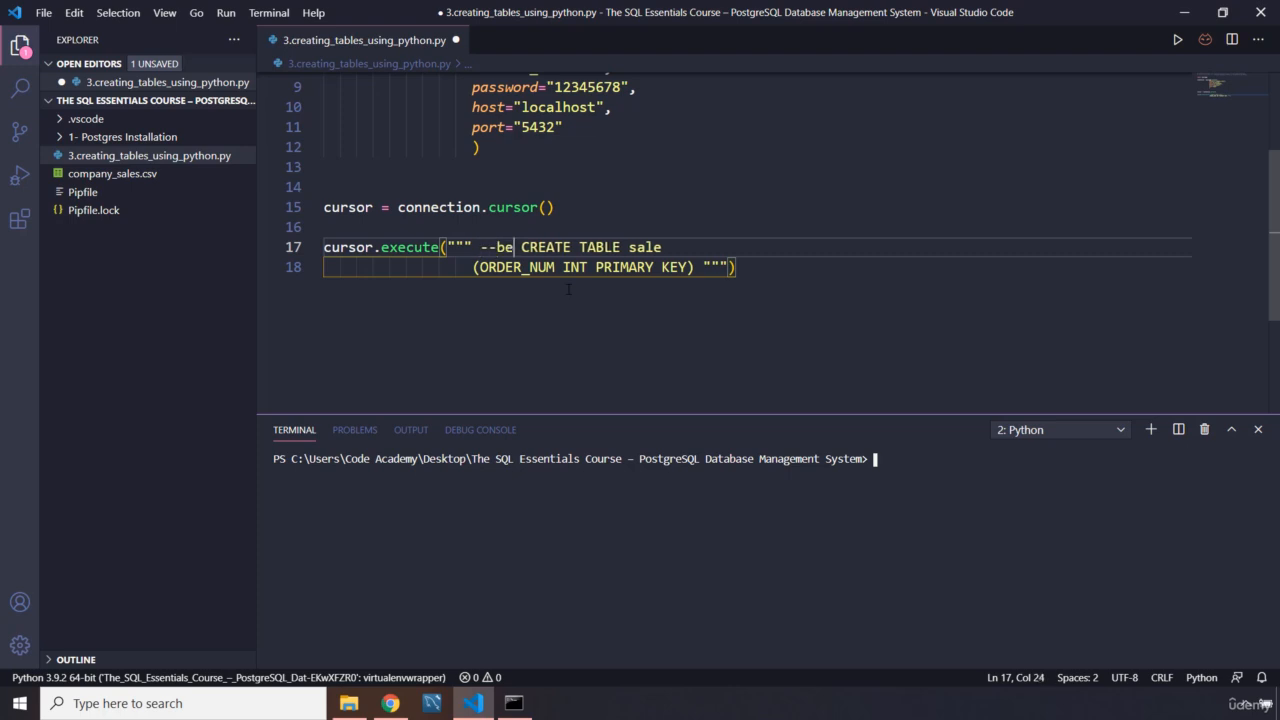
type("gin-sql")
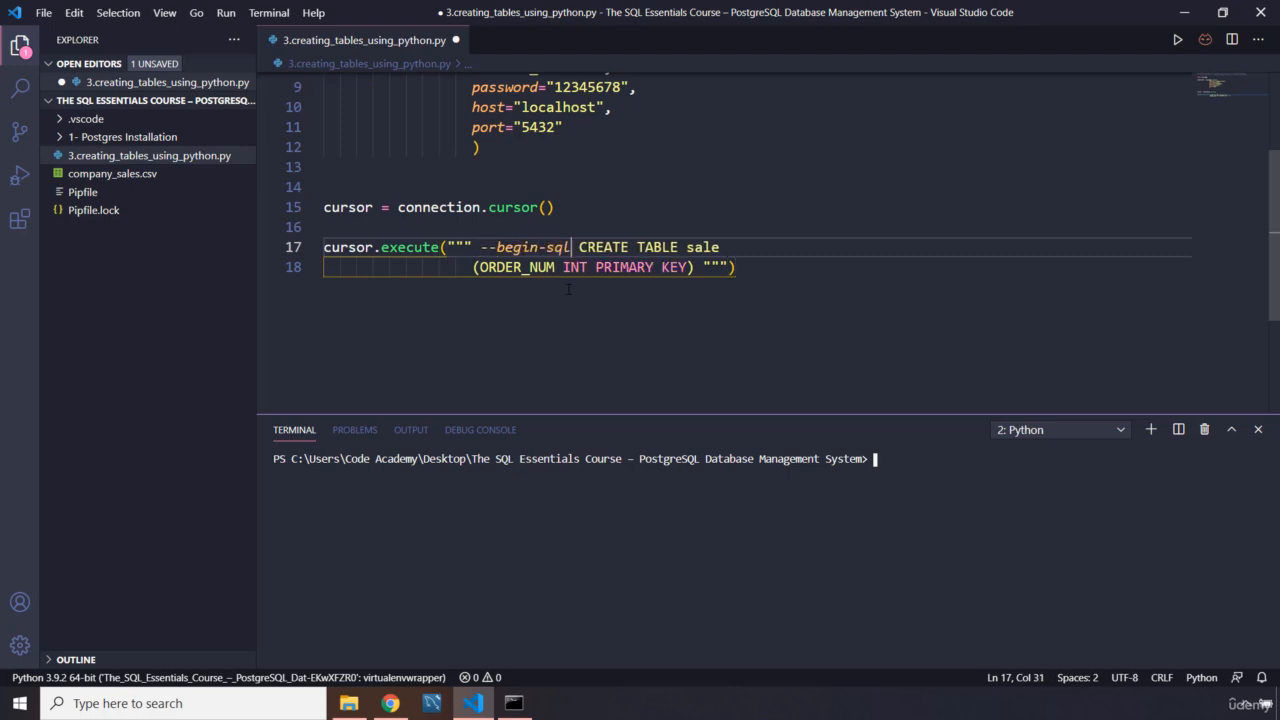
double_click(551, 247)
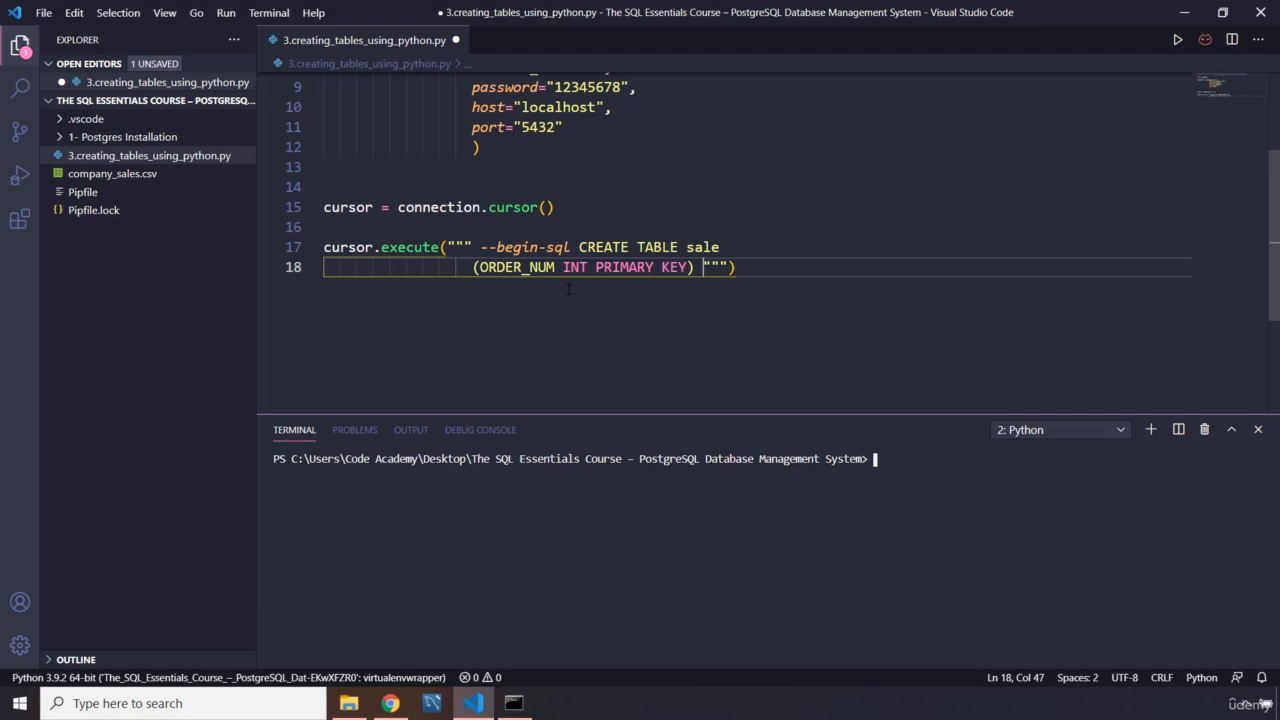
type("--end")
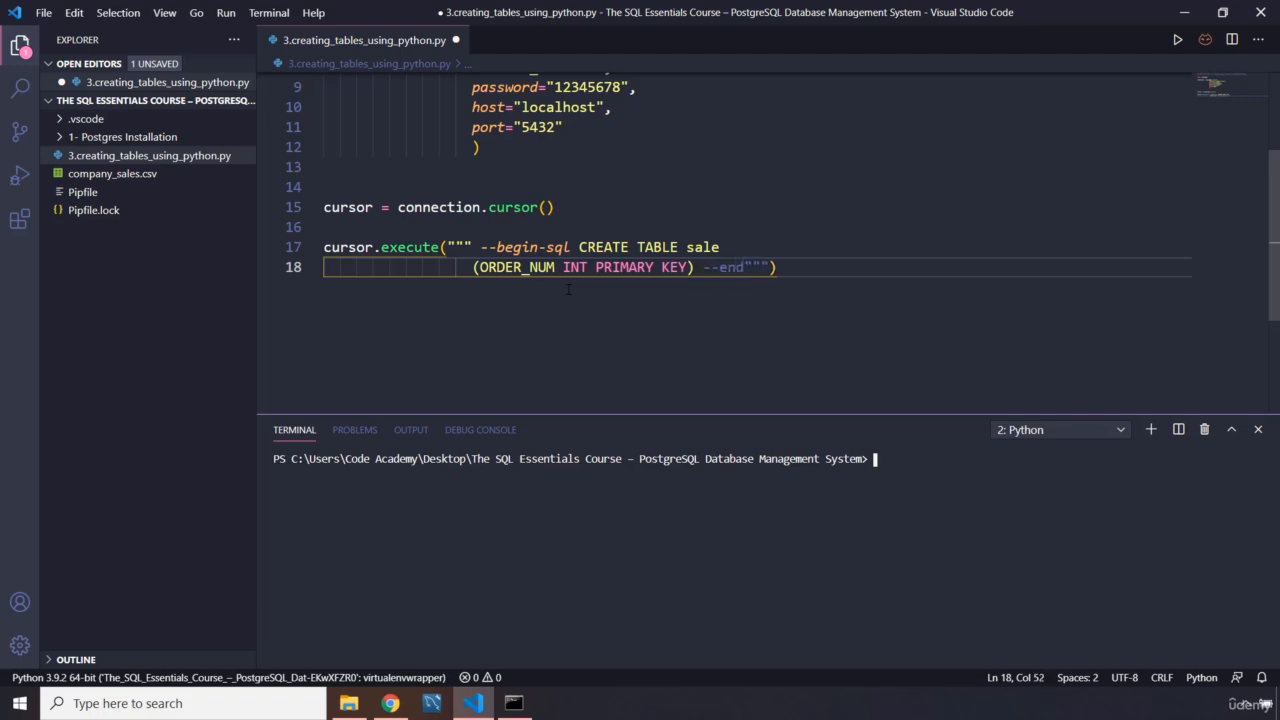
type("-sql")
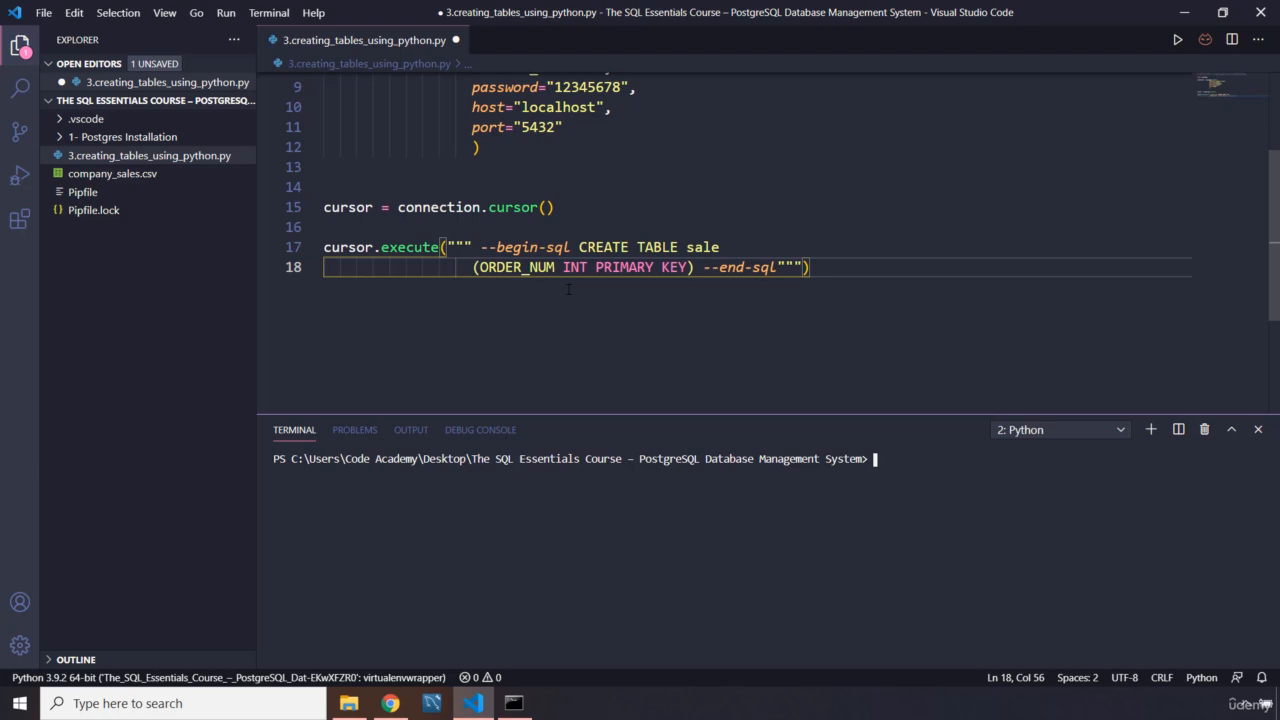
left_click(704, 267)
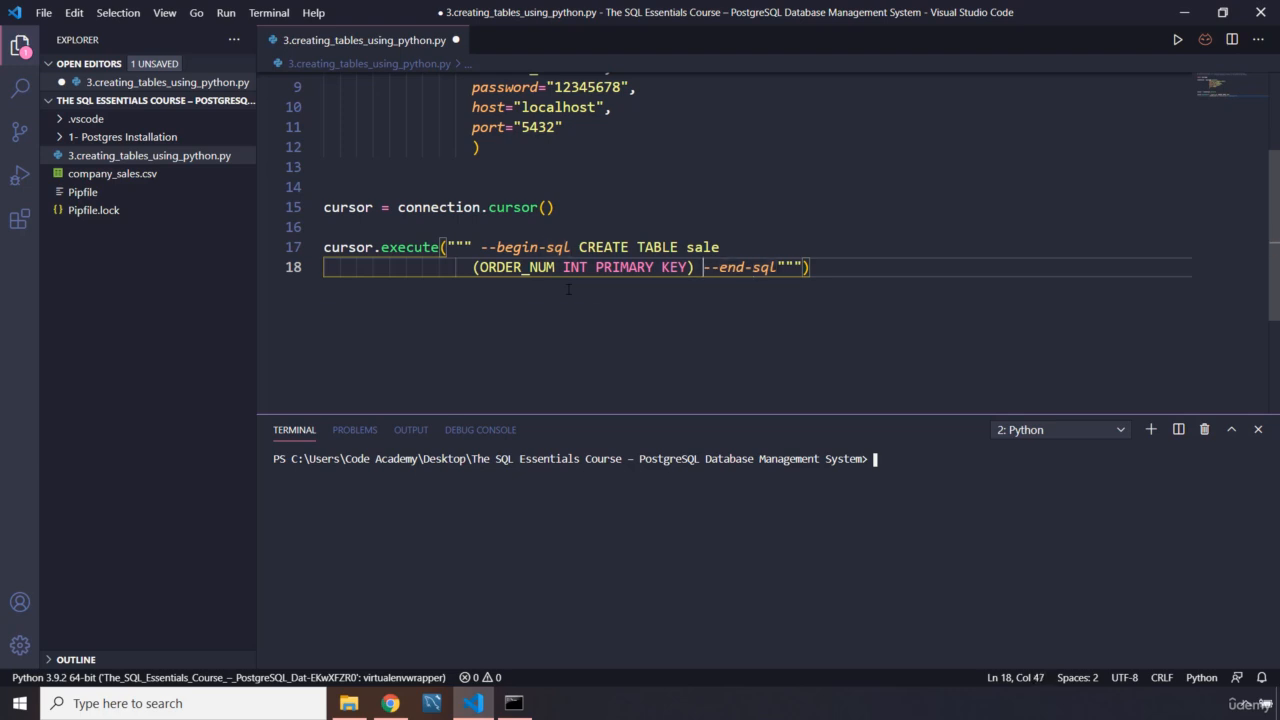
key("Enter")
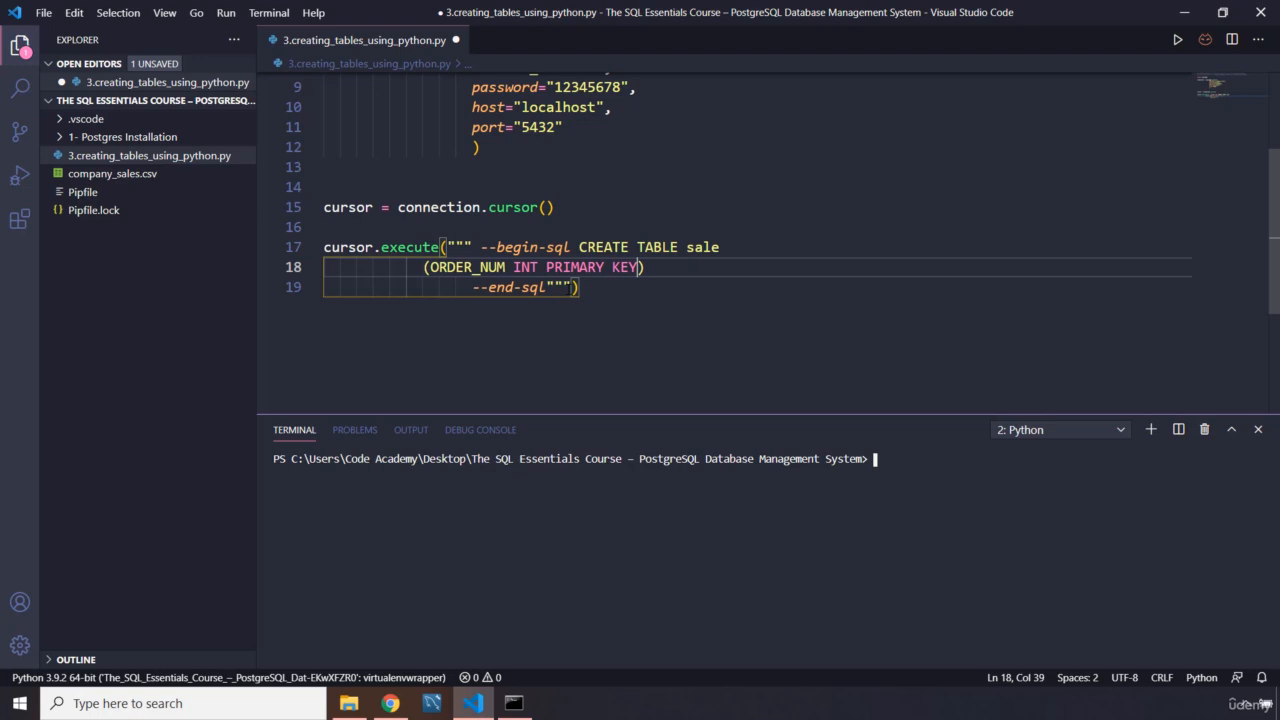
Step: Add columns ORDER_TYPE TEXT, CUST_NAME TEXT and PROD_NUMBER TEXT to the sale table
type(",")
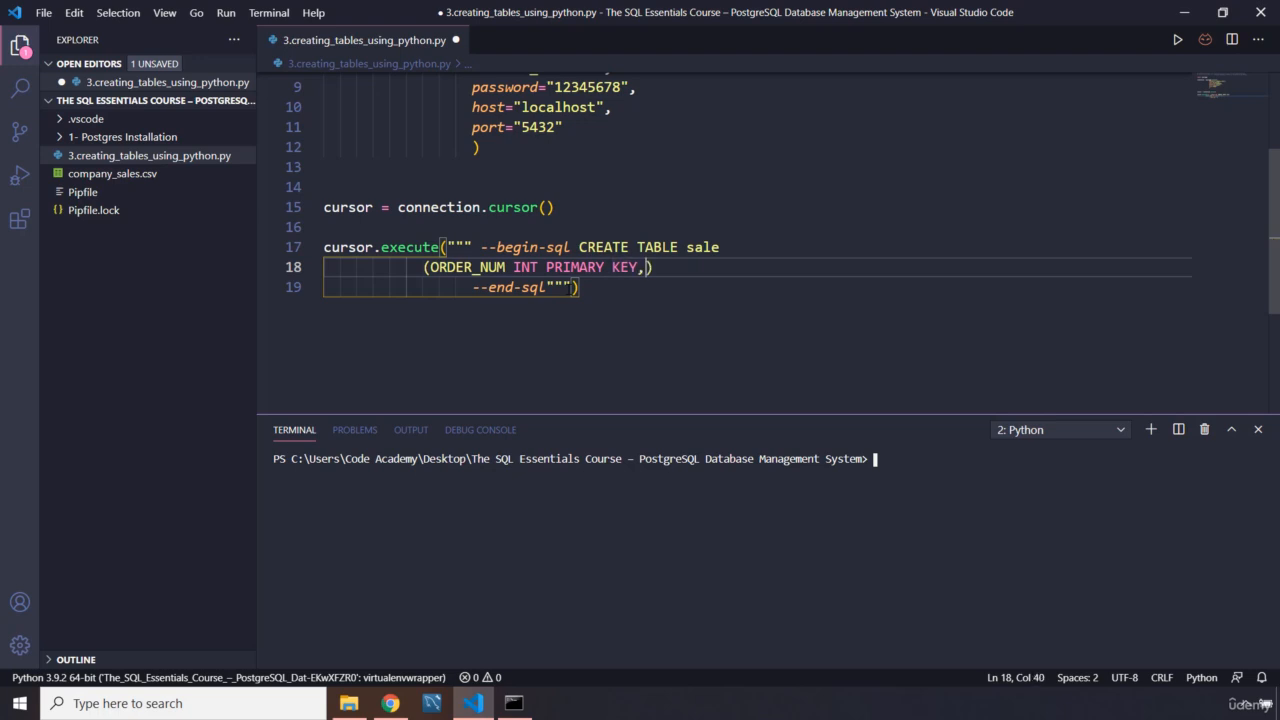
type("ORDER_")
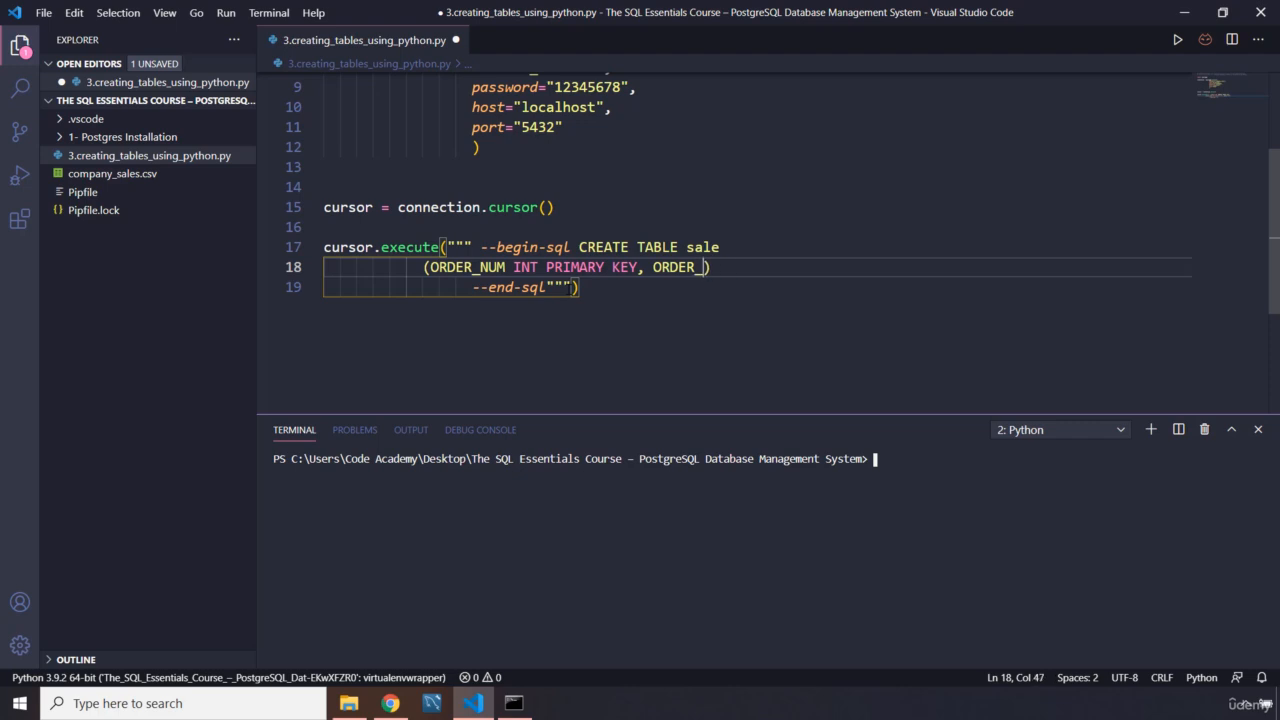
type("TYPE")
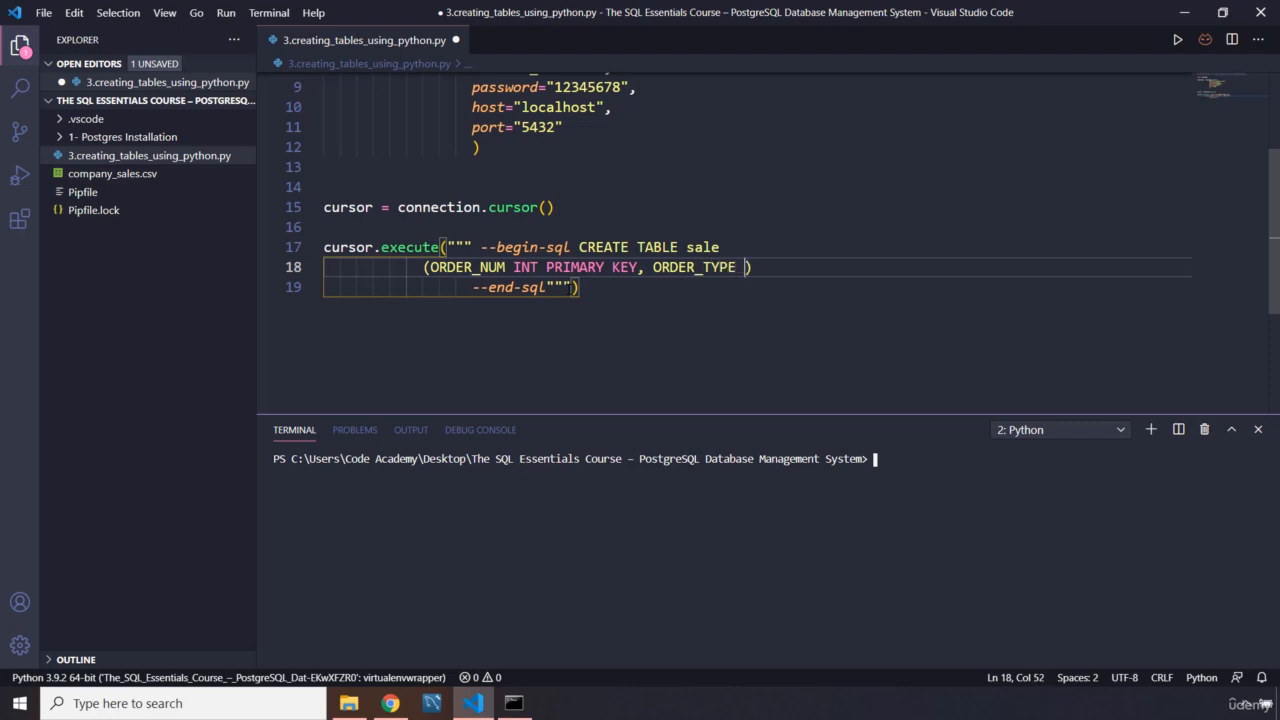
type("TEXT,")
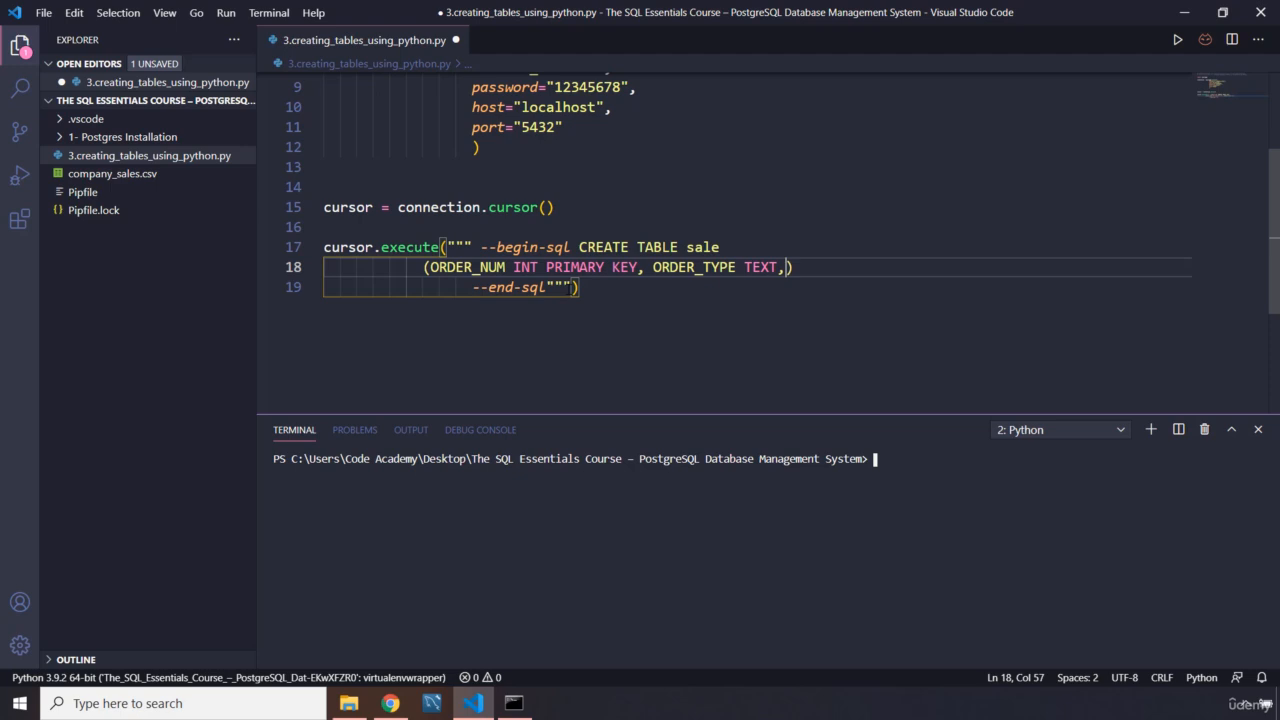
type("\" \"")
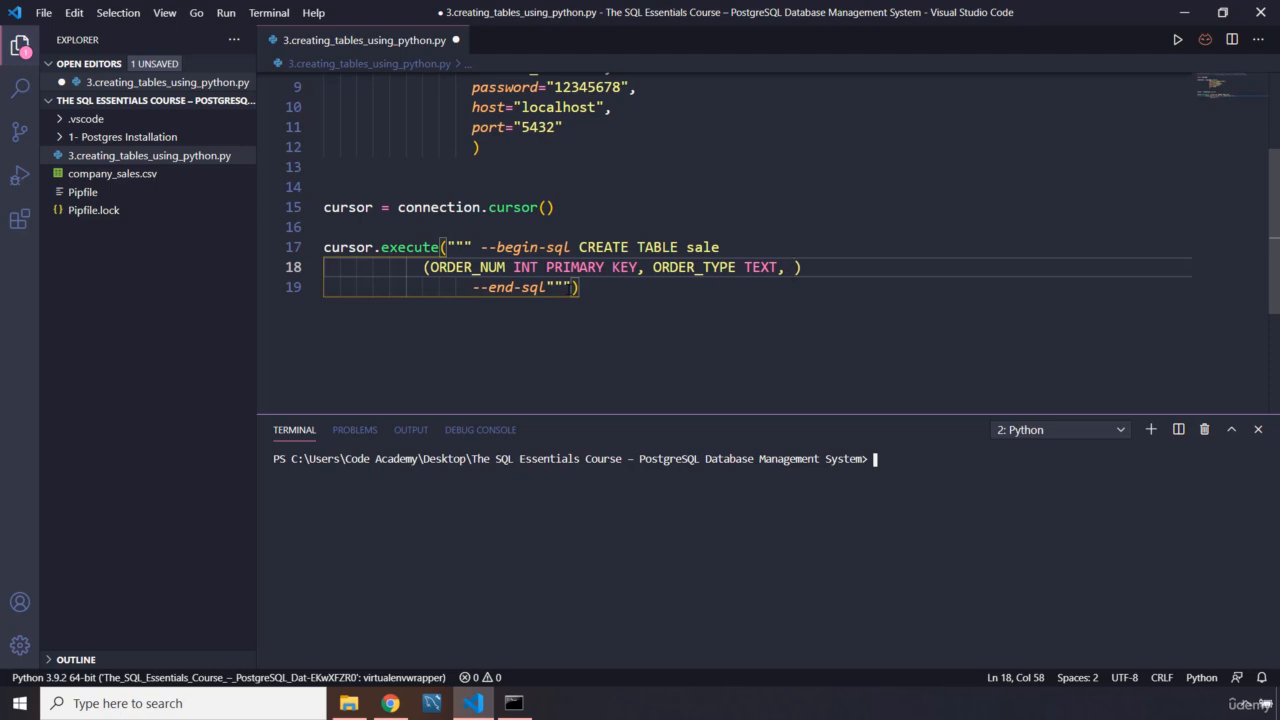
type("CY")
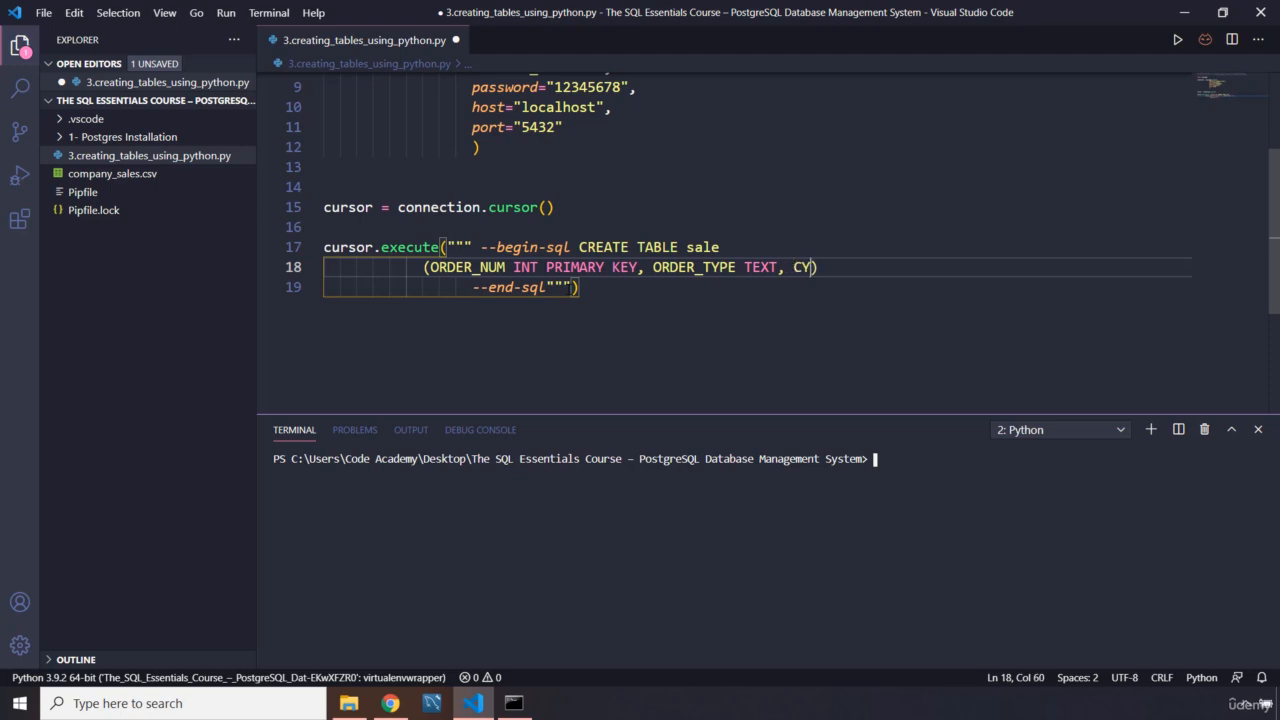
type("UST_")
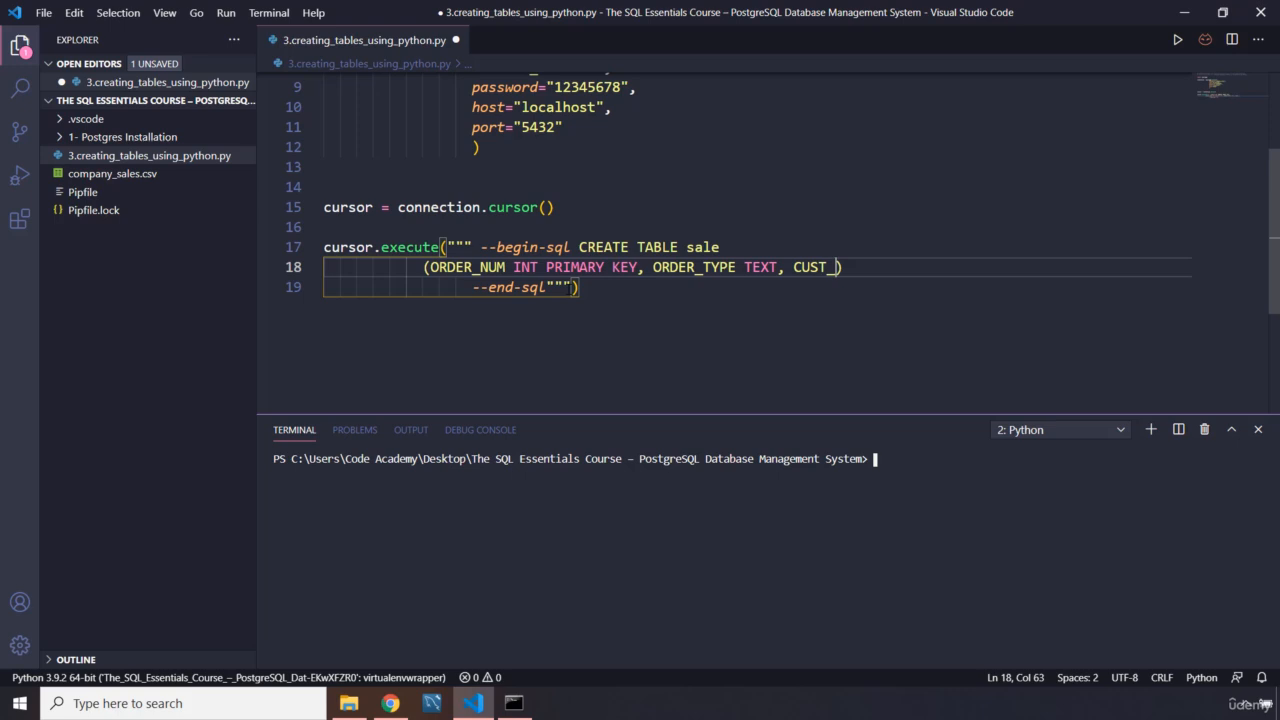
type("NAME")
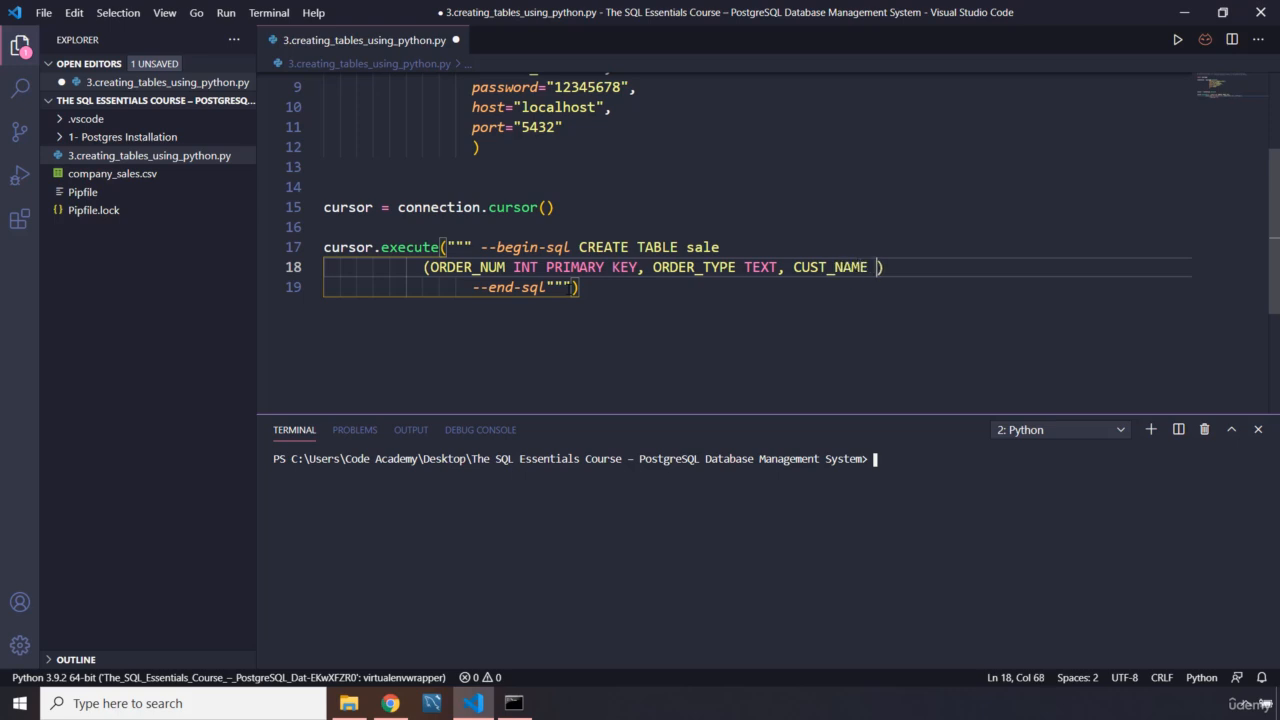
type("TEXT,")
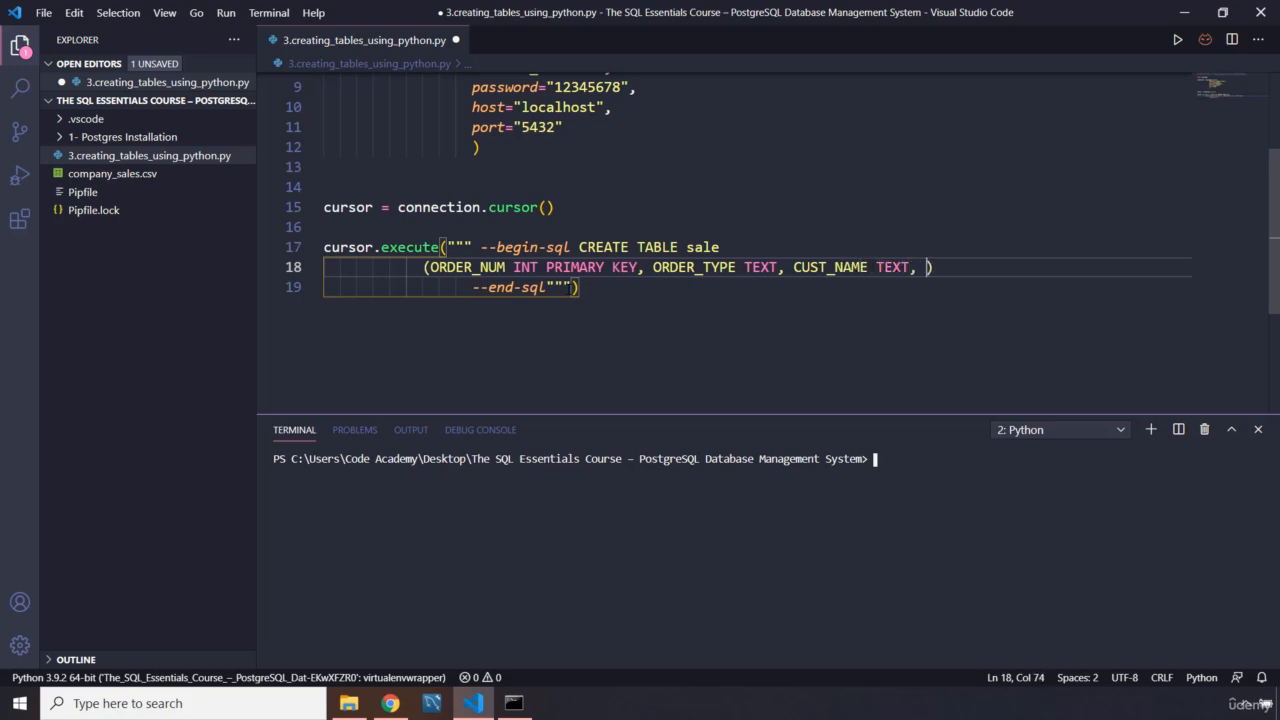
type("PROD")
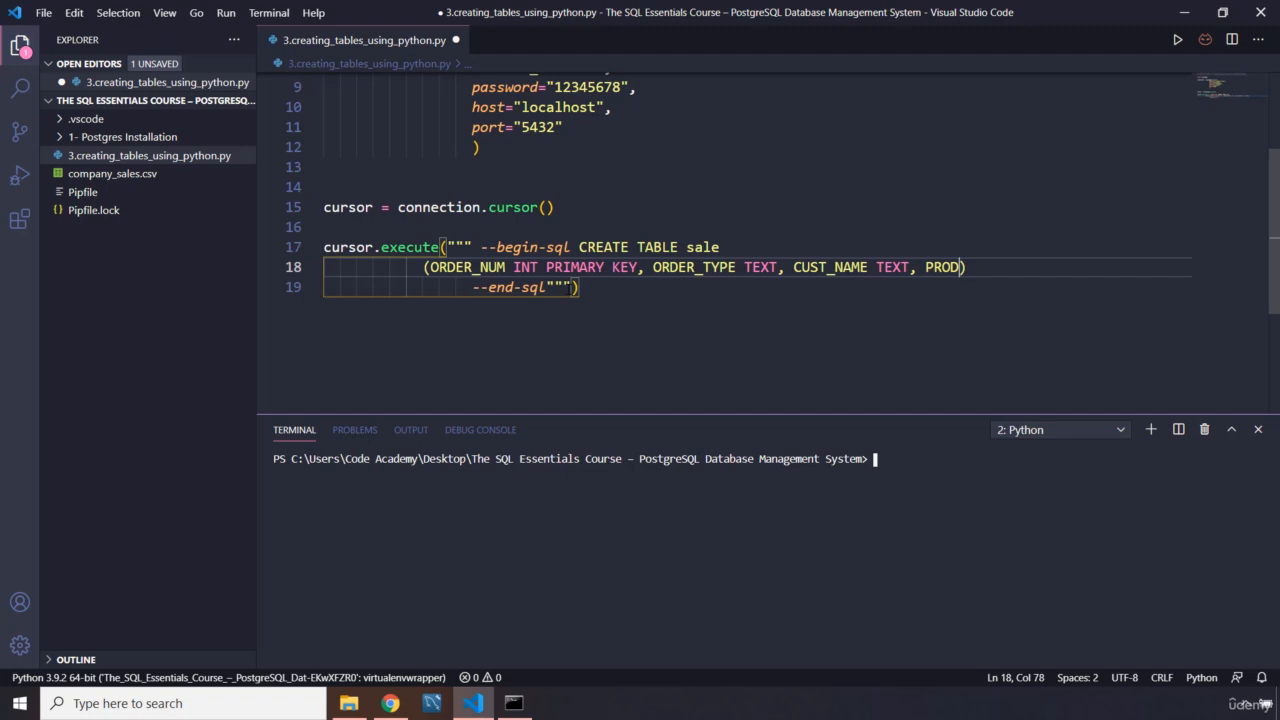
type("_NUMBER")
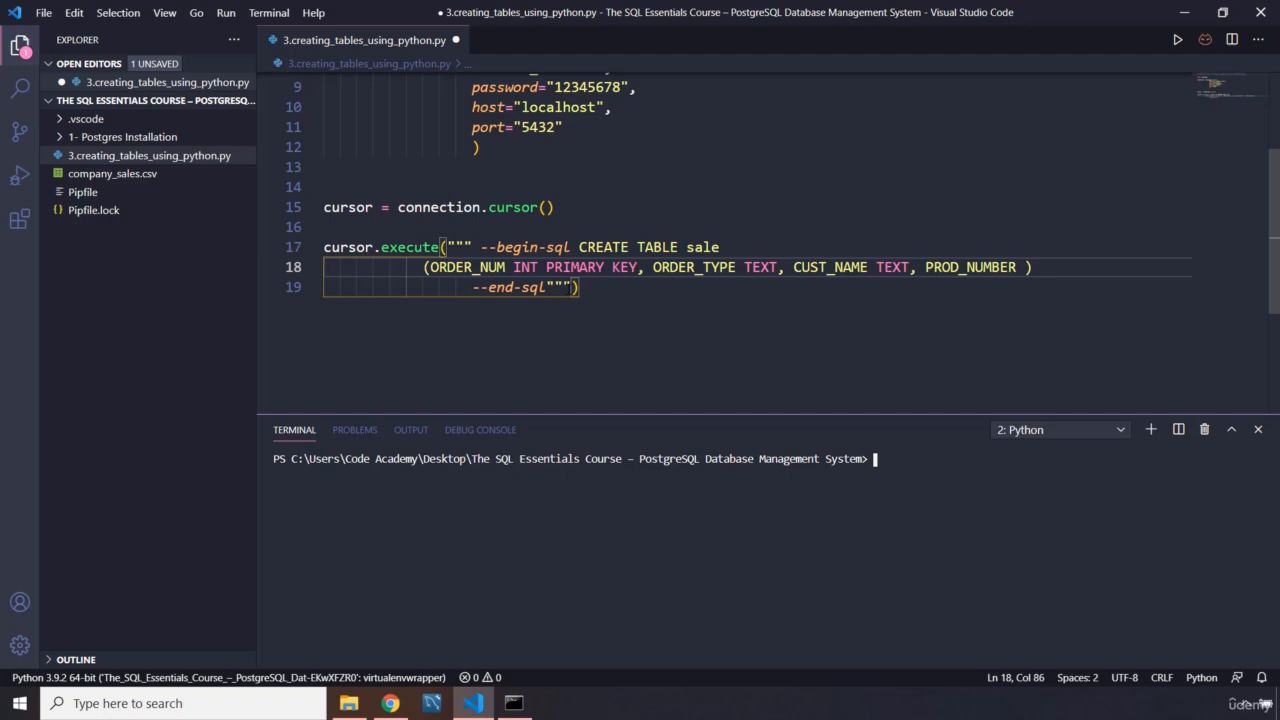
type("TEXT,")
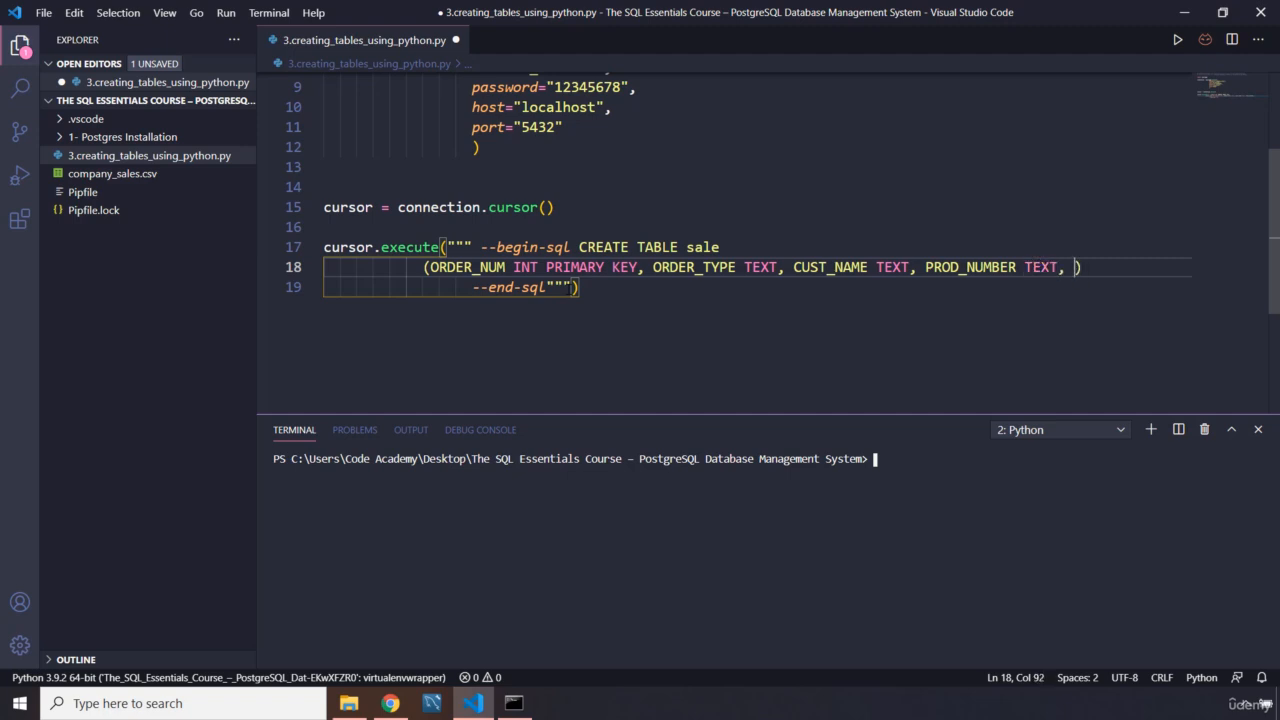
Step: Add columns PROD_NAME TEXT, QUANTITY INT, PRICE REAL, DISCOUNT and ORDER_TOTAL REAL
type("PROD_NAME")
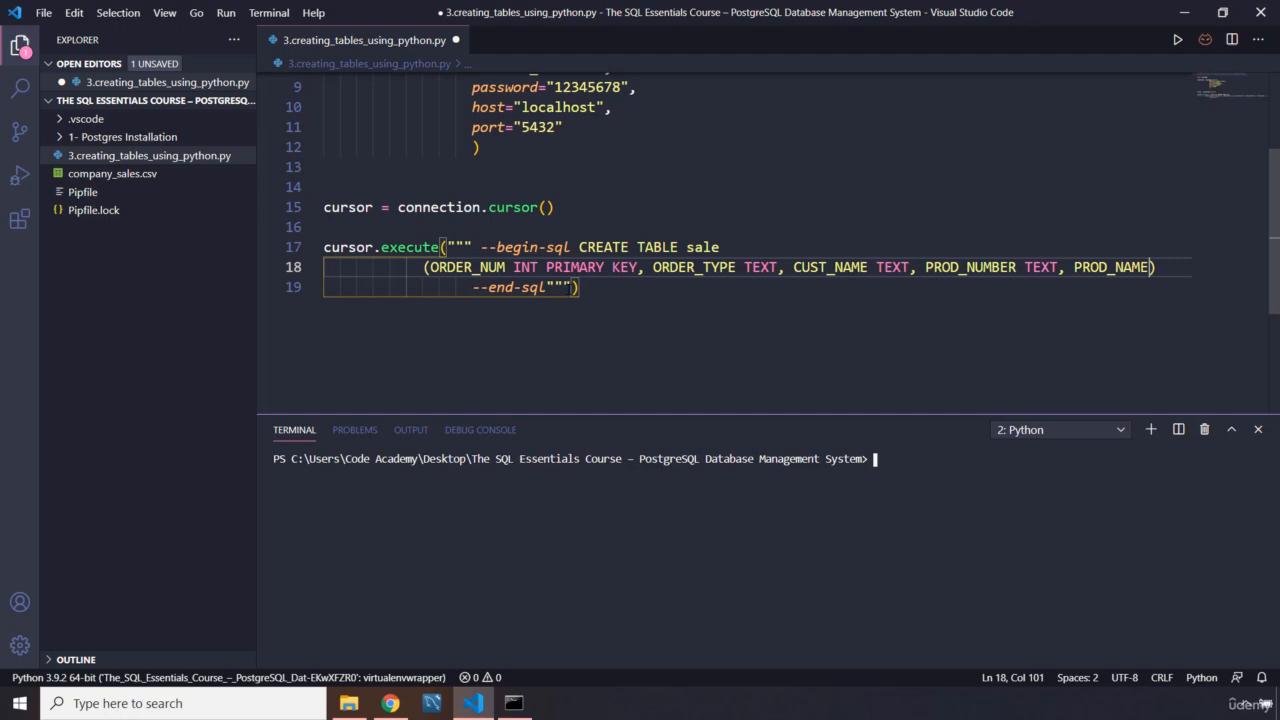
type("\" \"")
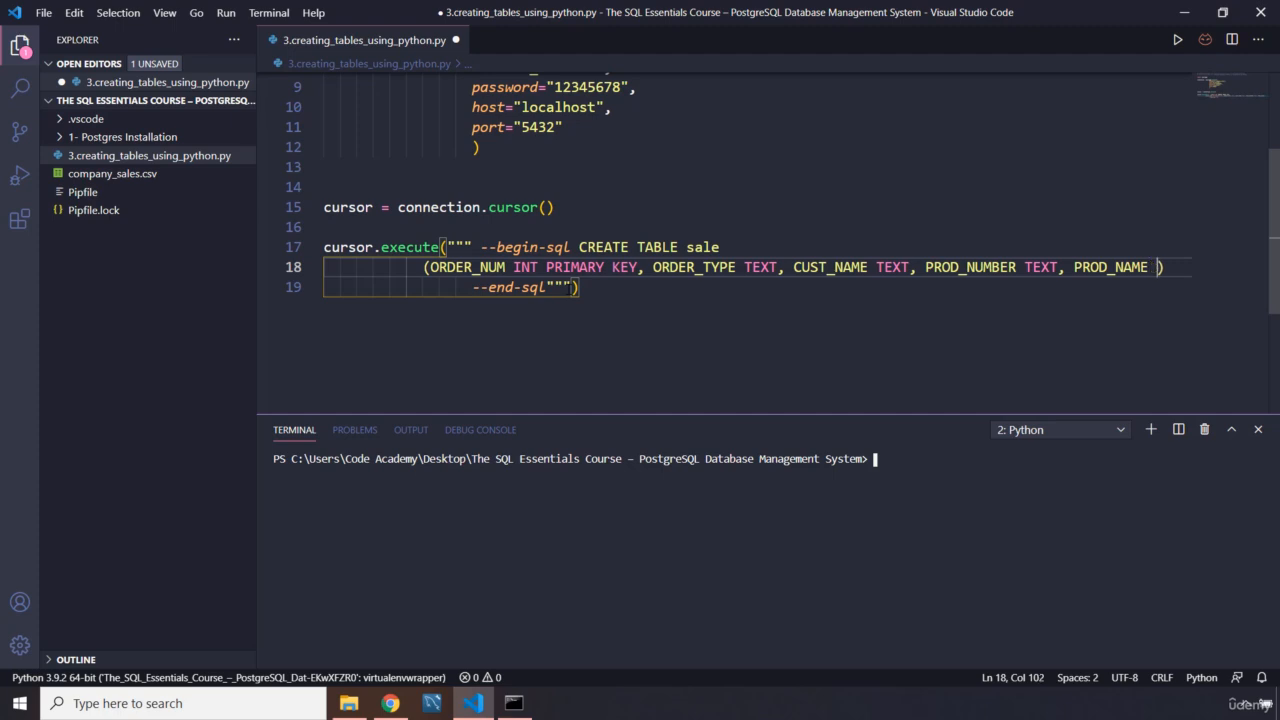
type("TEXT,")
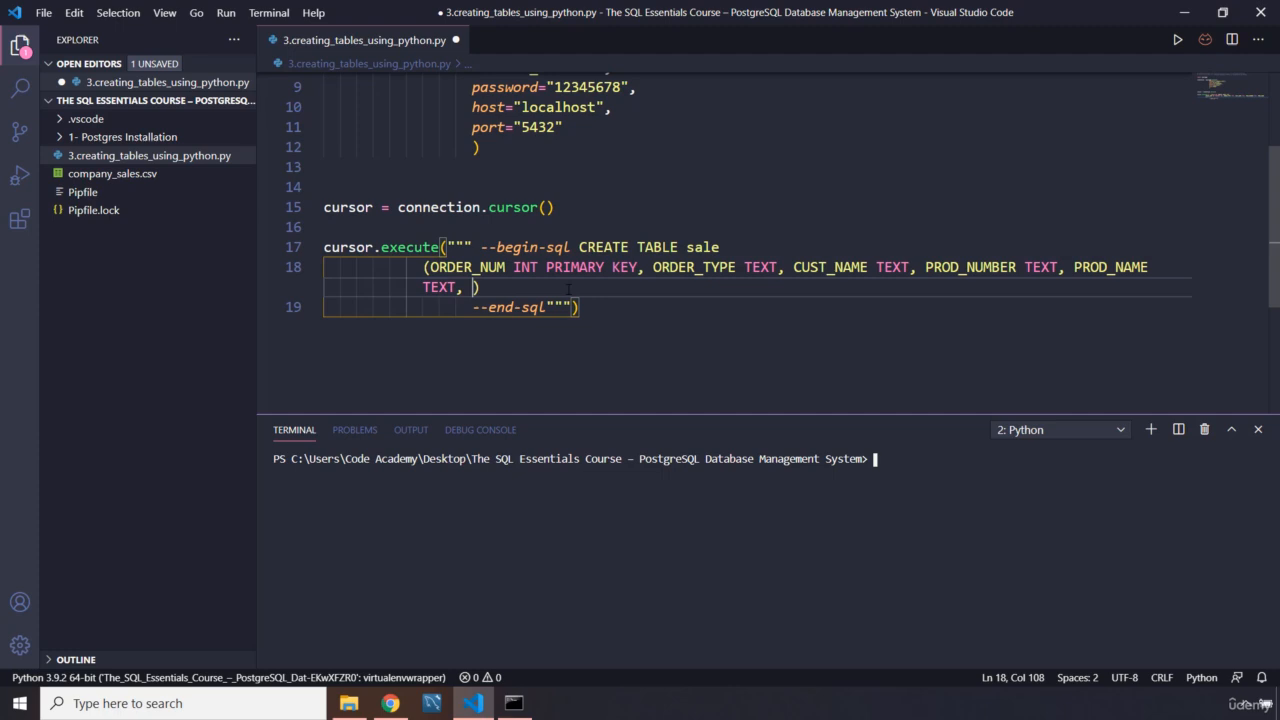
type("QUANTIT")
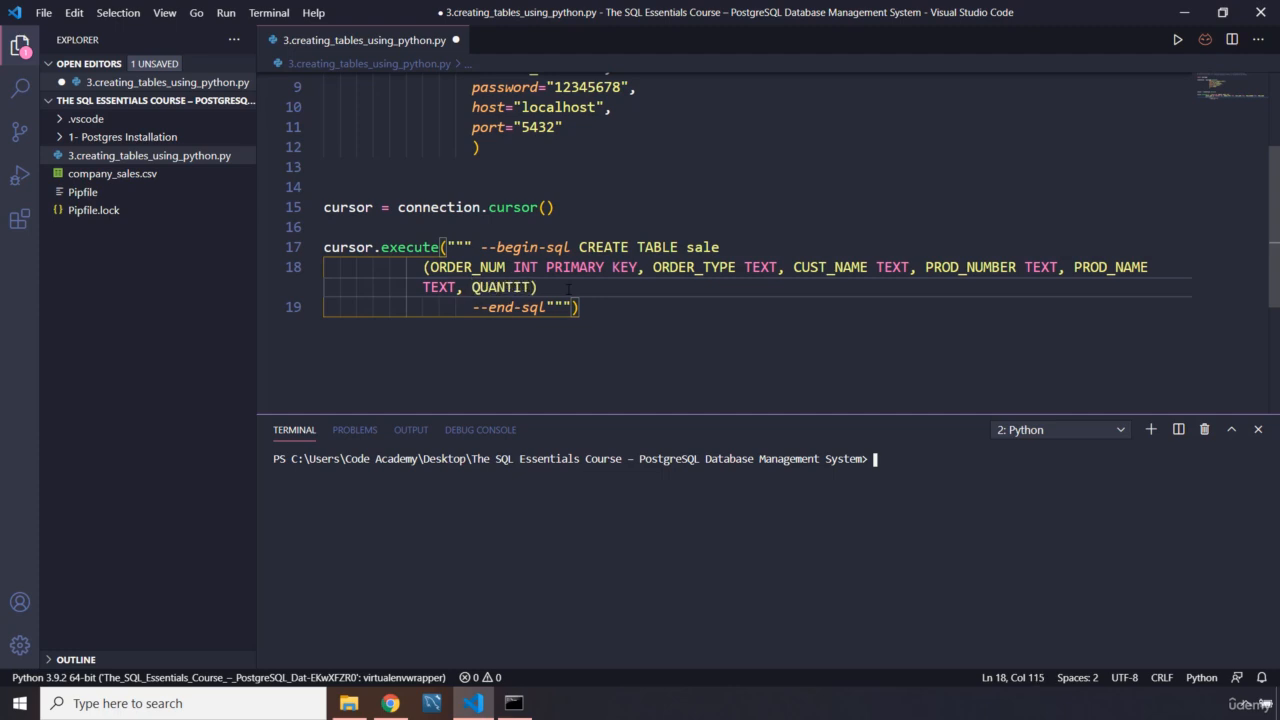
key("Backspace")
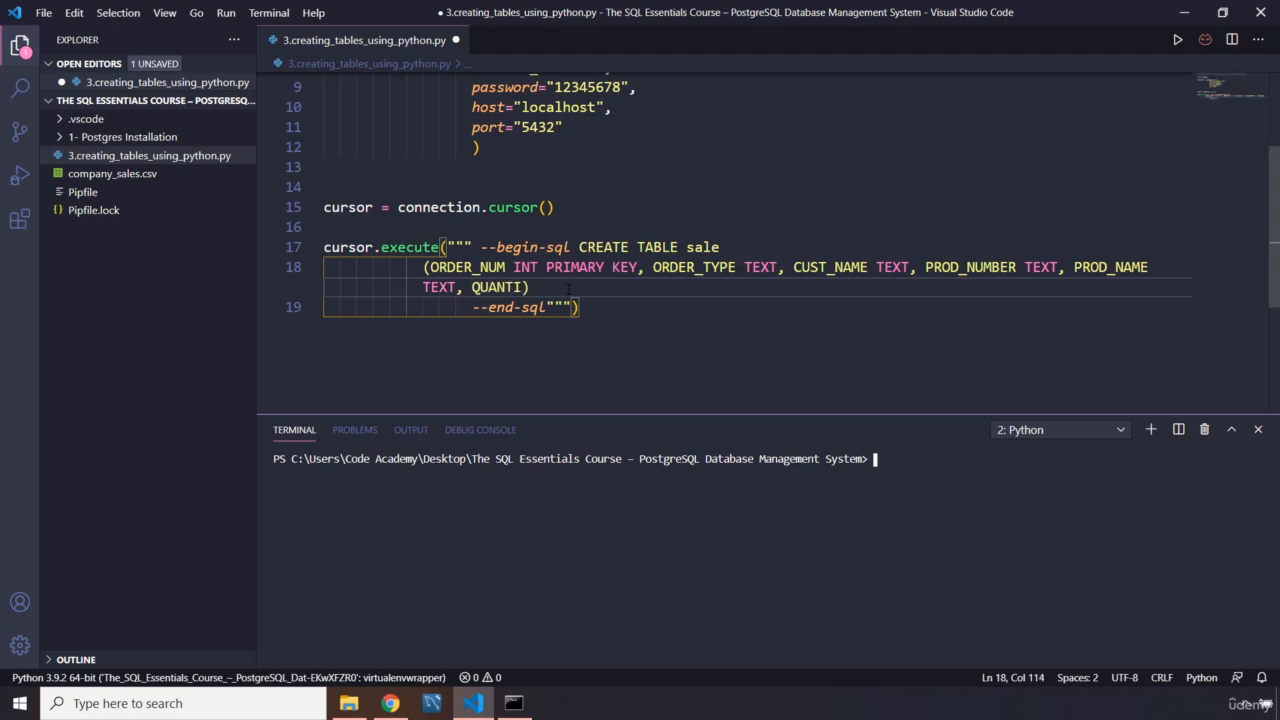
type("TY INT,")
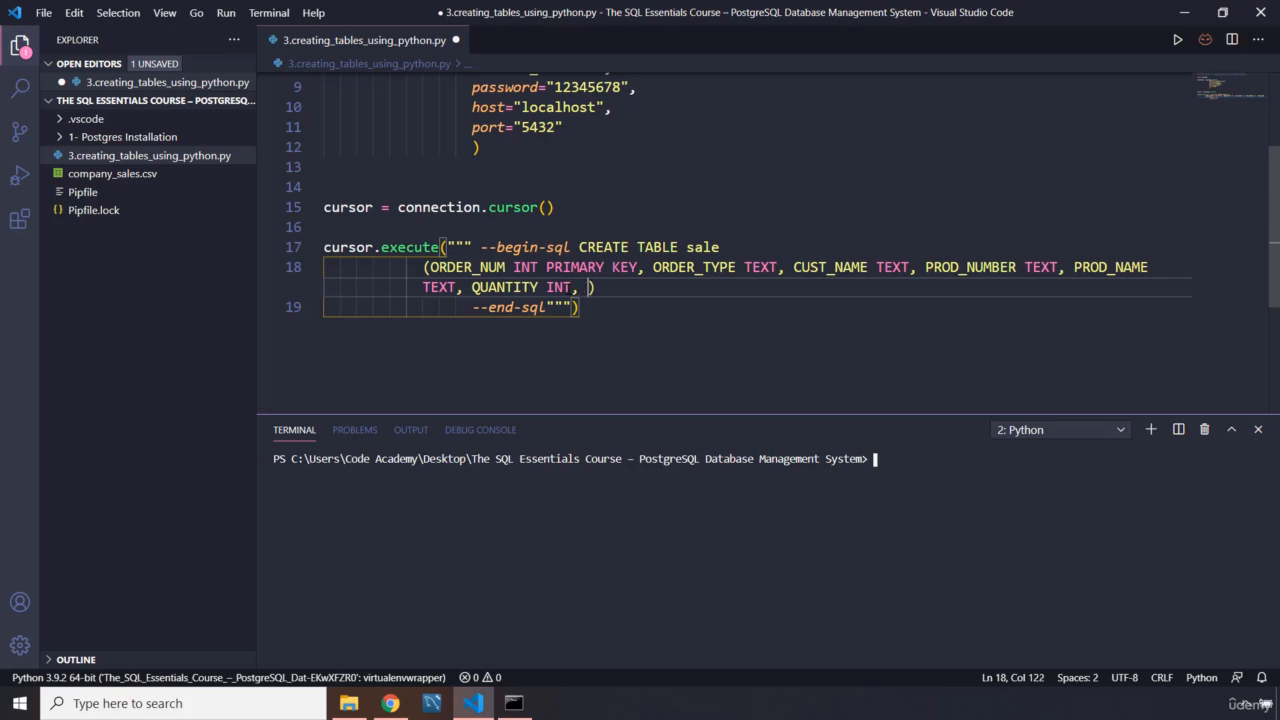
type("PRICE")
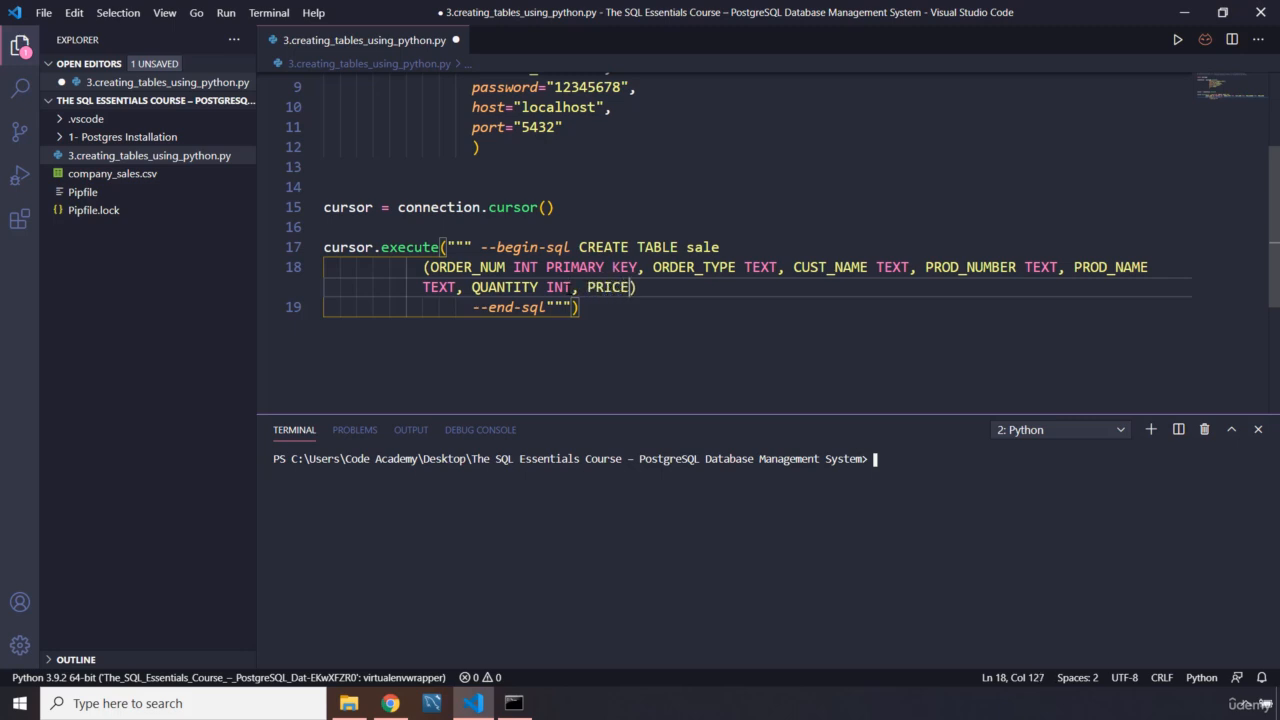
type("\" \"")
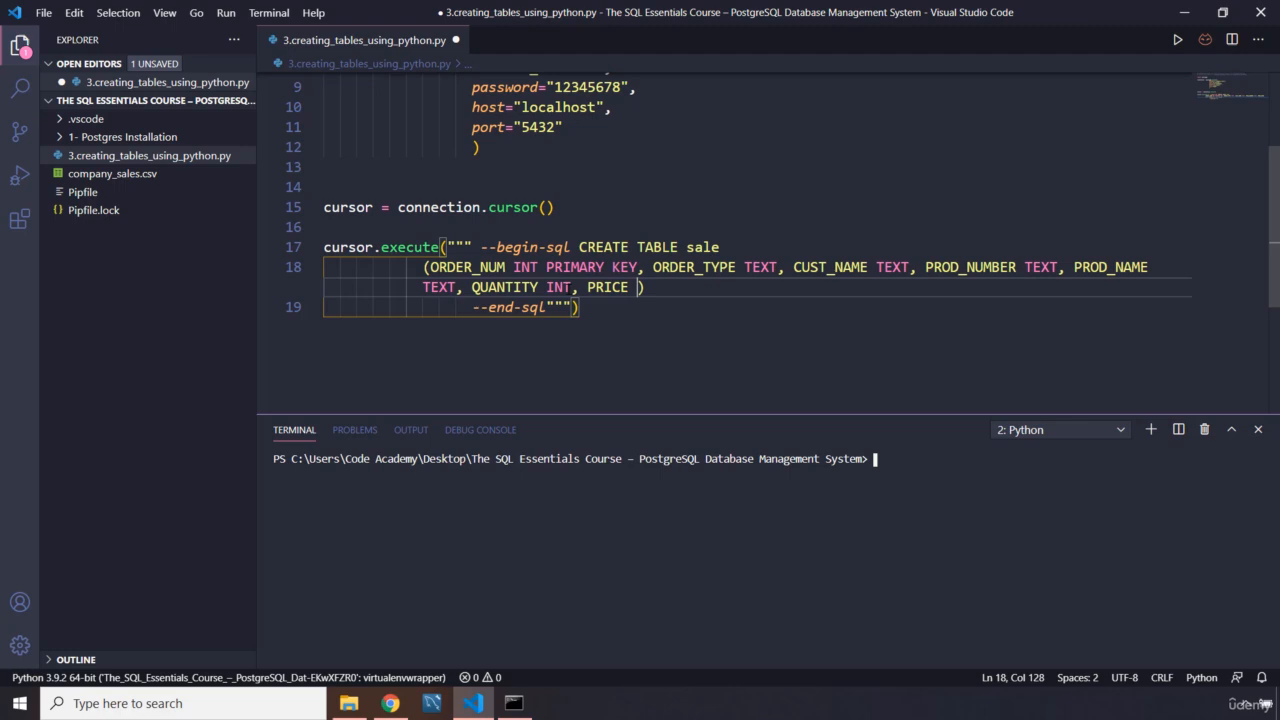
type("REAL,")
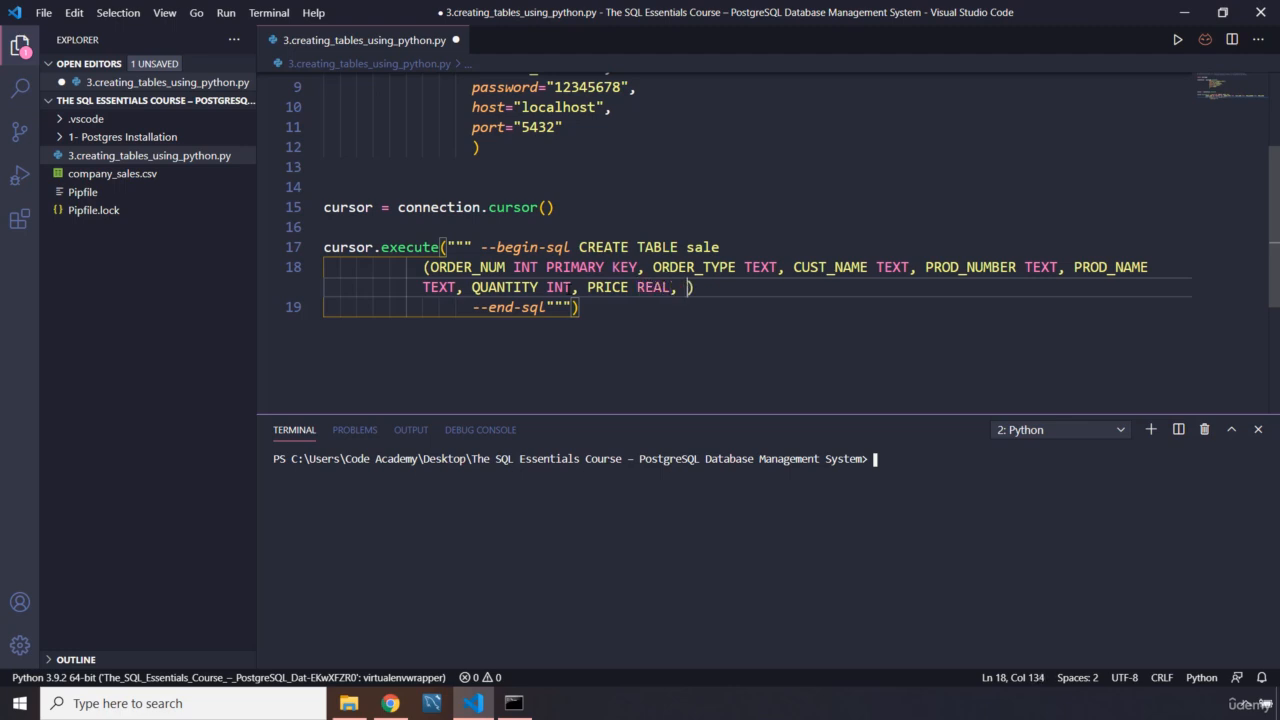
type("DIS")
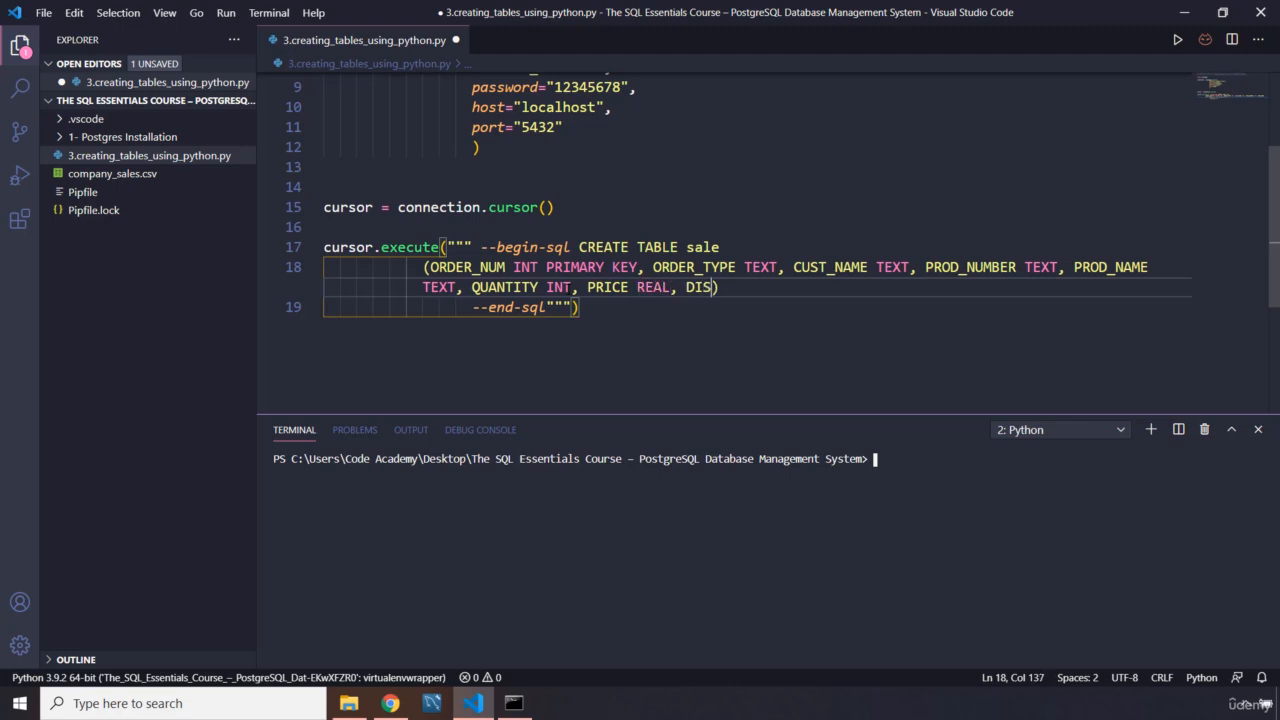
type("COUNT")
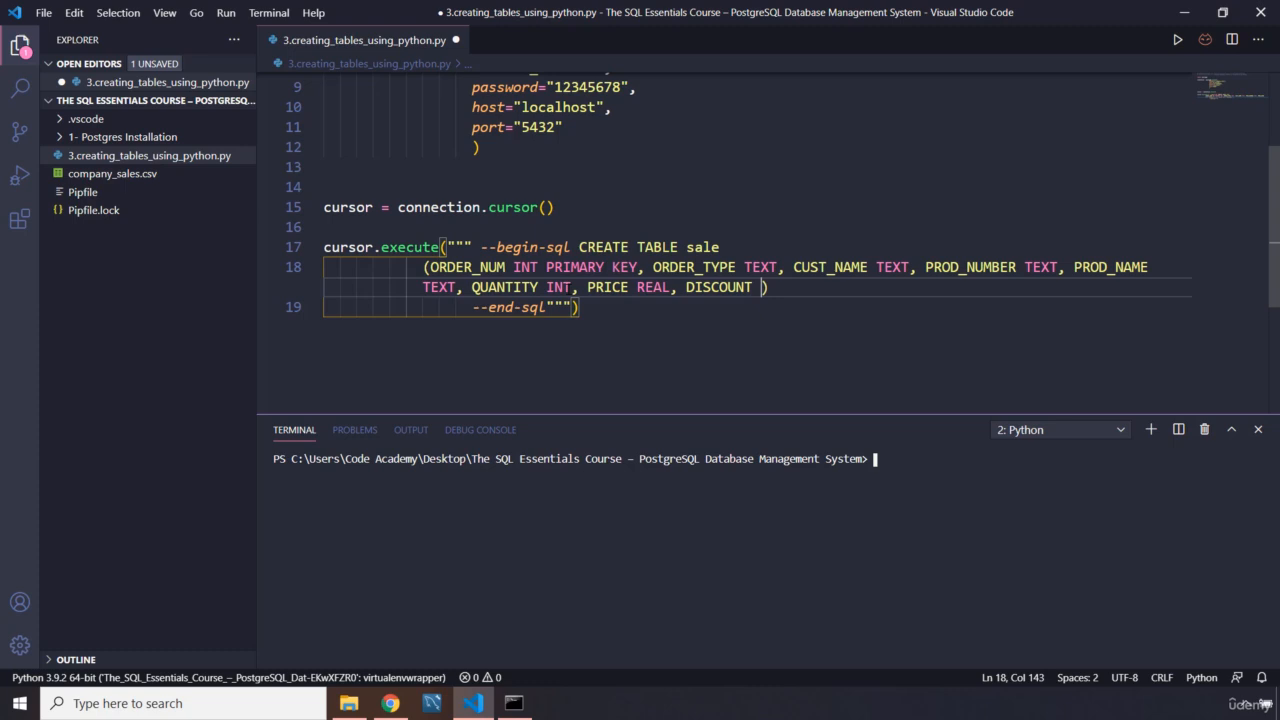
type("REAL, O")
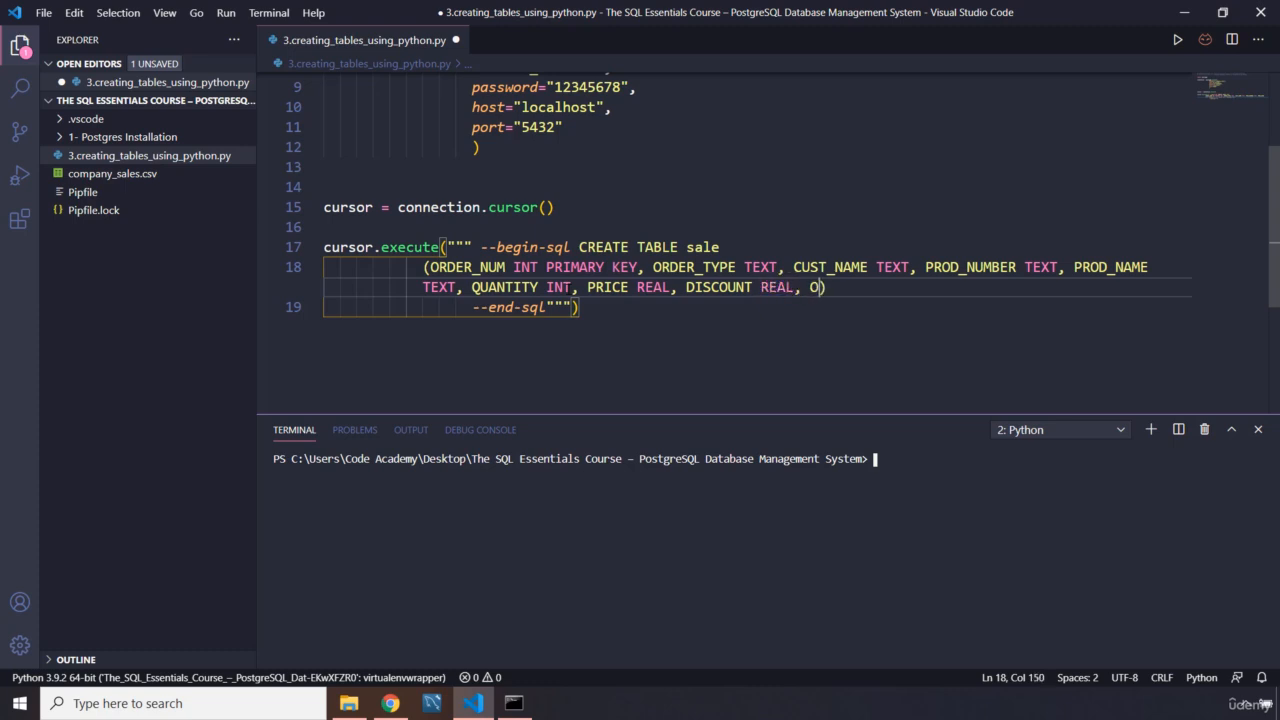
type("RDER_TOT")
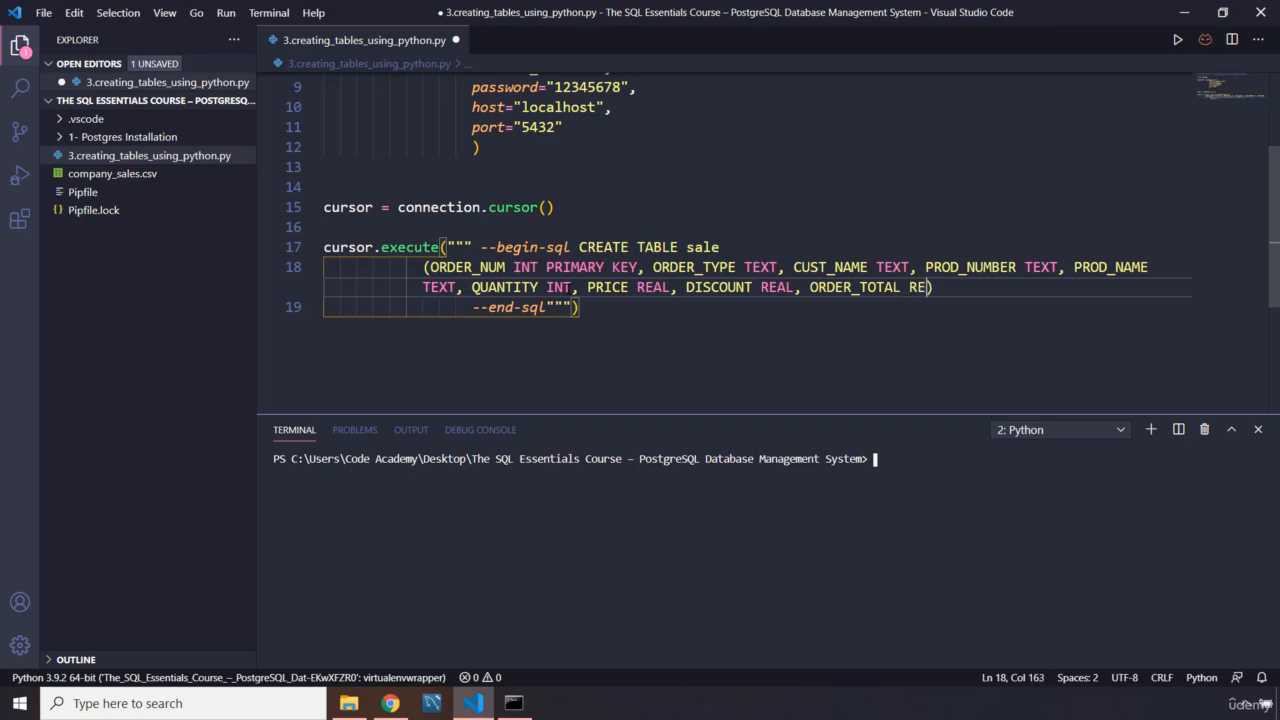
type("AL")
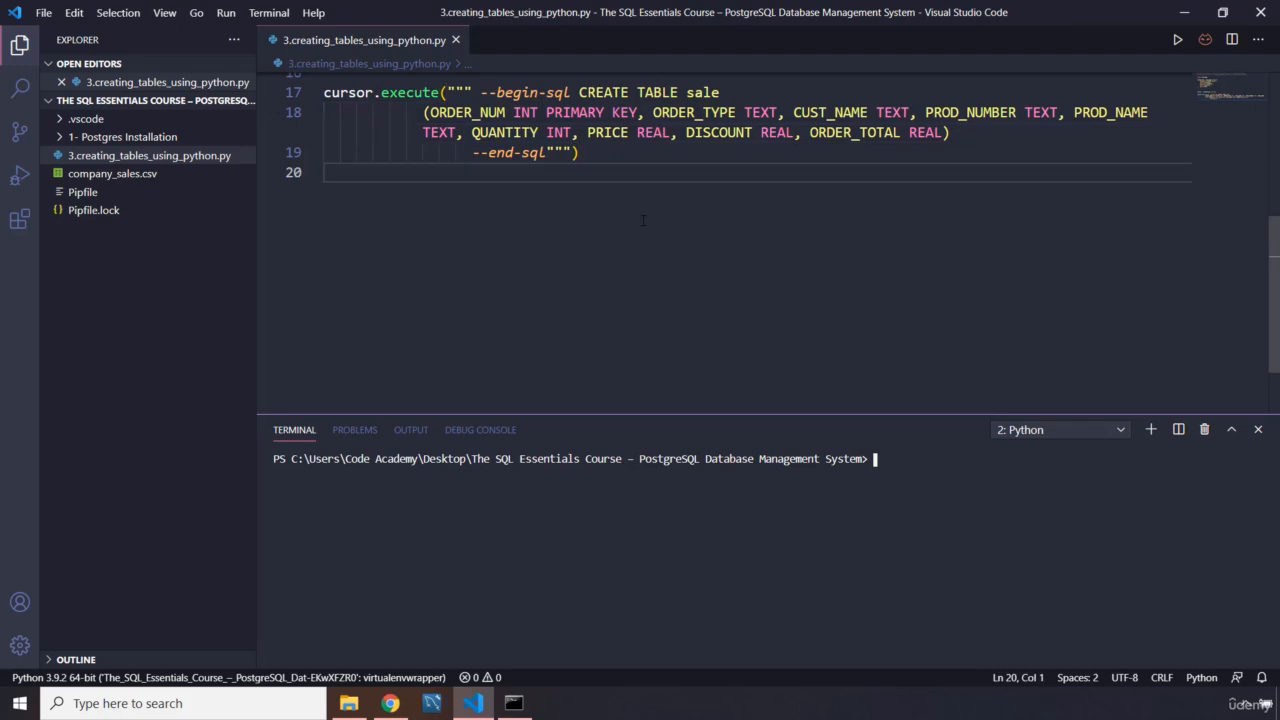
mouse_move(1100, 352)
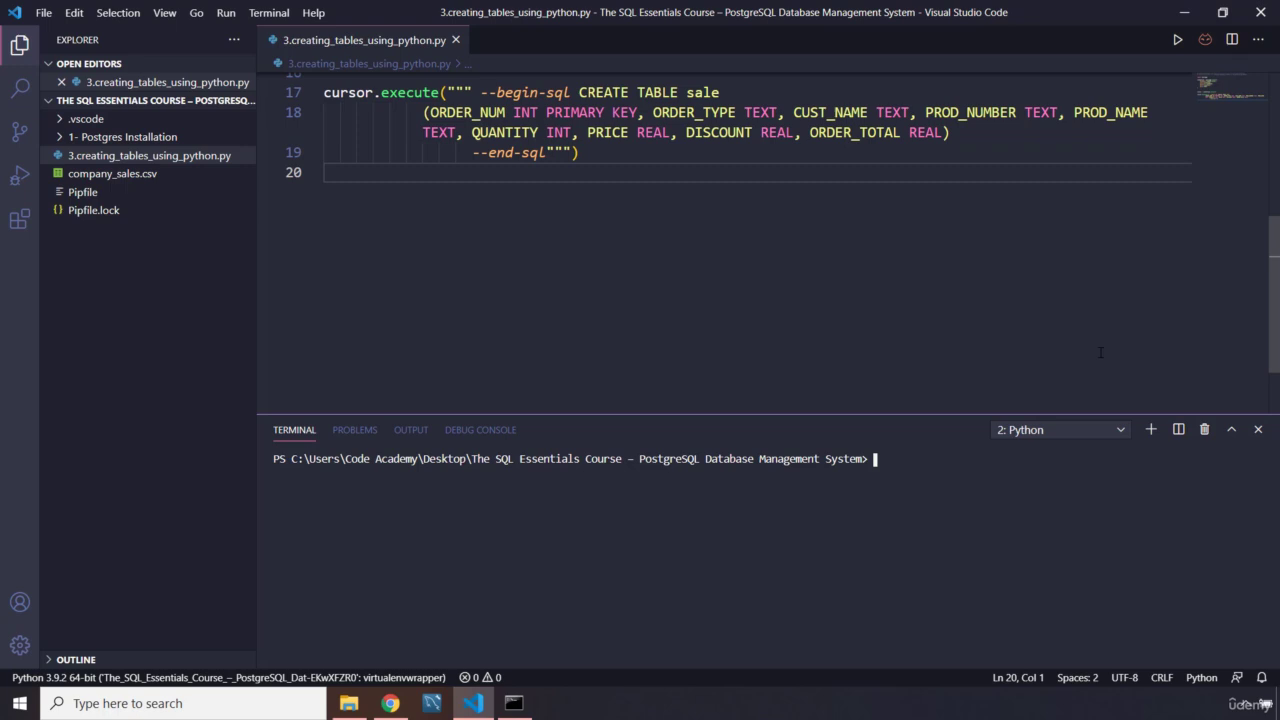
mouse_move(959, 298)
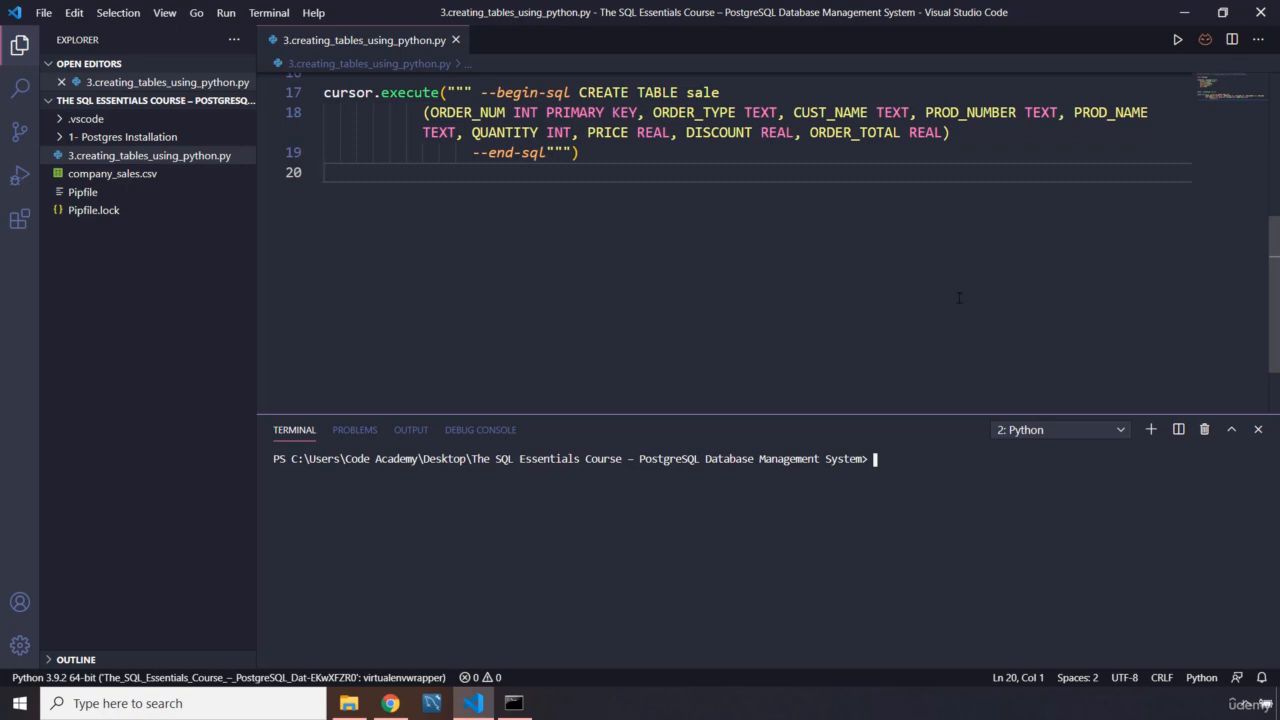
mouse_move(709, 293)
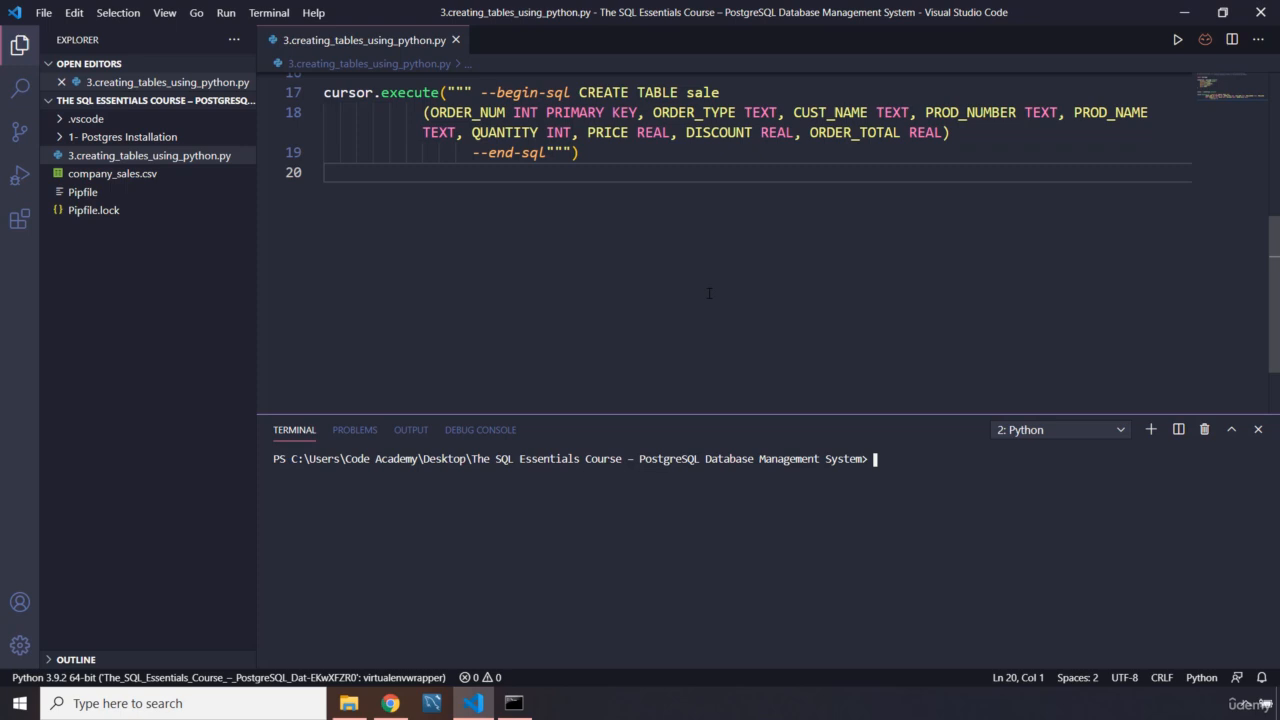
Step: End the script with connection.commit() and connection.close()
type("connection.comm")
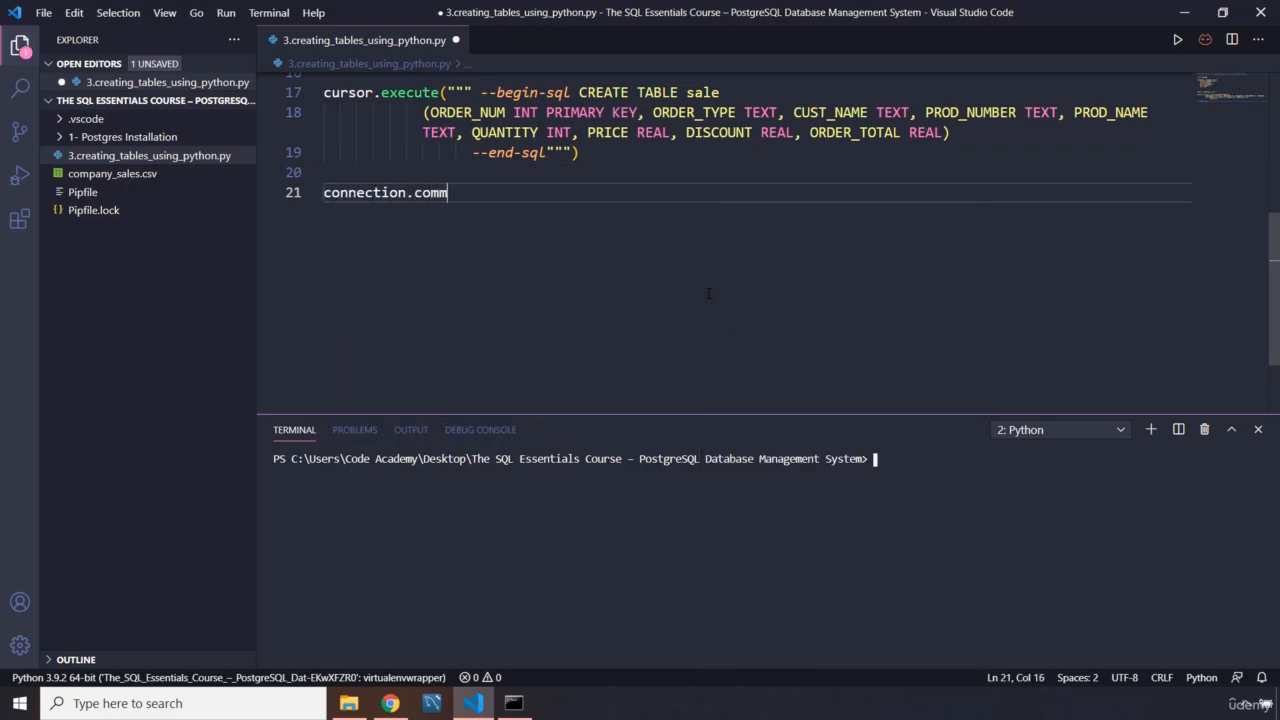
type("it()")
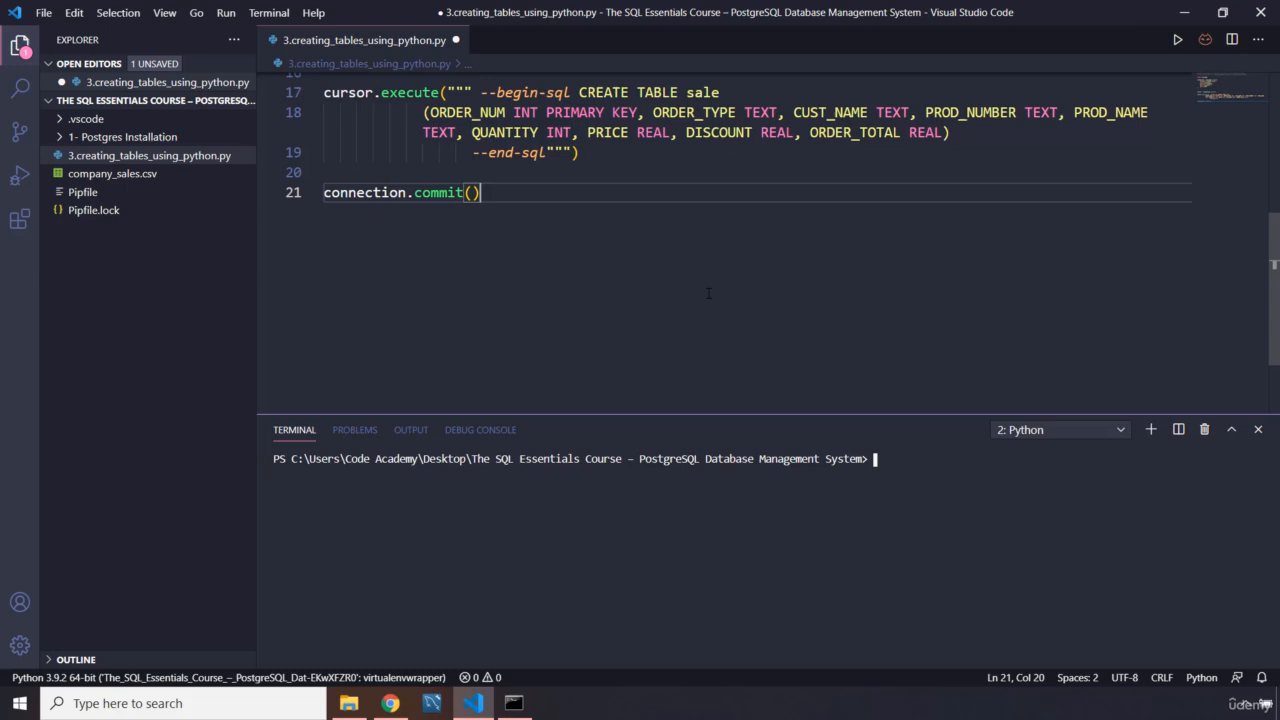
type("connection")
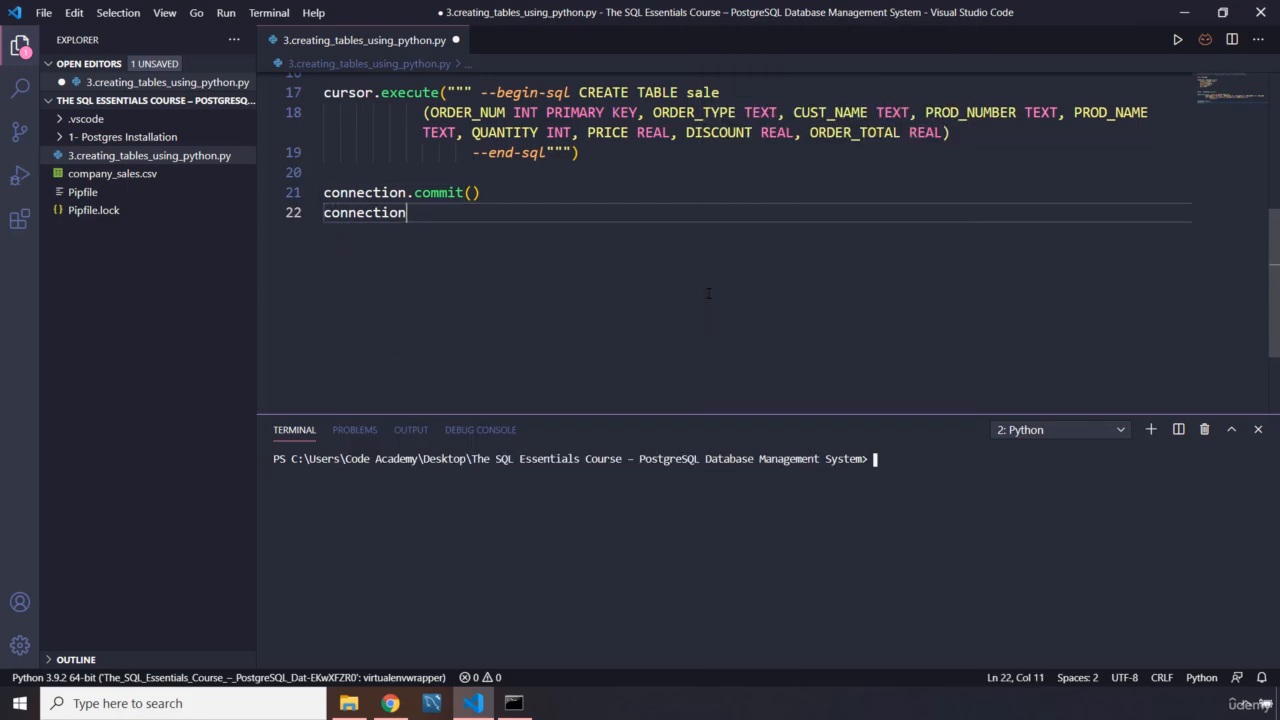
type(".close")
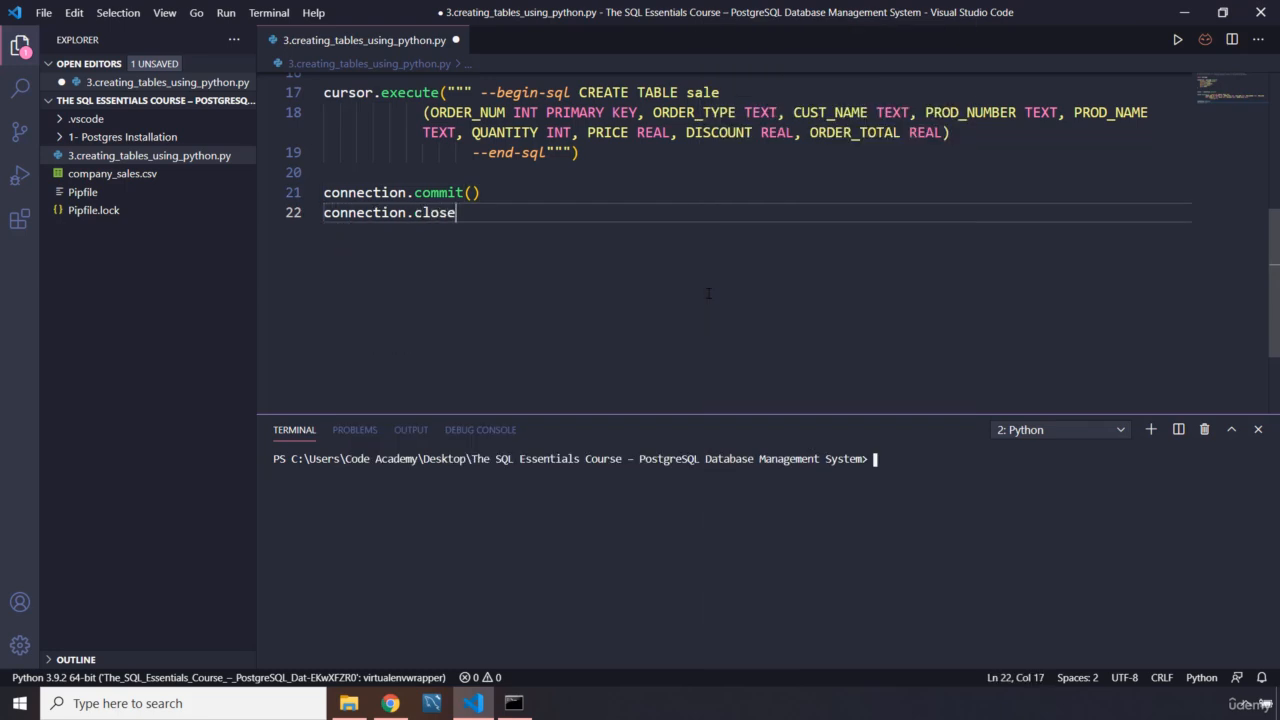
type("()")
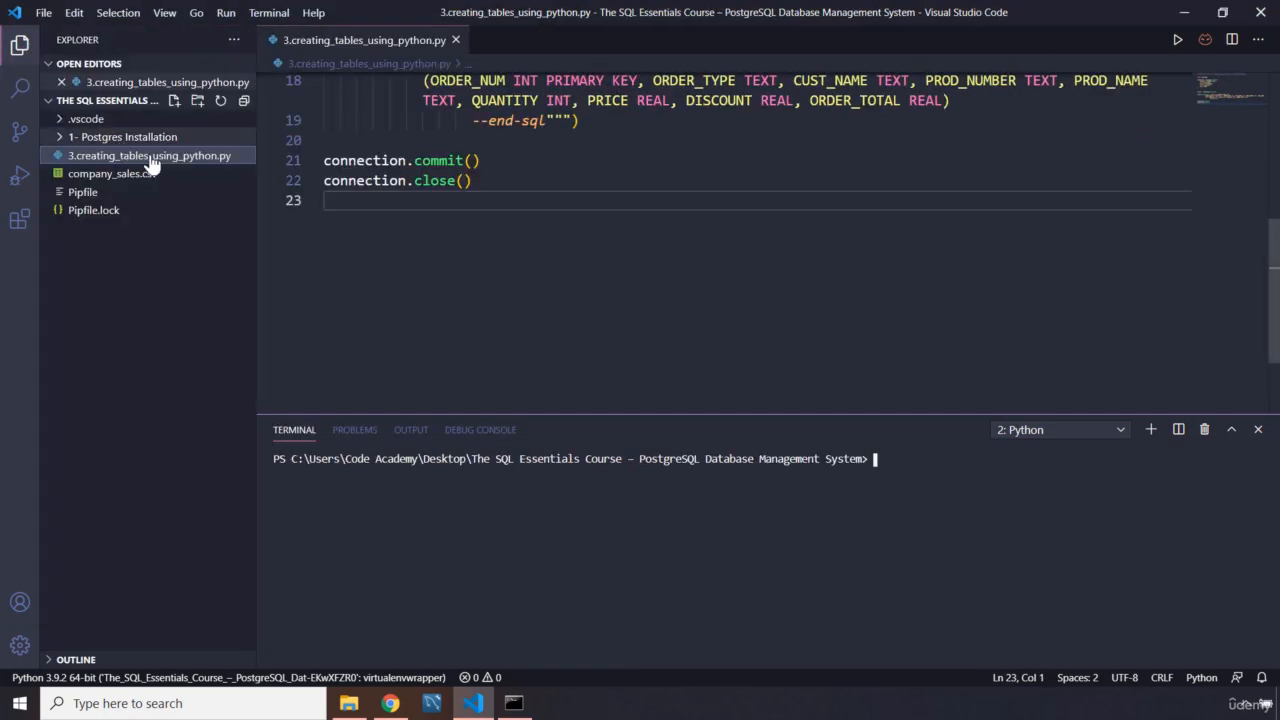
left_click(150, 155)
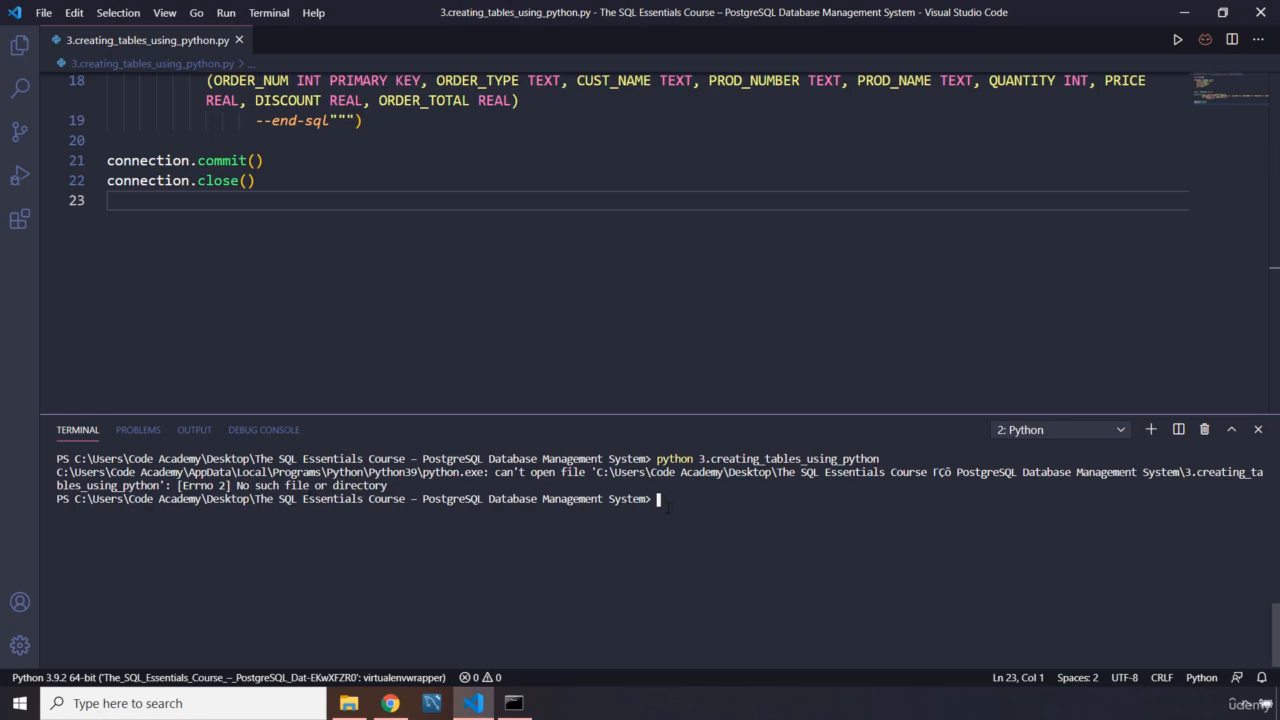
Step: Run the table-creation script, hit the missing psycopg2 error, and check the Pipfile
type("python 3.creating_tables_using_python.")
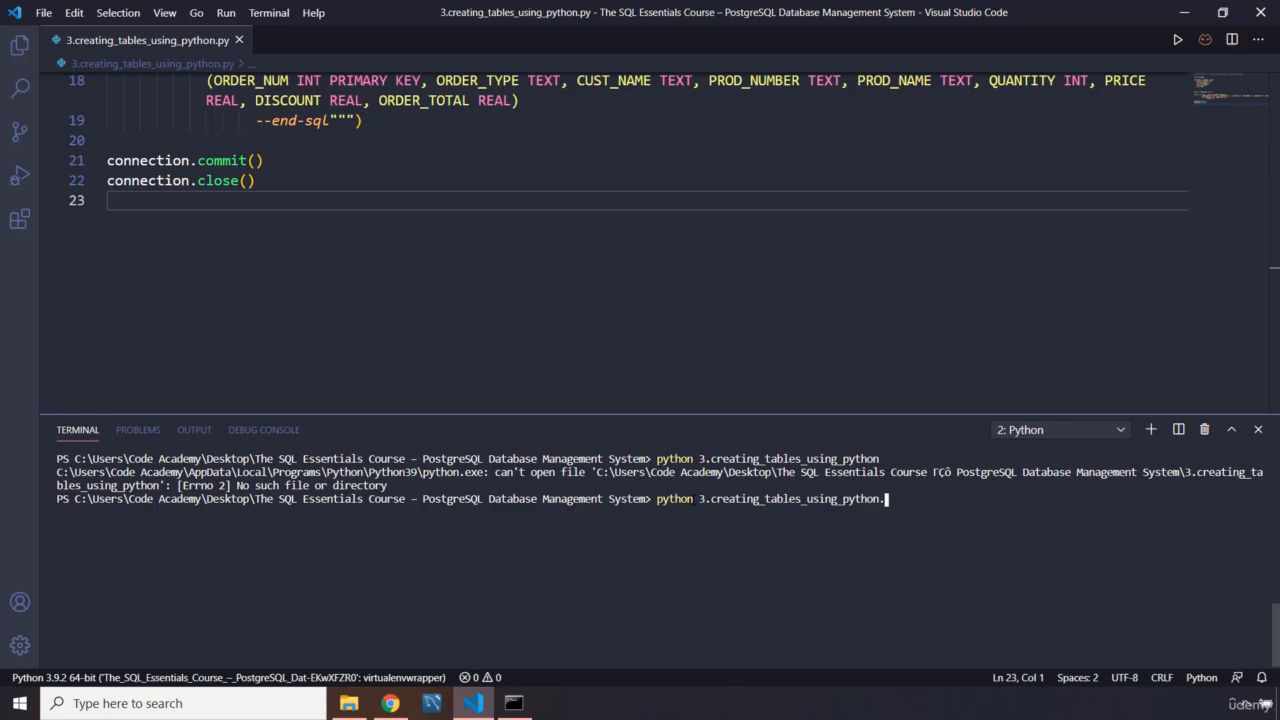
key("Enter")
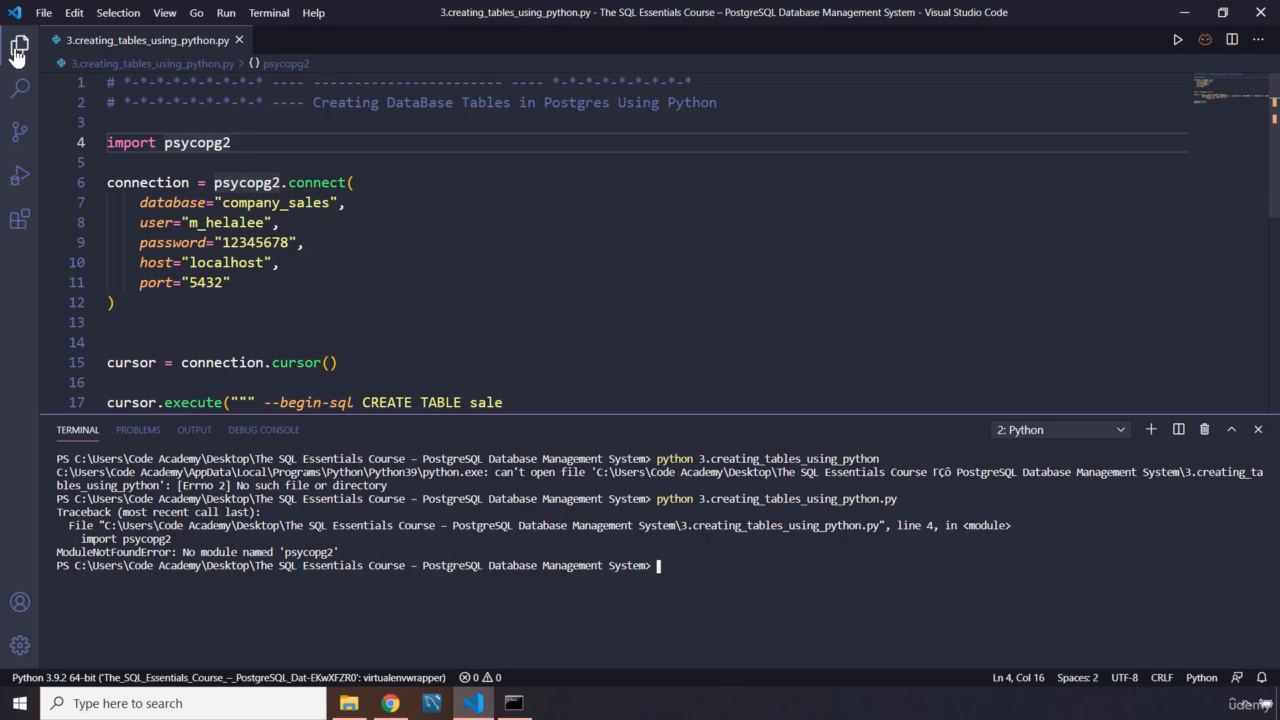
left_click(14, 46)
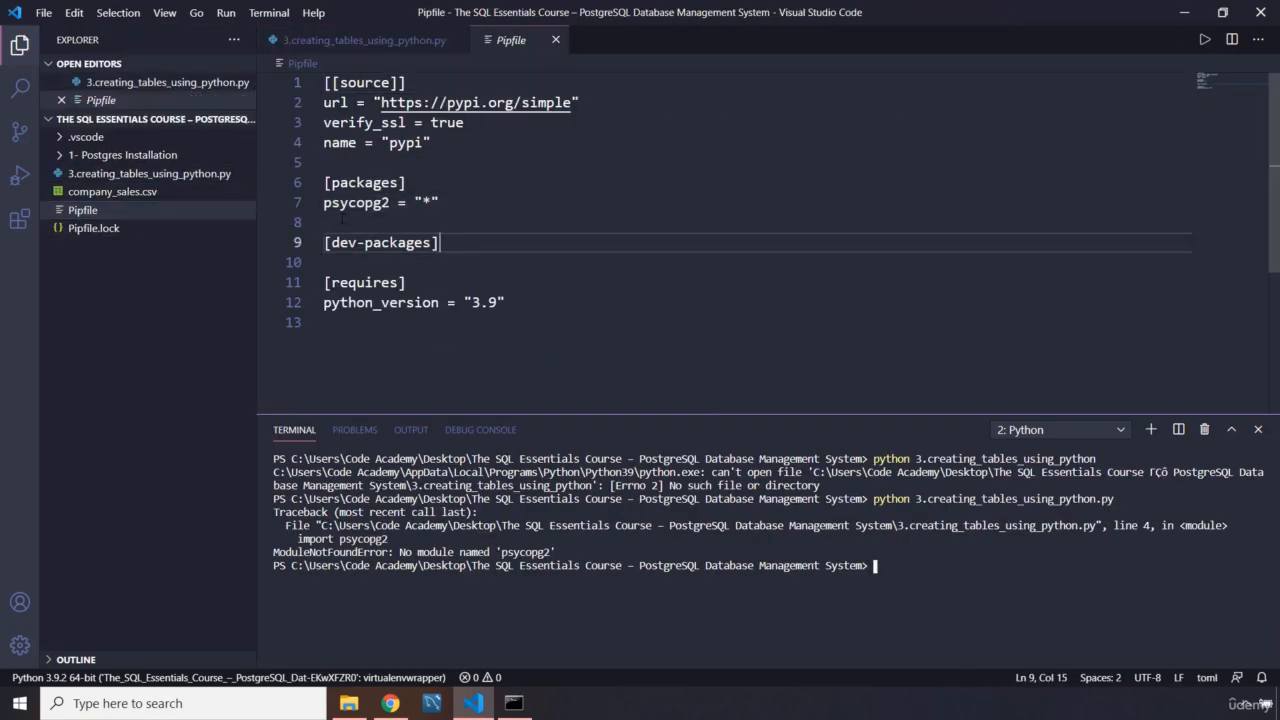
left_click(355, 40)
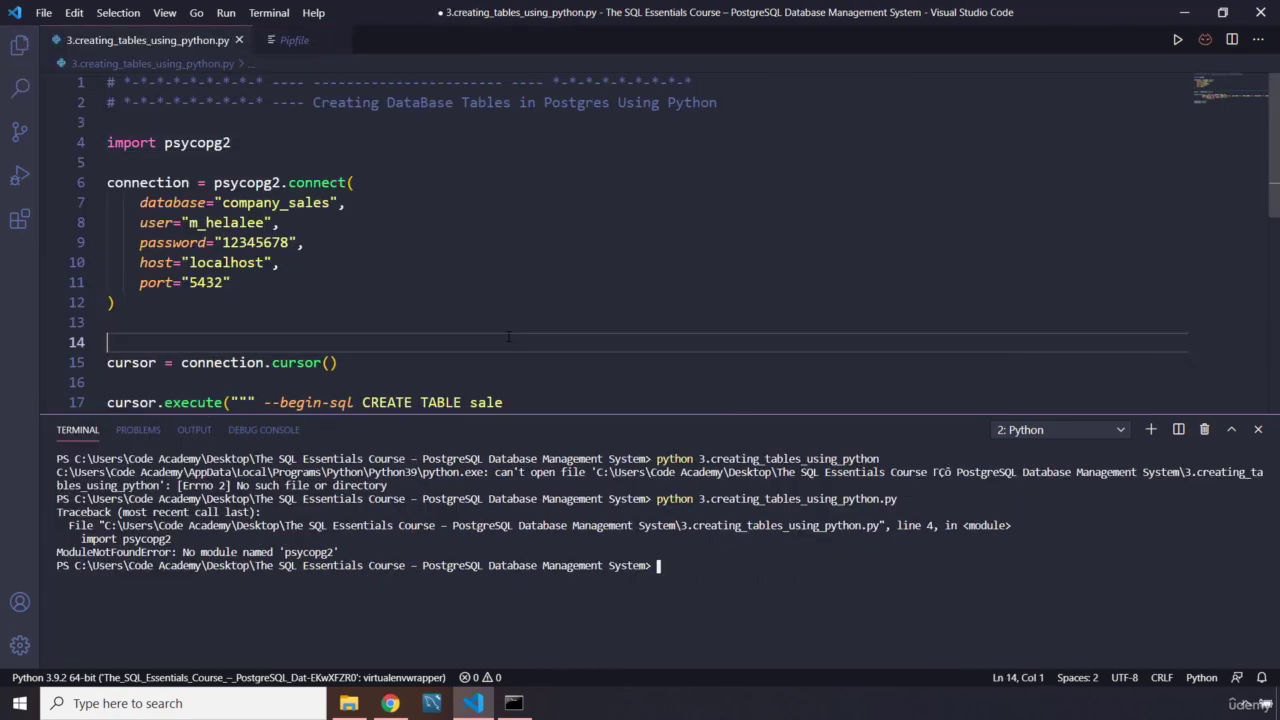
Step: Start the pipenv shell, clear the terminal, and retype the script run command
type("pipenv shell")
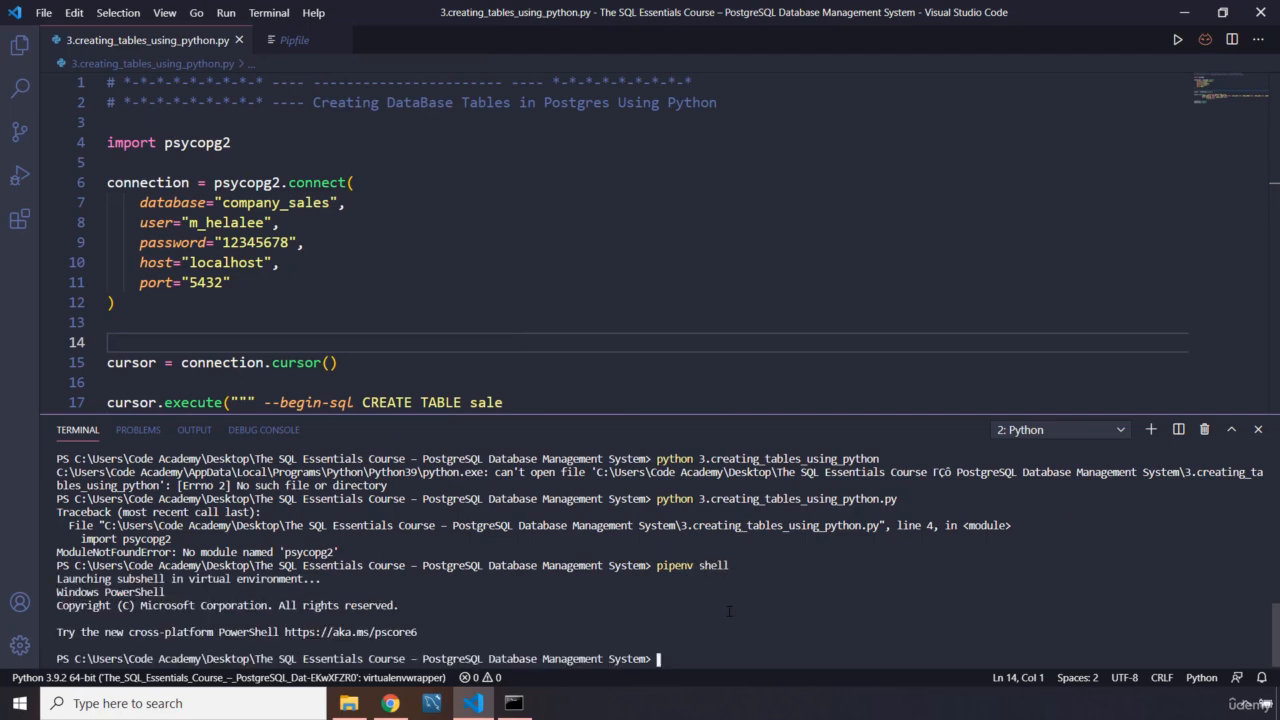
type("clear")
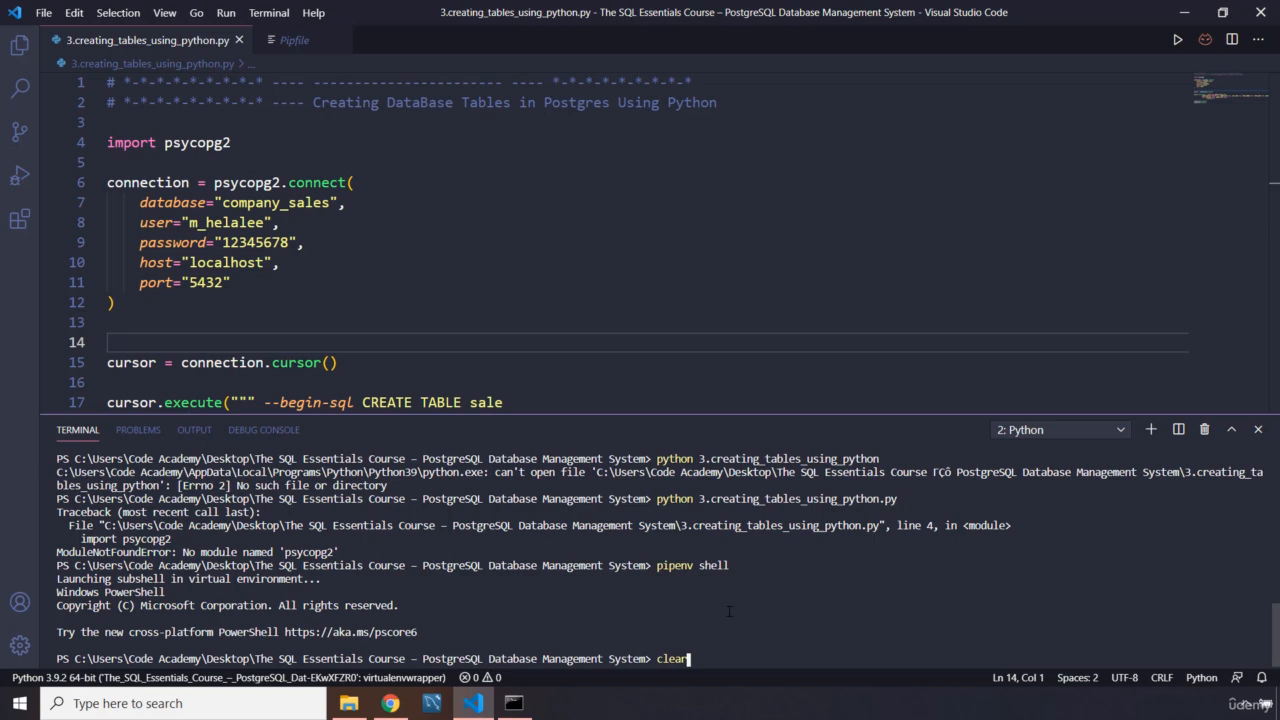
key("Enter")
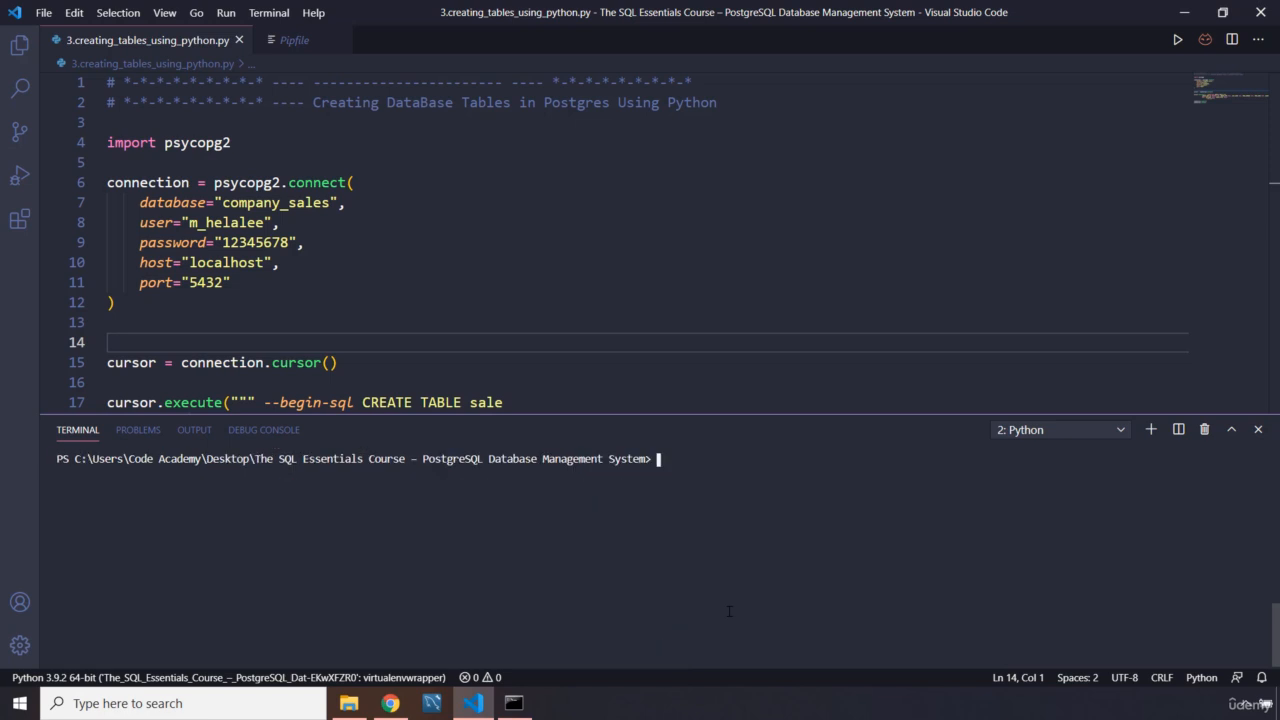
type("python 3.creating_tables_using_python.py")
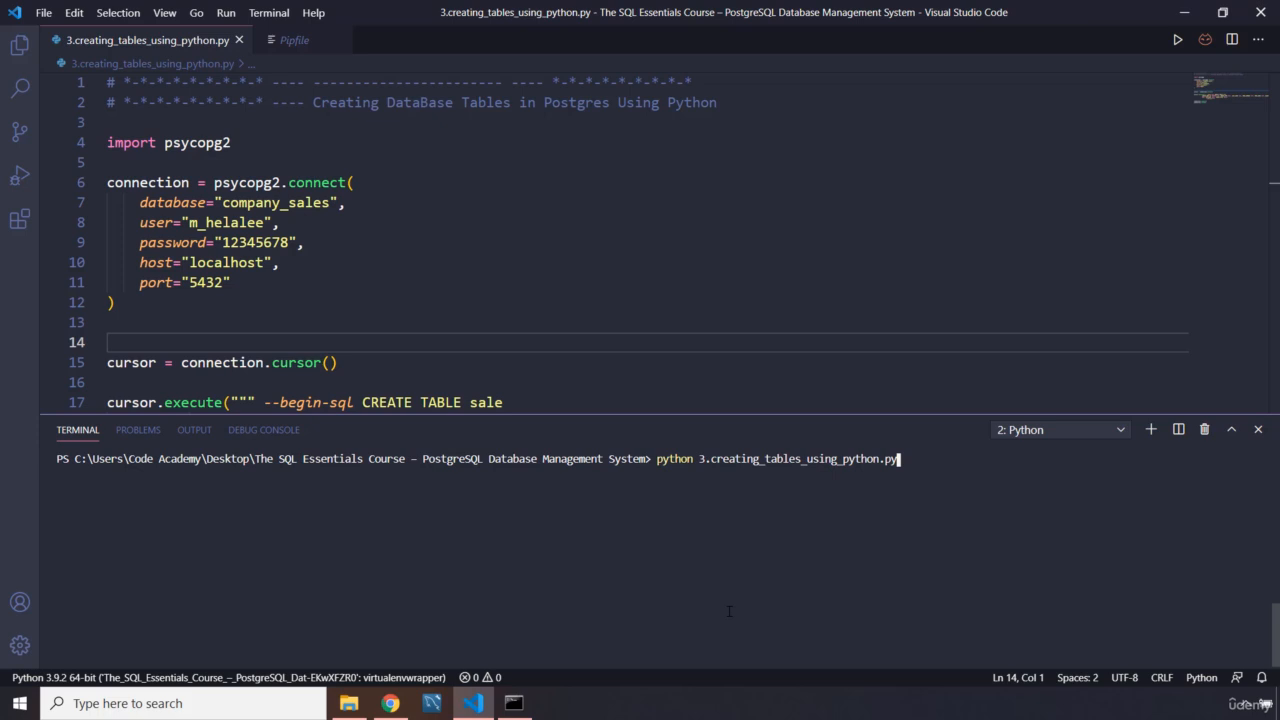
Step: Run 3.creating_tables_using_python.py in the virtual environment, then rerun it after stripping the SQL markers
key("Enter")
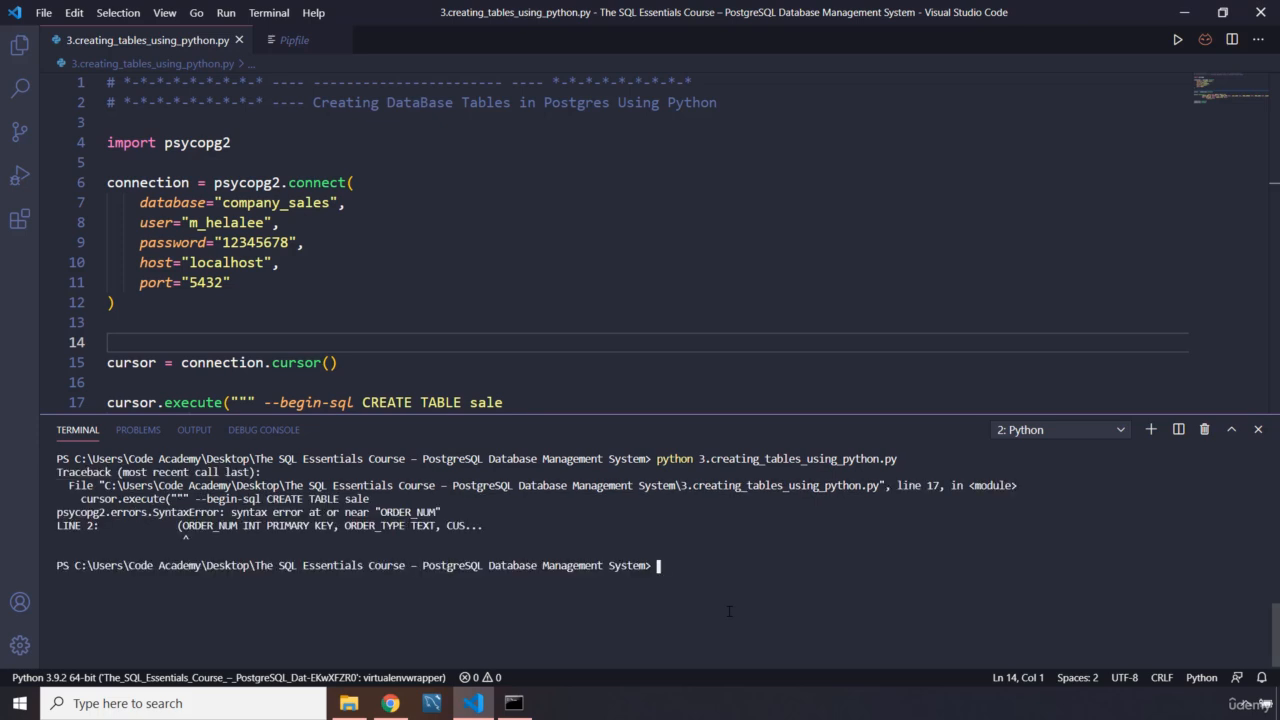
mouse_move(304, 297)
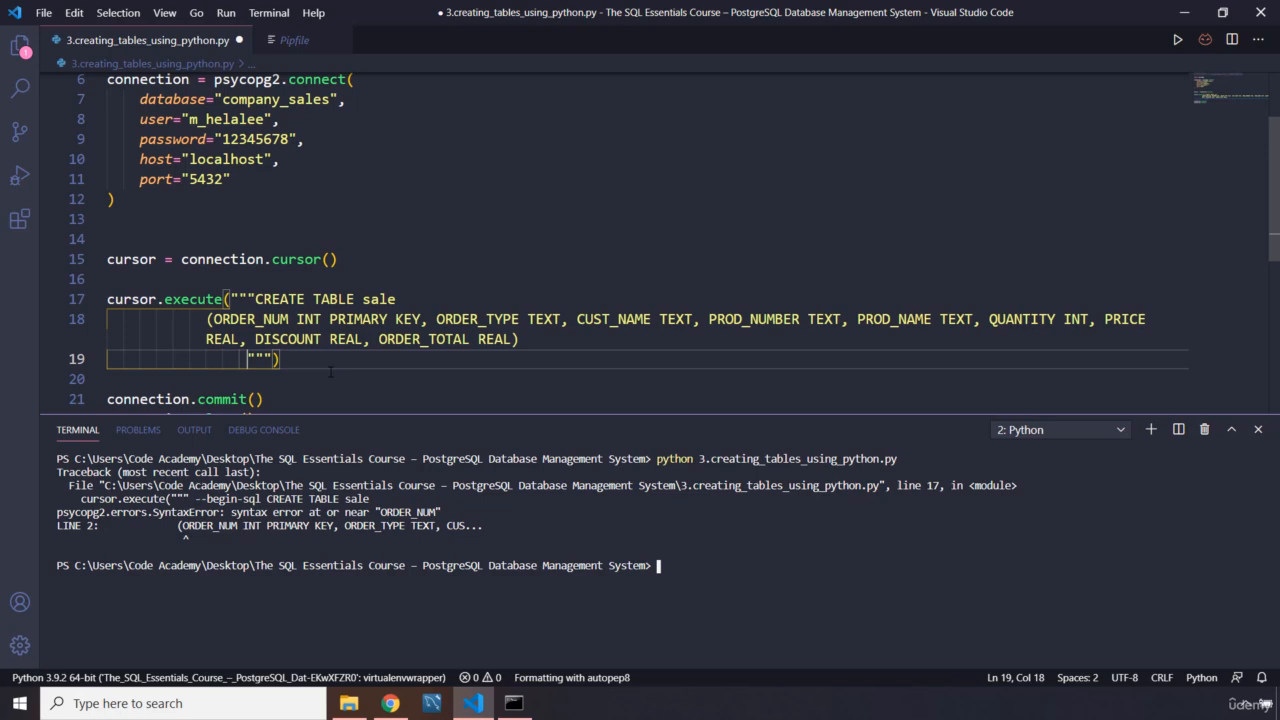
type("python 3.creating_tables_using_python.py")
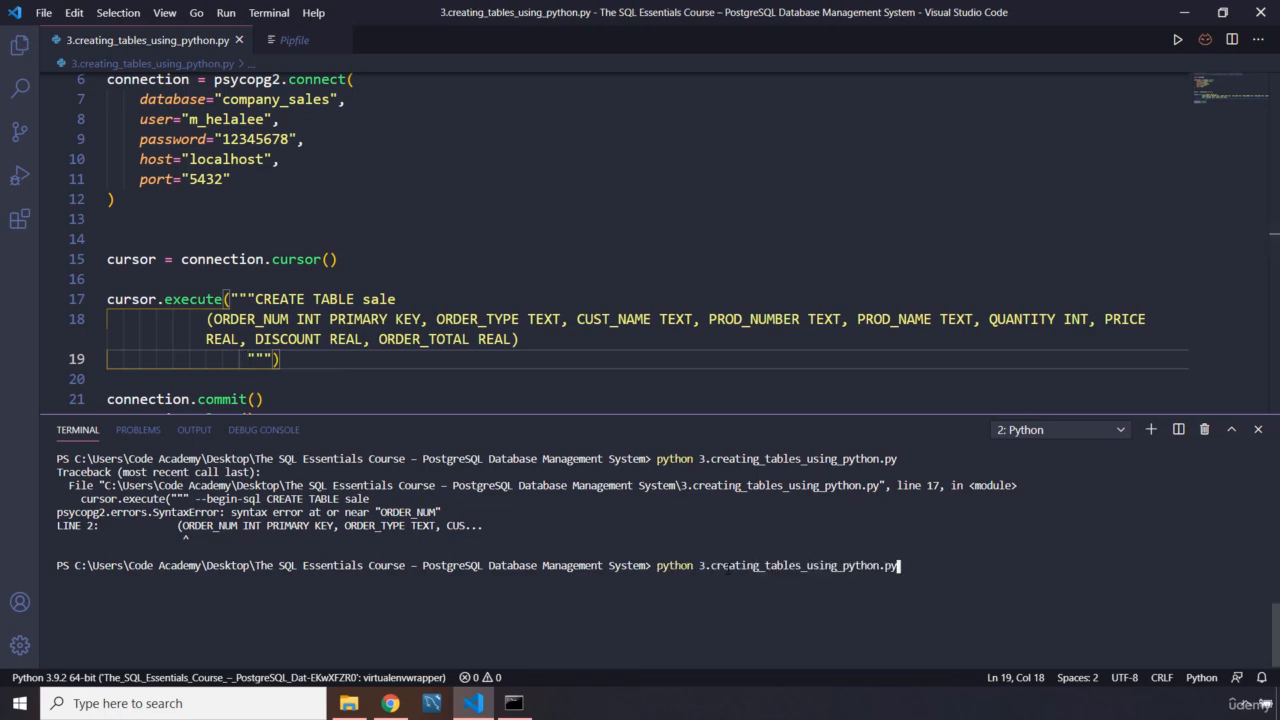
key("Enter")
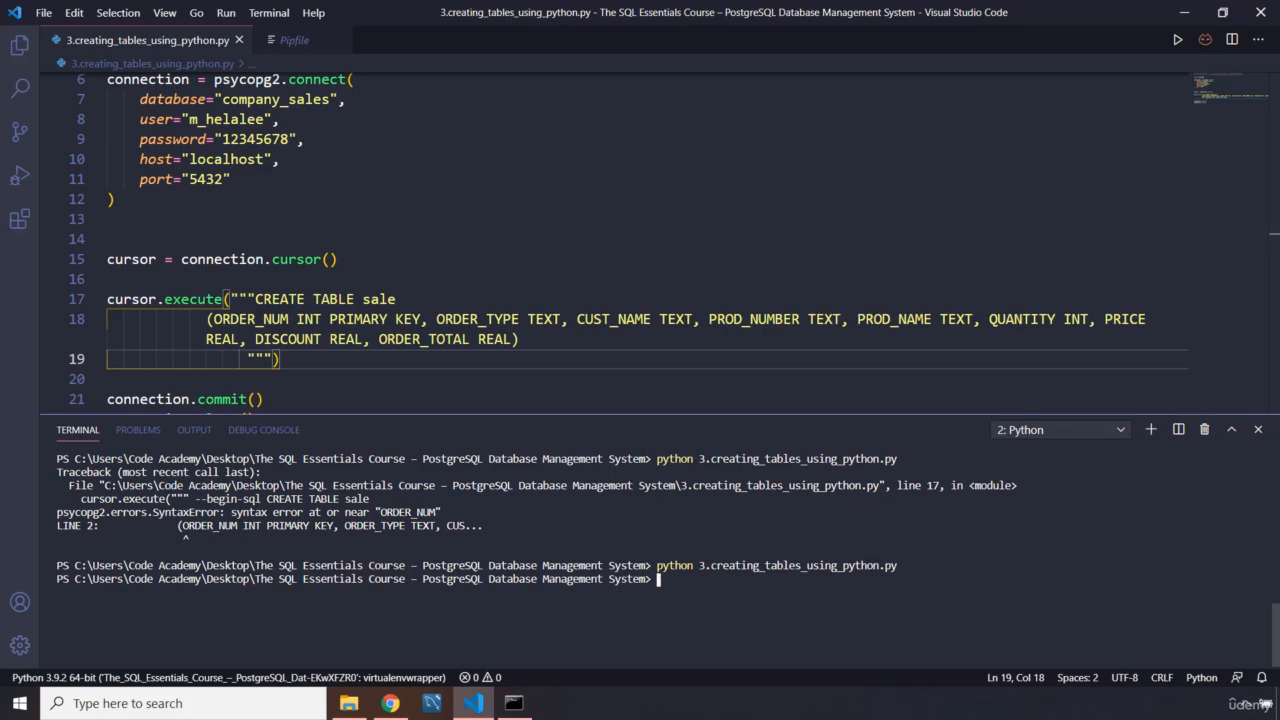
mouse_move(315, 600)
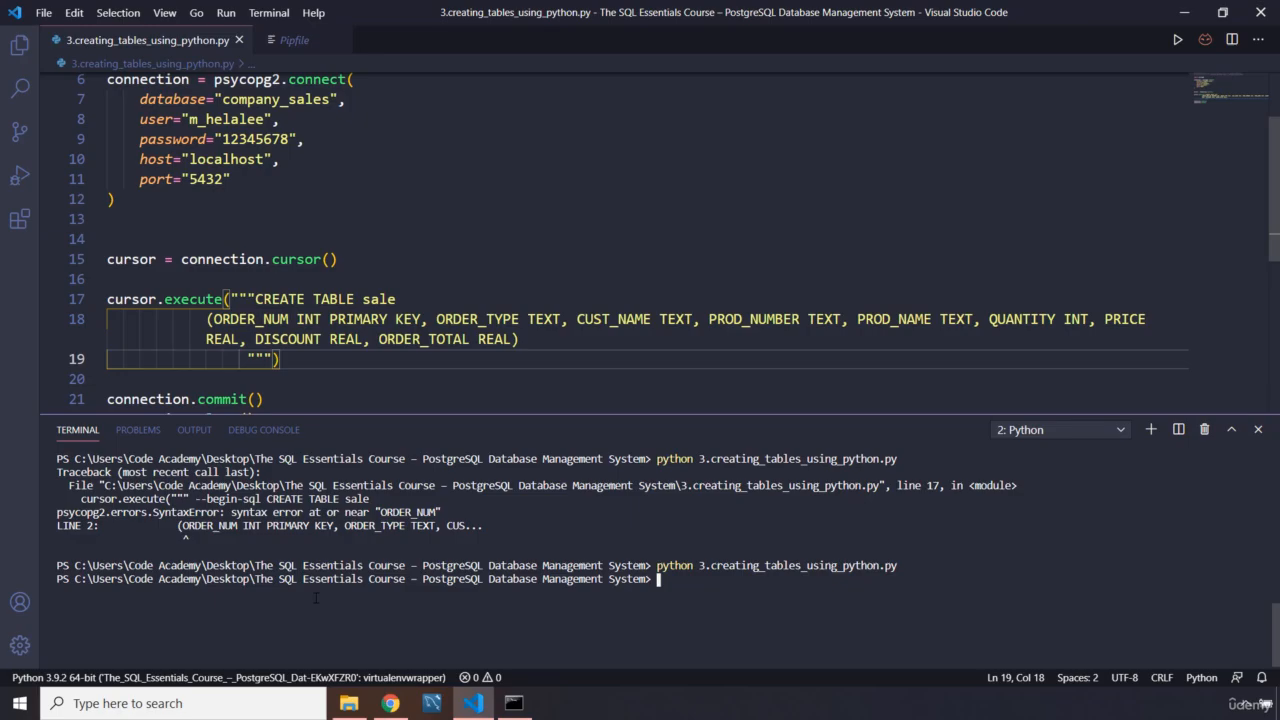
Step: In SQL Shell, list relations with \dt to confirm the sale table exists
left_click(511, 702)
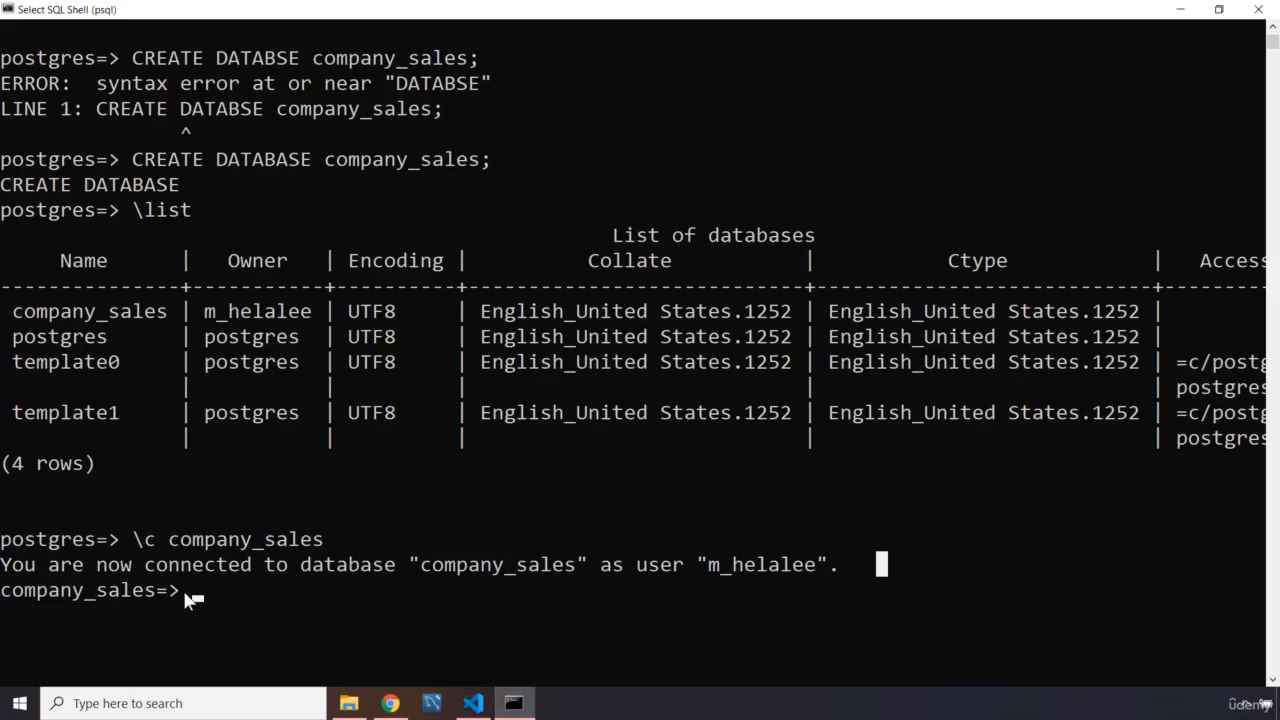
mouse_move(380, 585)
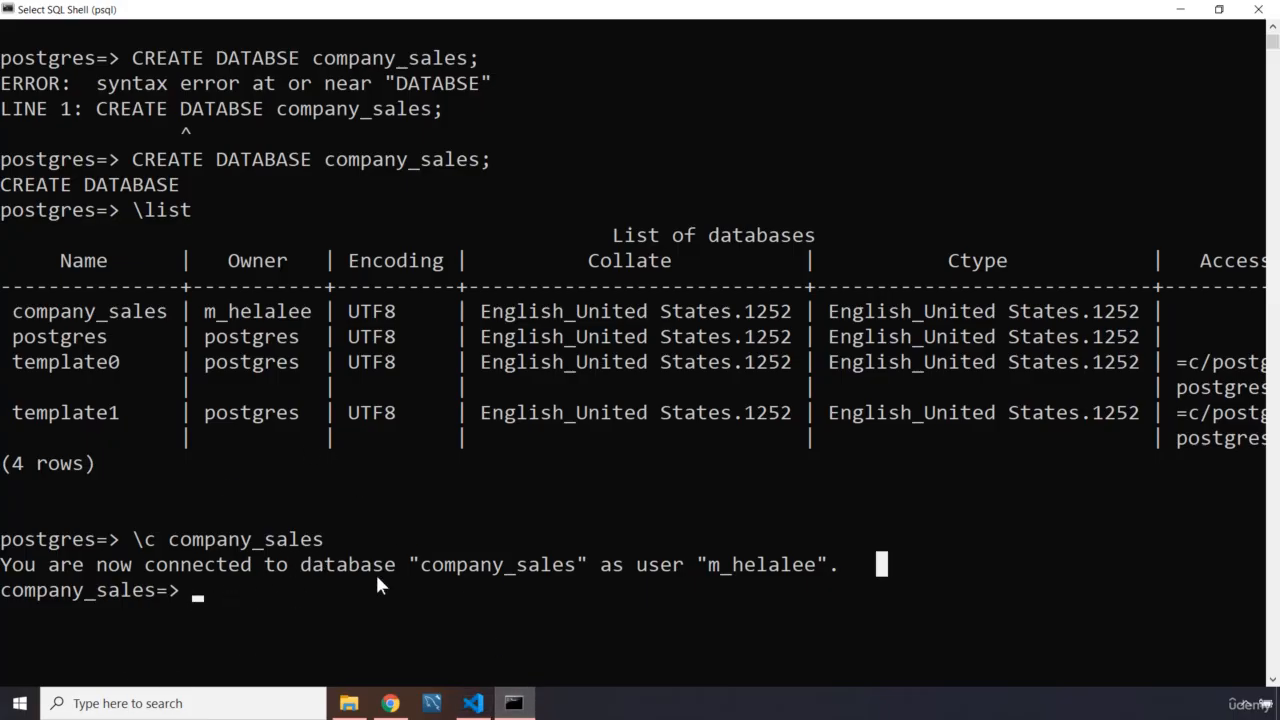
scroll("down", 3)
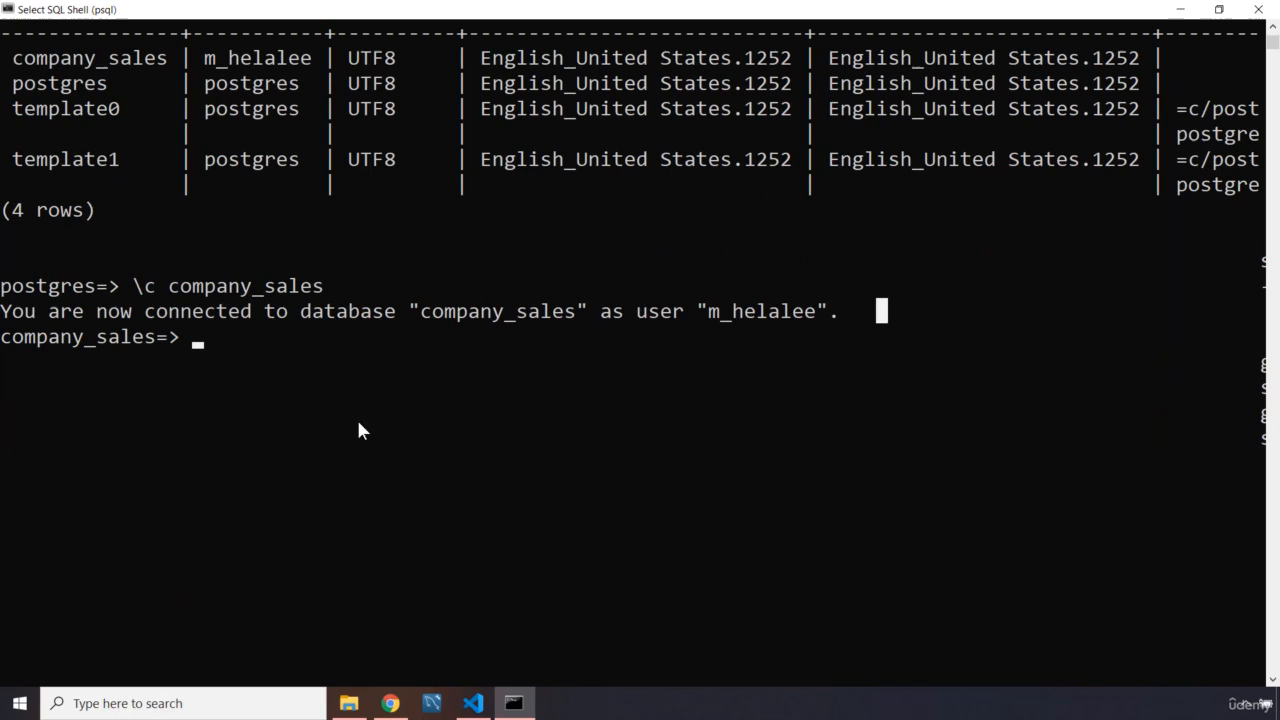
mouse_move(309, 430)
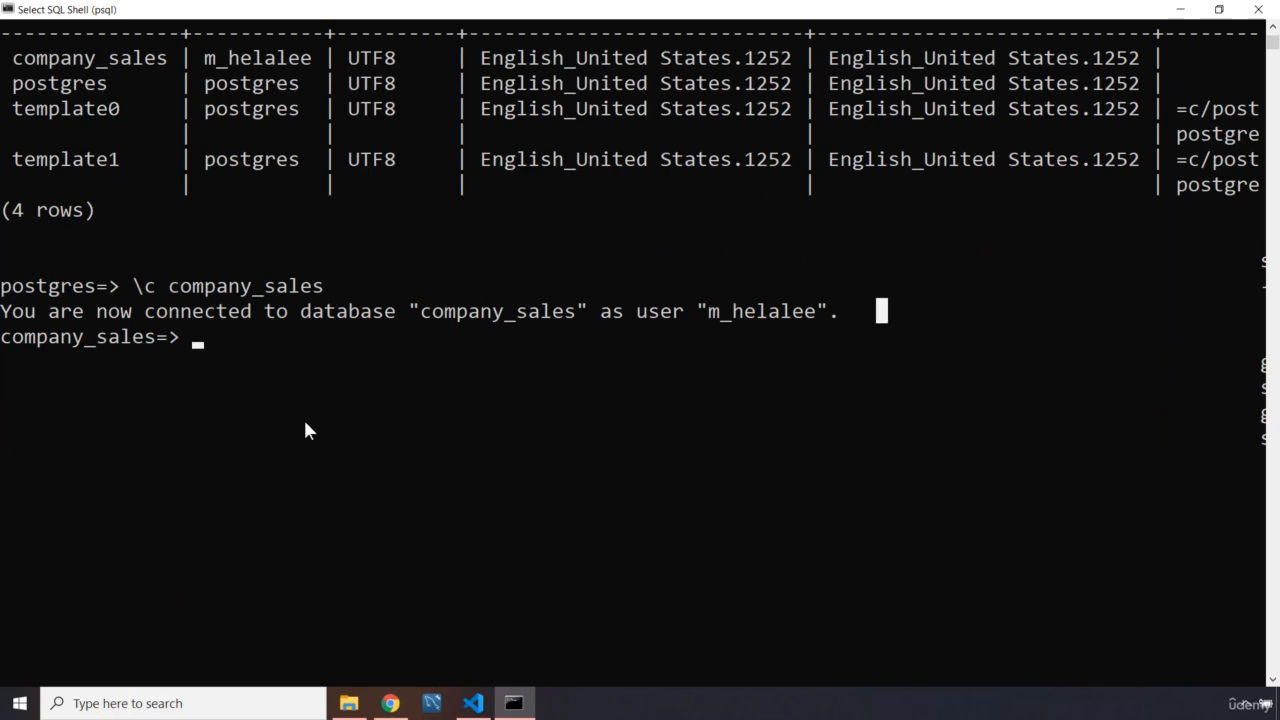
type("\\dt")
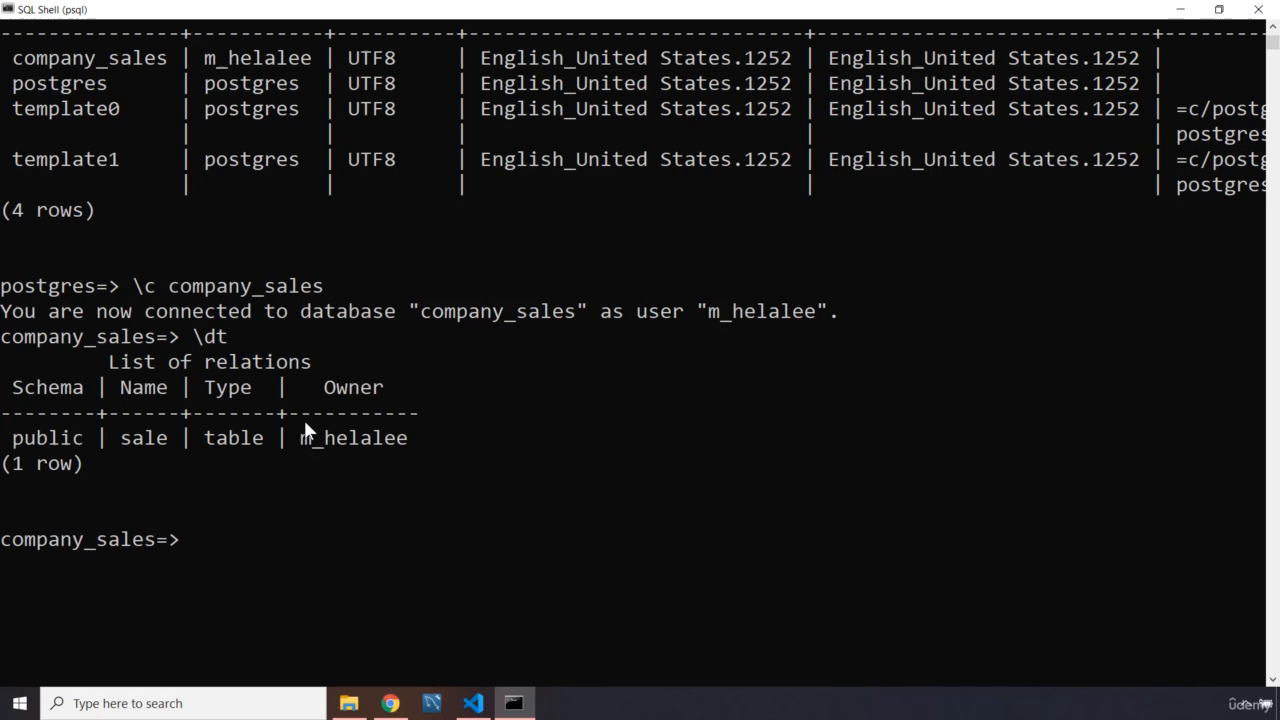
double_click(46, 387)
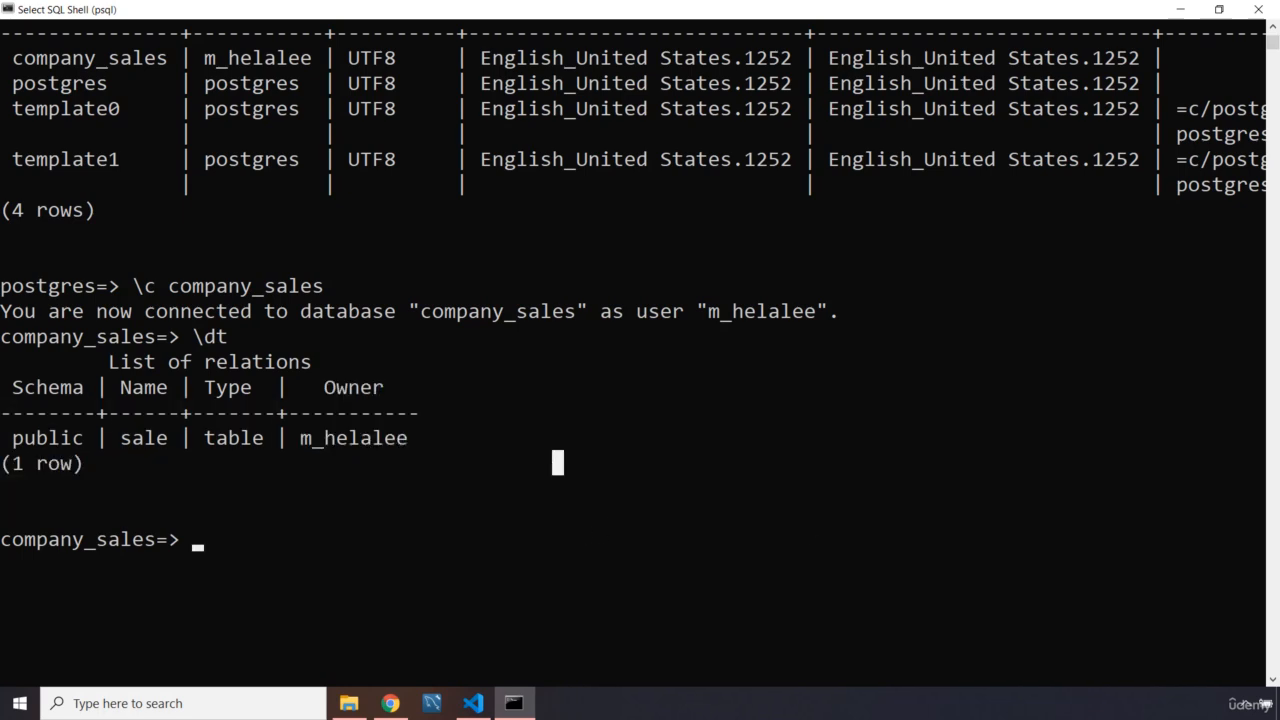
Step: Partly type 'SELECT * FROM sales' in psql, then select TABLE in the VS Code query
type("SEL")
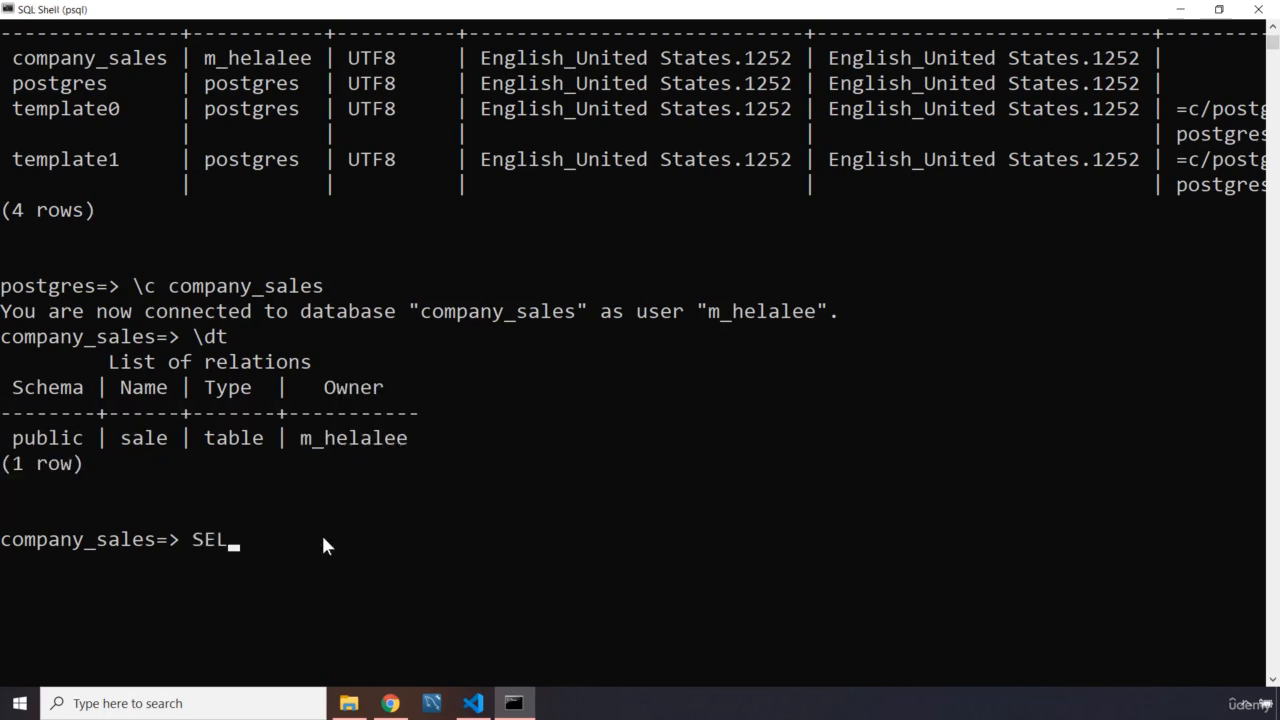
type("ECT * FR")
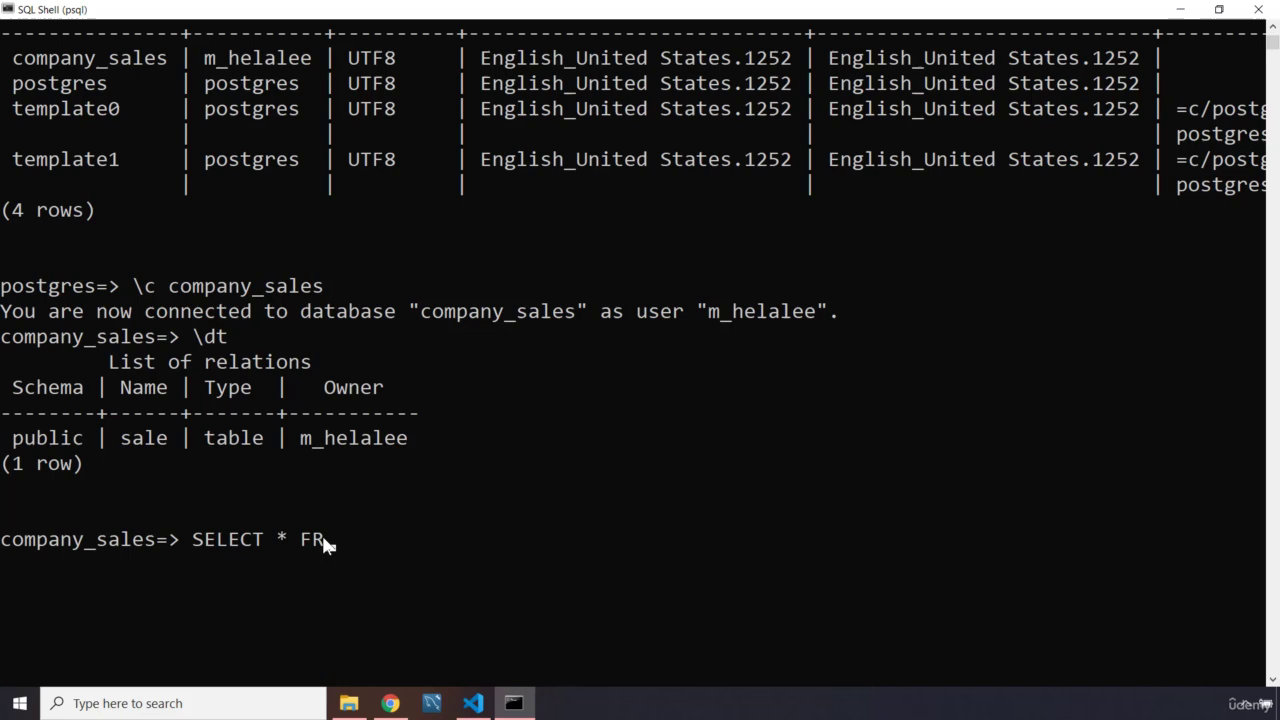
type("OM")
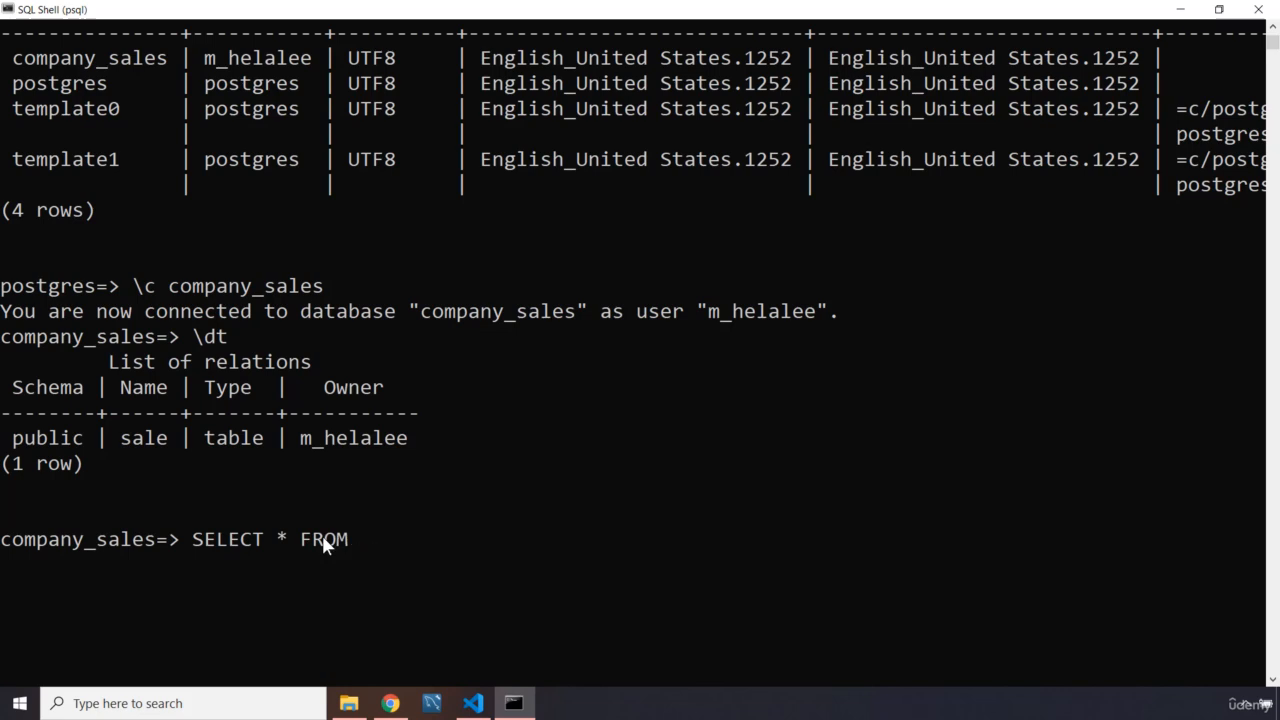
type("sales")
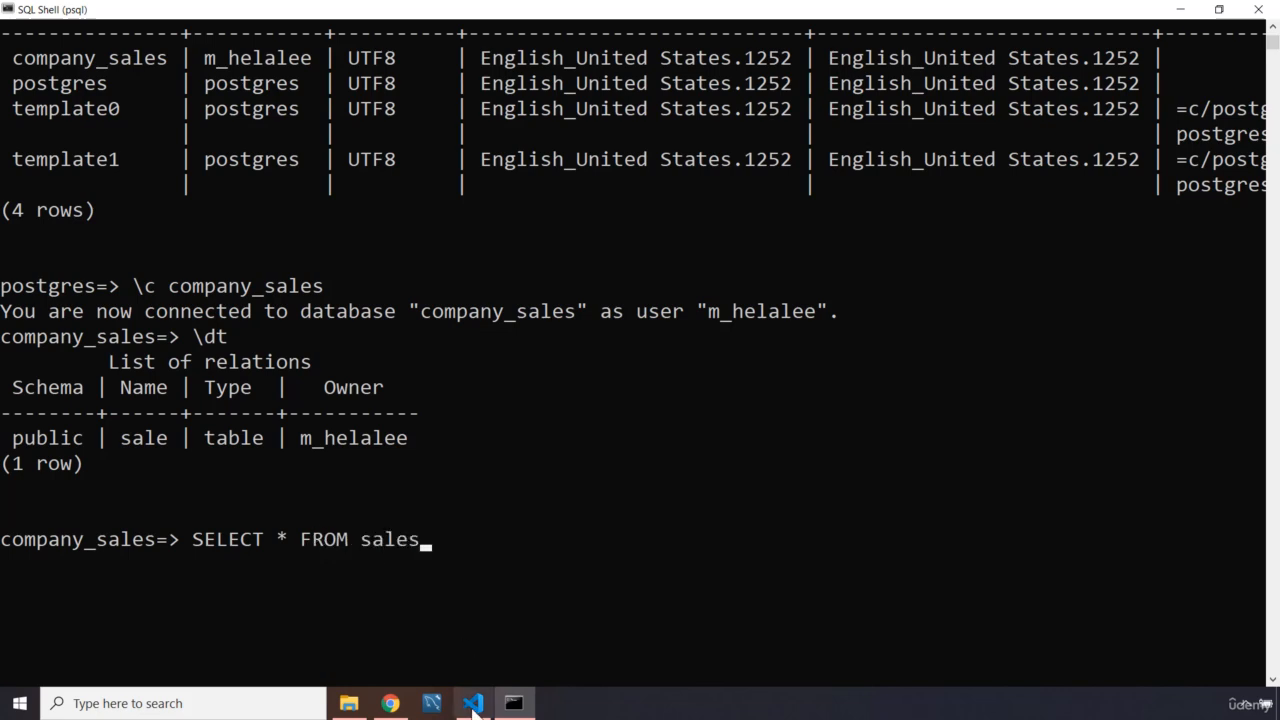
left_click(474, 702)
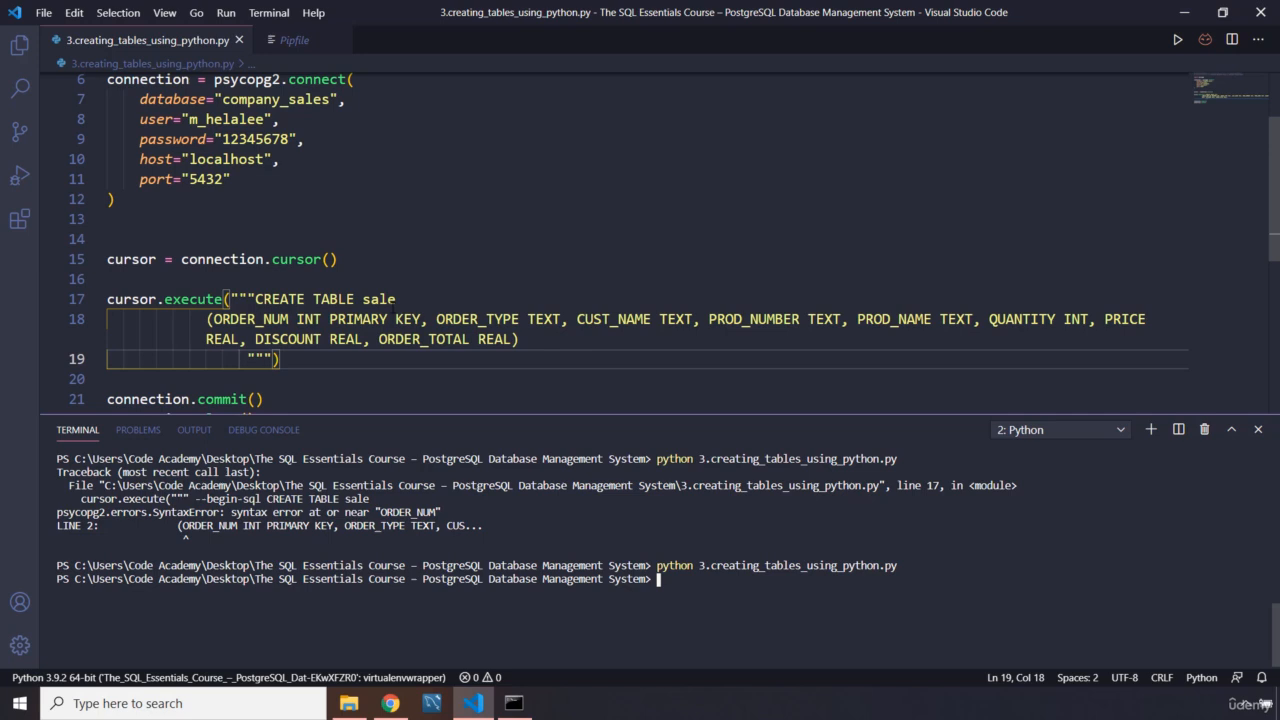
double_click(378, 299)
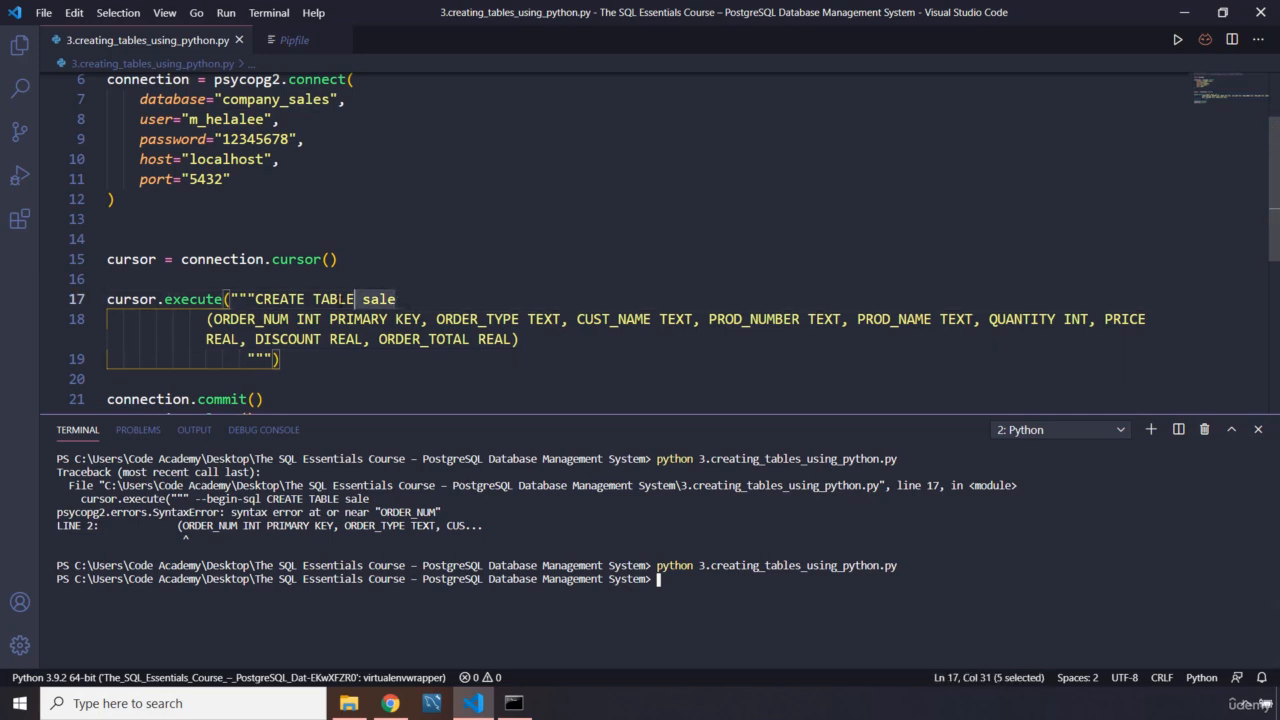